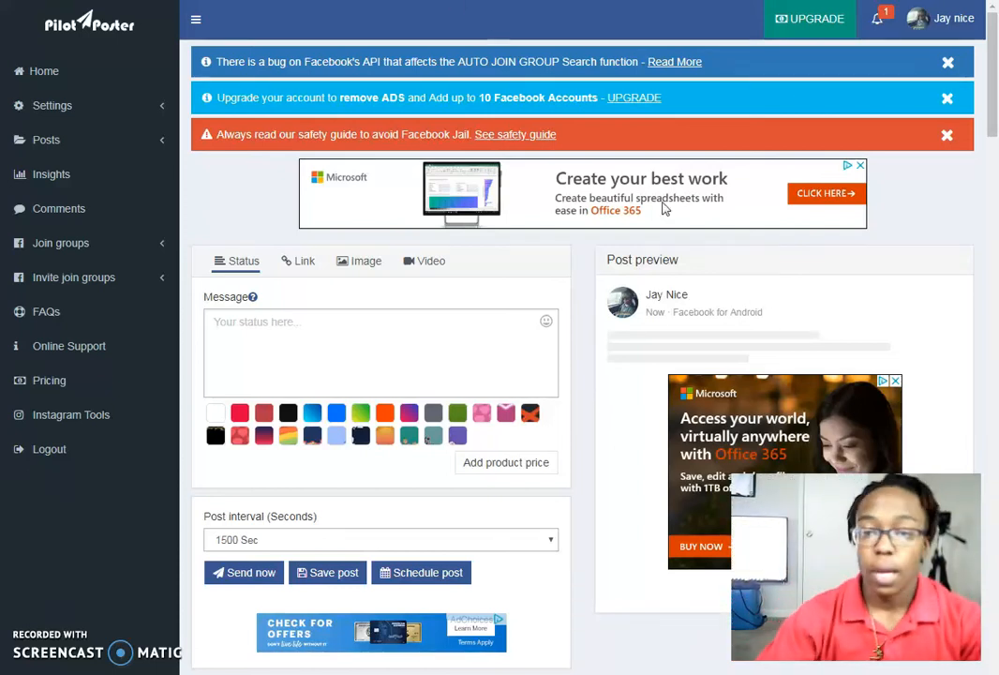
mouse_move(787, 260)
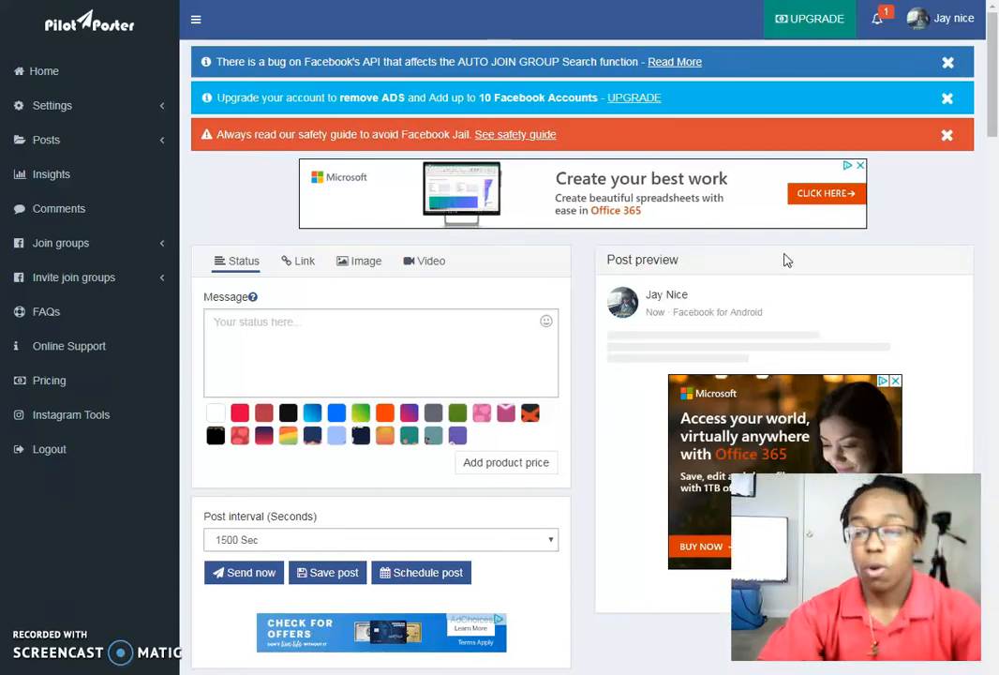
mouse_move(932, 253)
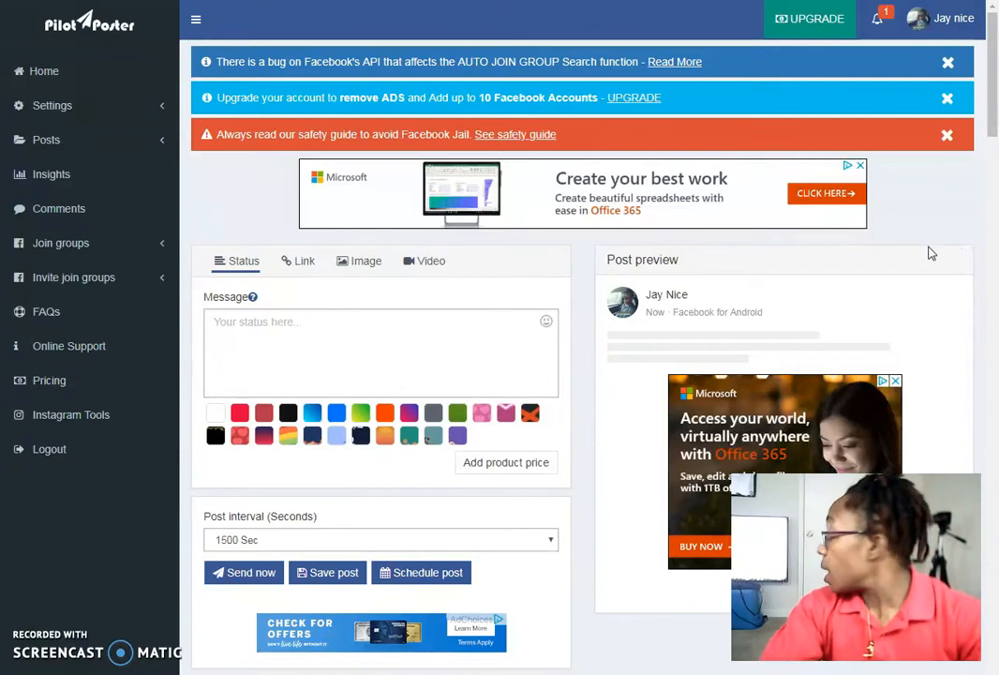
mouse_move(953, 215)
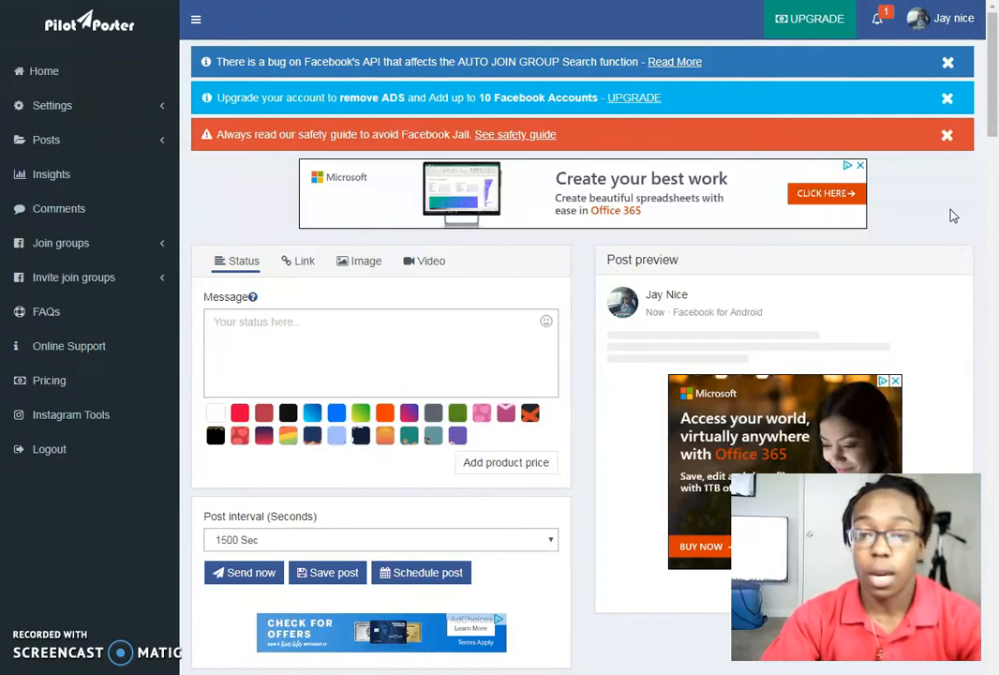
mouse_move(982, 206)
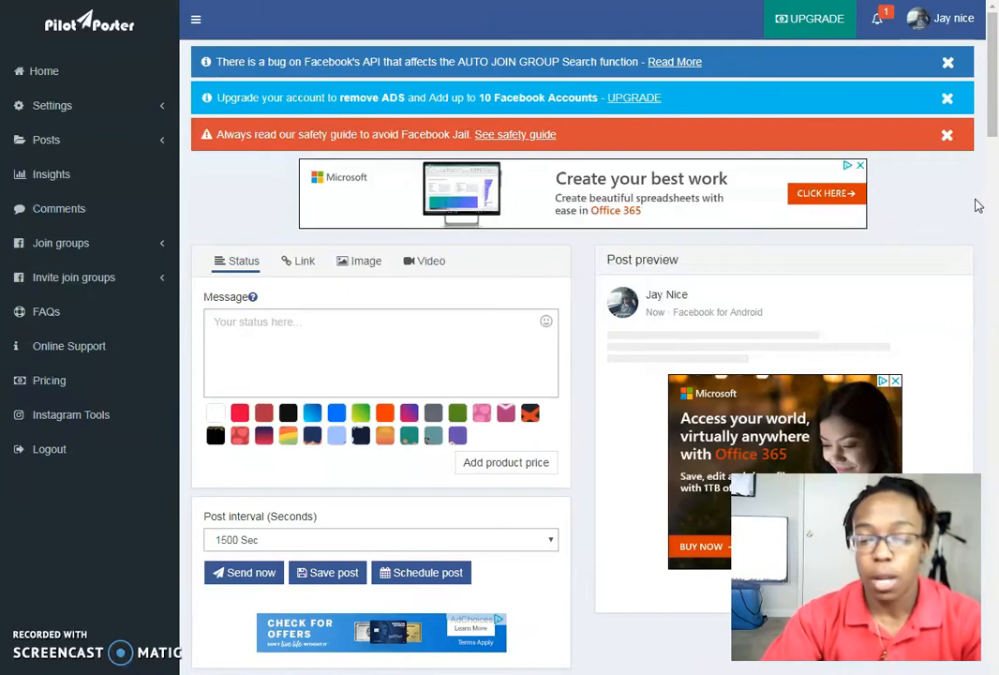
mouse_move(585, 262)
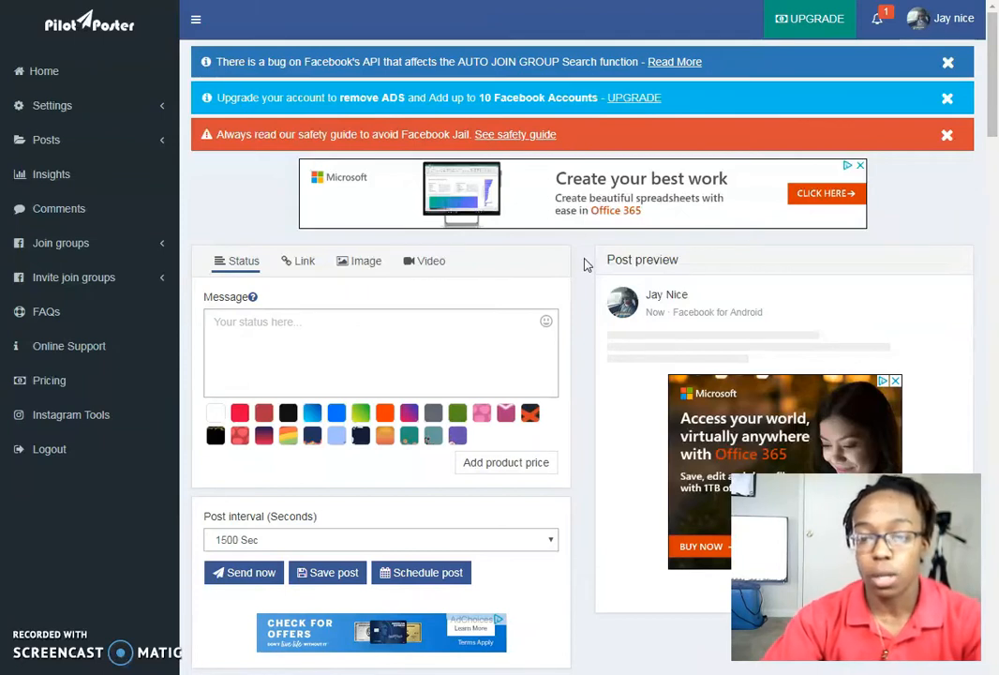
mouse_move(566, 323)
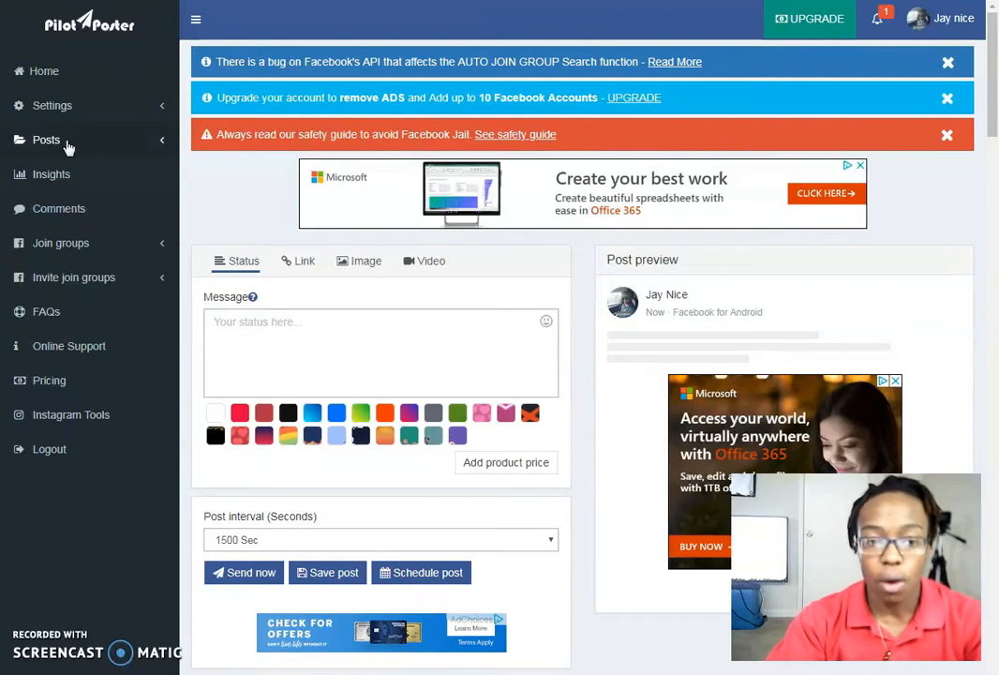
Expand the Posts menu to reveal Saved posts, Scheduled Posts and Schedule Logs
left_click(45, 139)
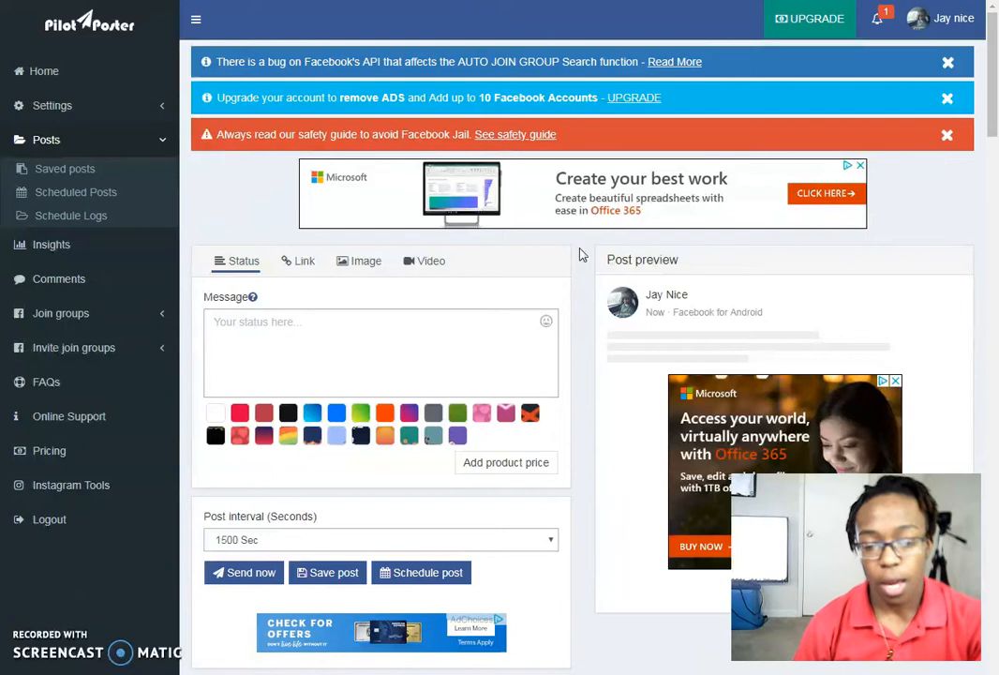
mouse_move(581, 277)
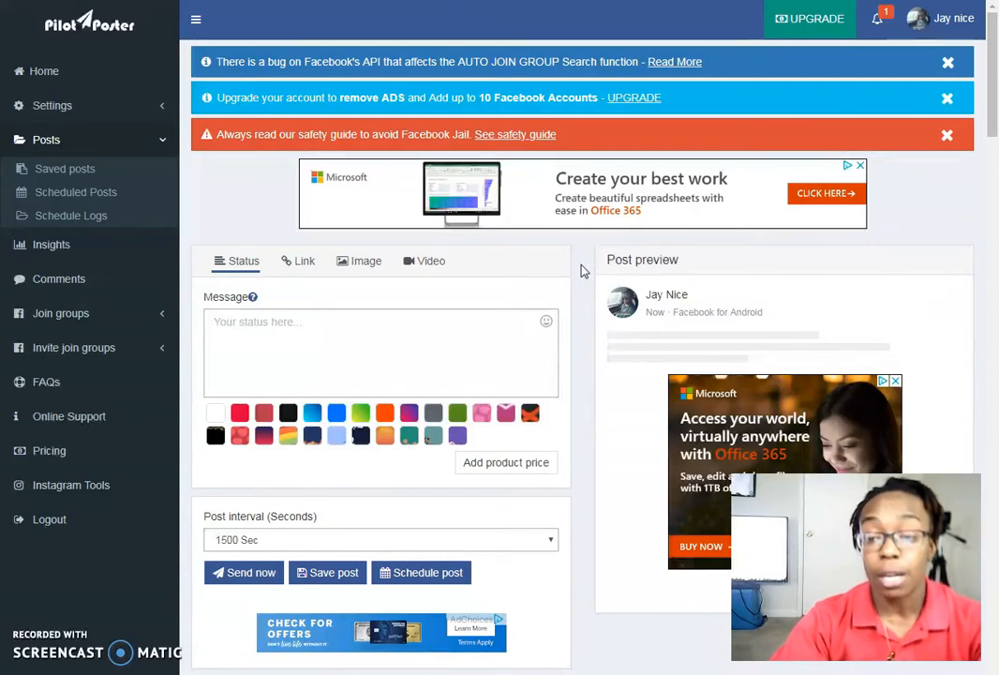
mouse_move(585, 478)
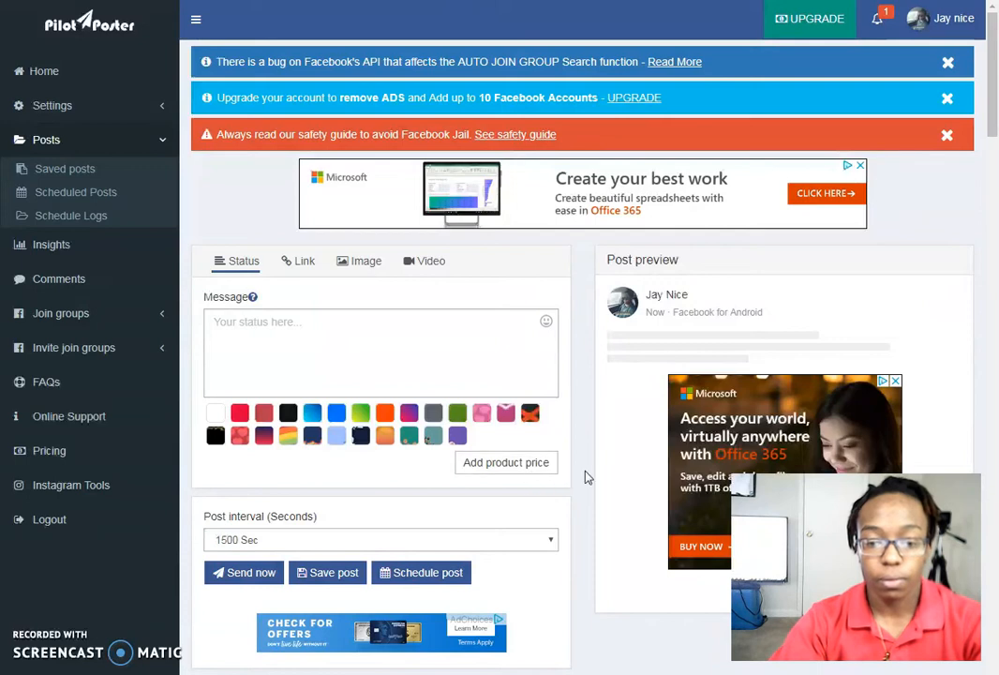
Show the Scheduled Posts list, briefly checking the connected Facebook accounts dropdown
left_click(75, 191)
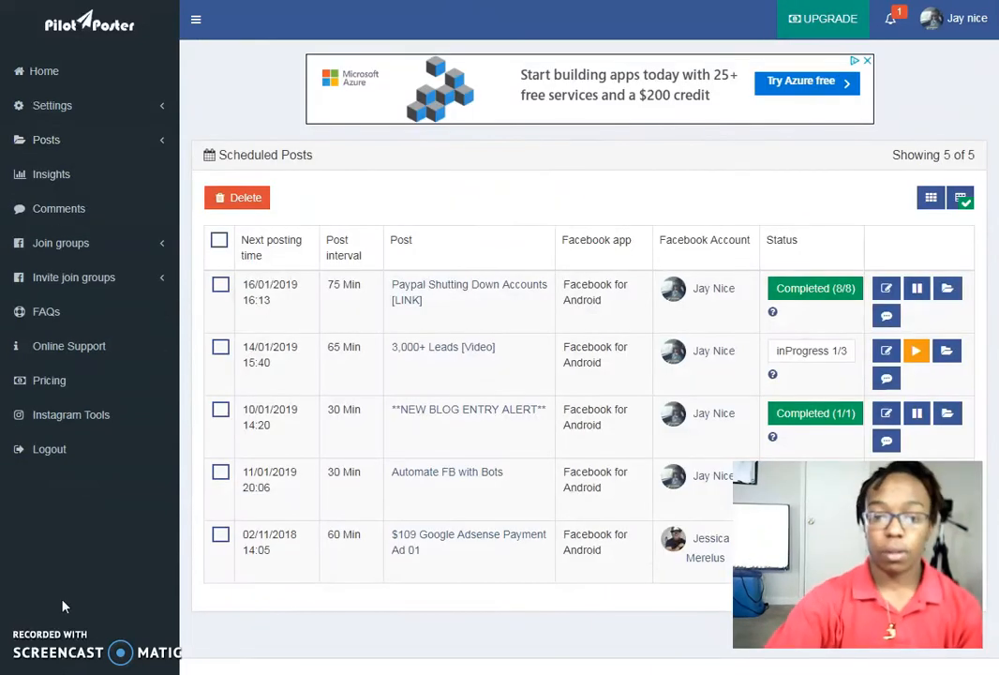
mouse_move(697, 562)
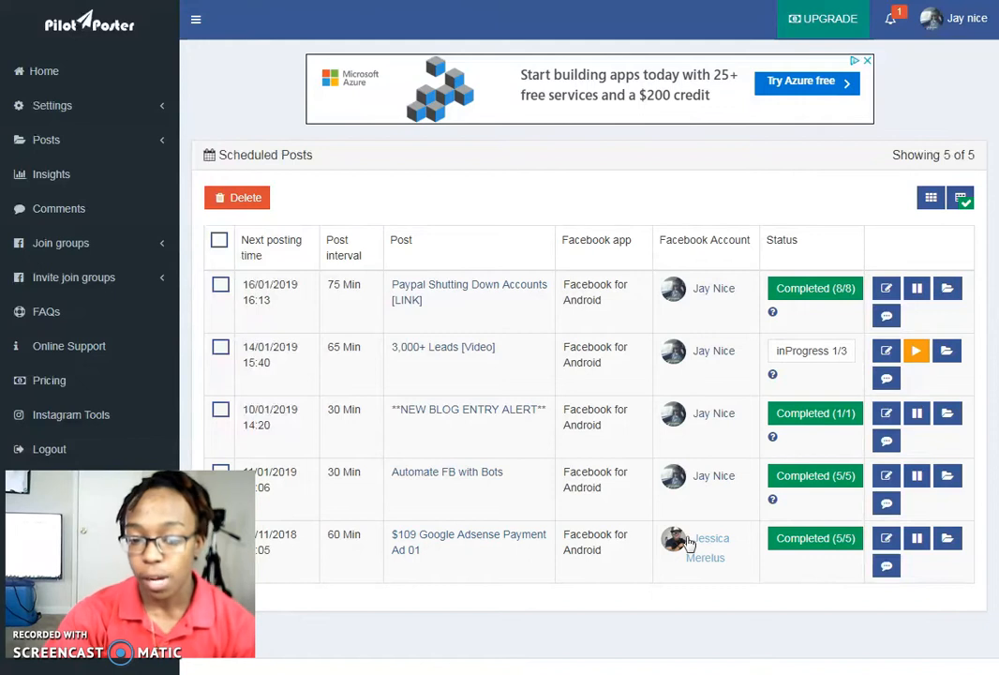
mouse_move(958, 37)
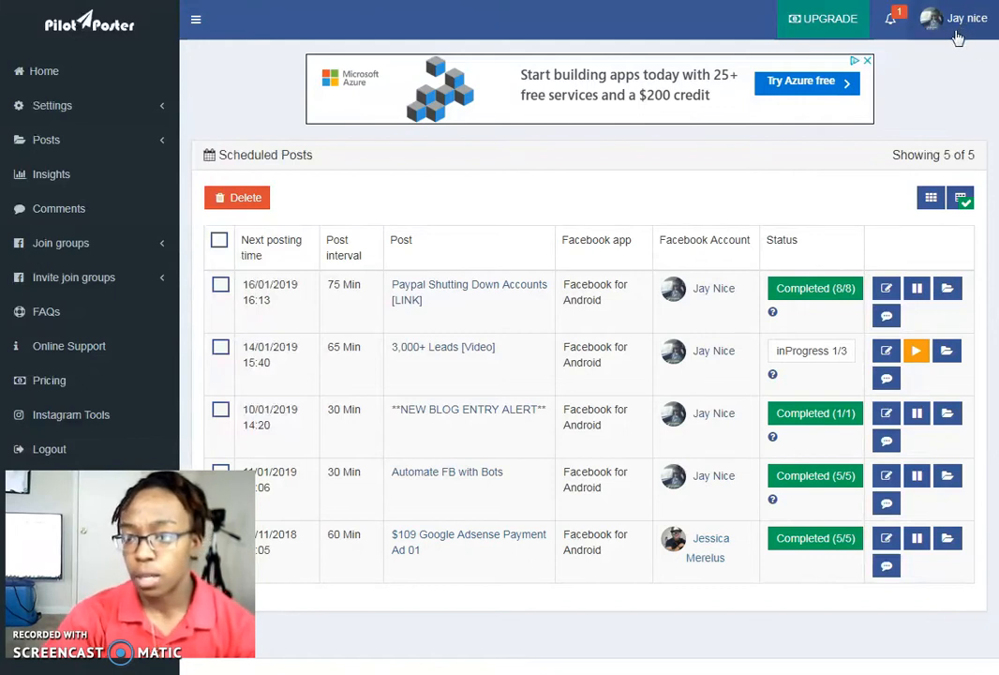
left_click(952, 18)
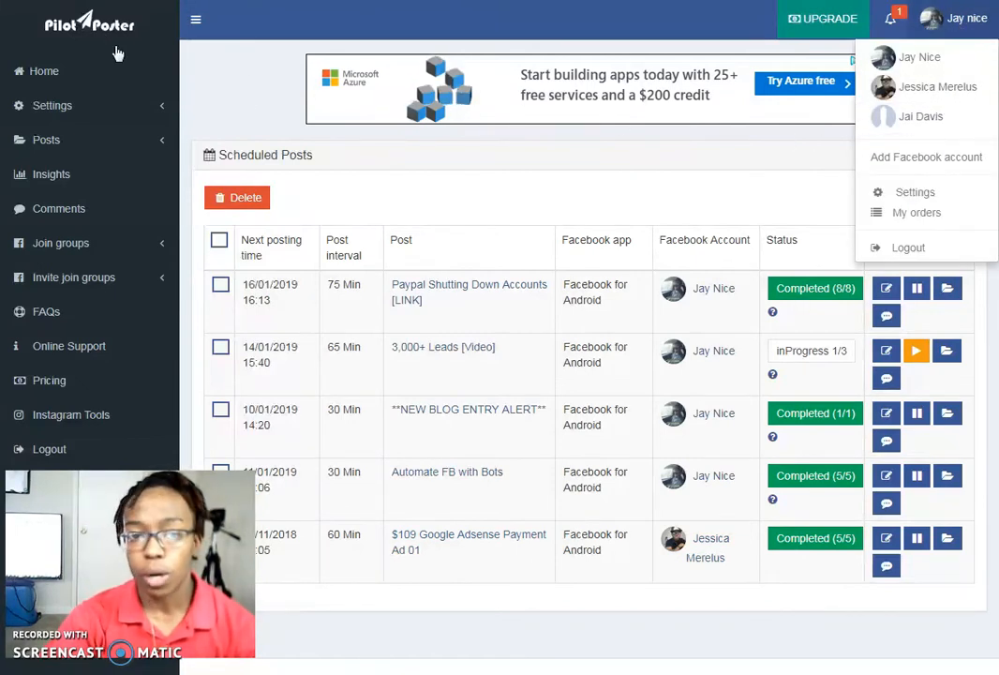
mouse_move(746, 178)
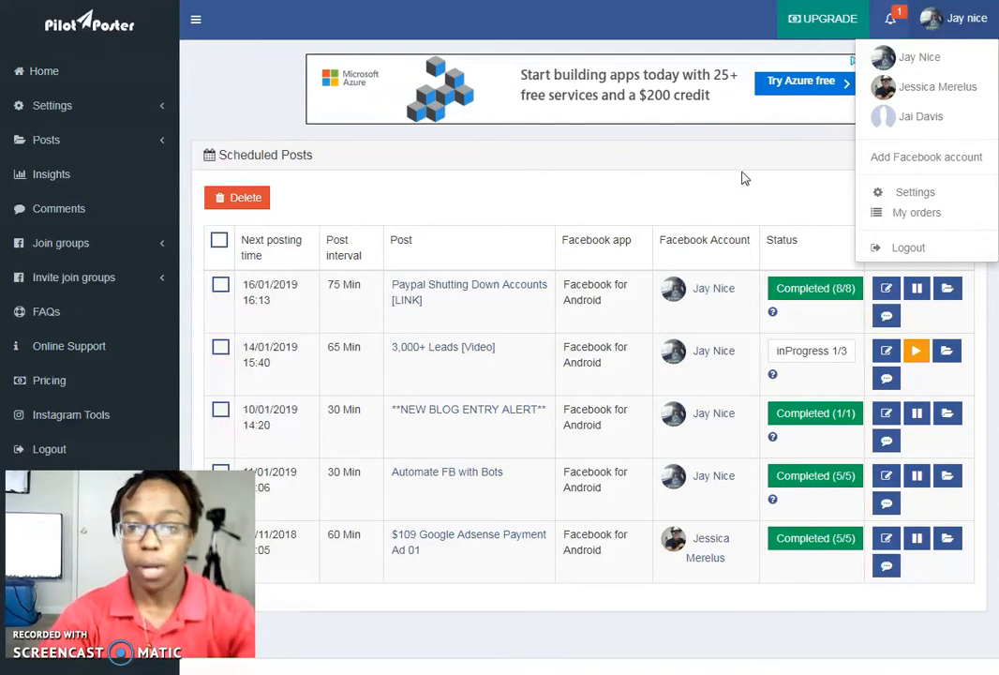
left_click(746, 178)
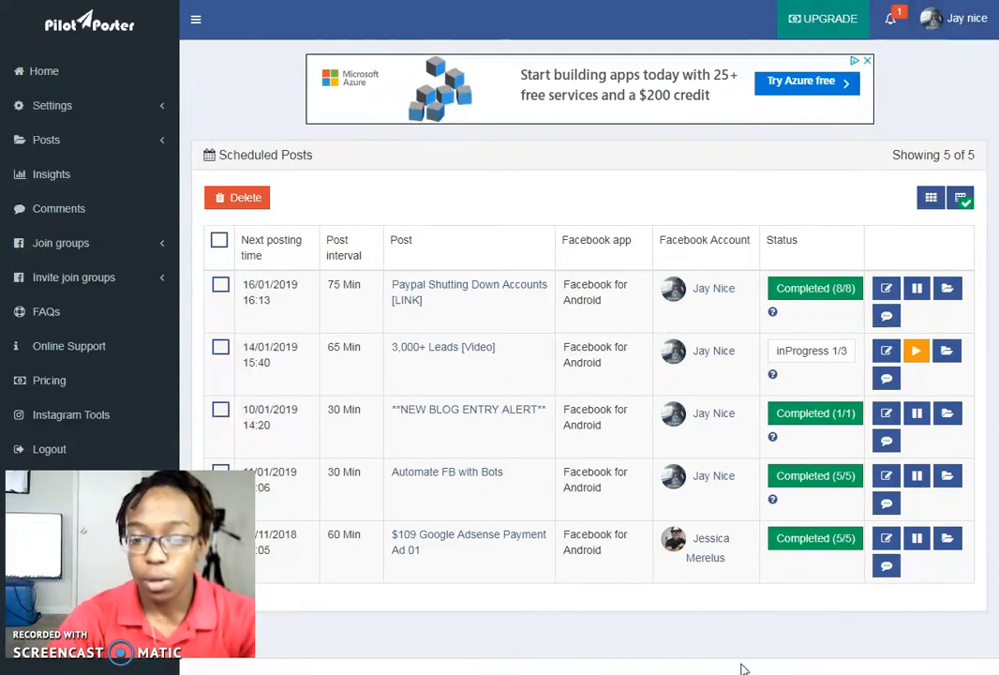
mouse_move(466, 540)
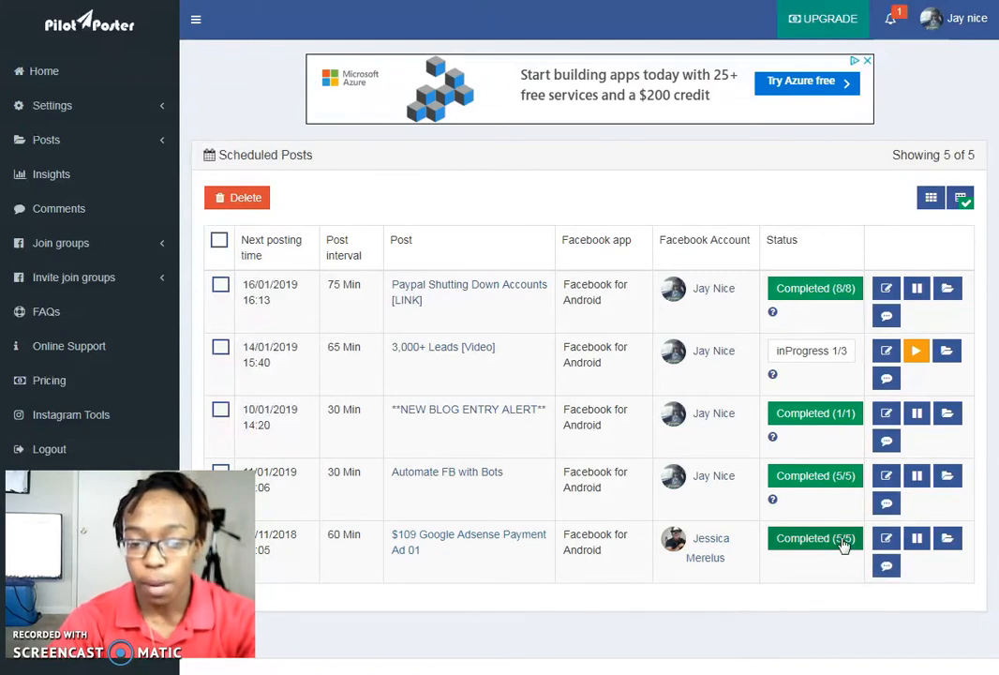
mouse_move(368, 542)
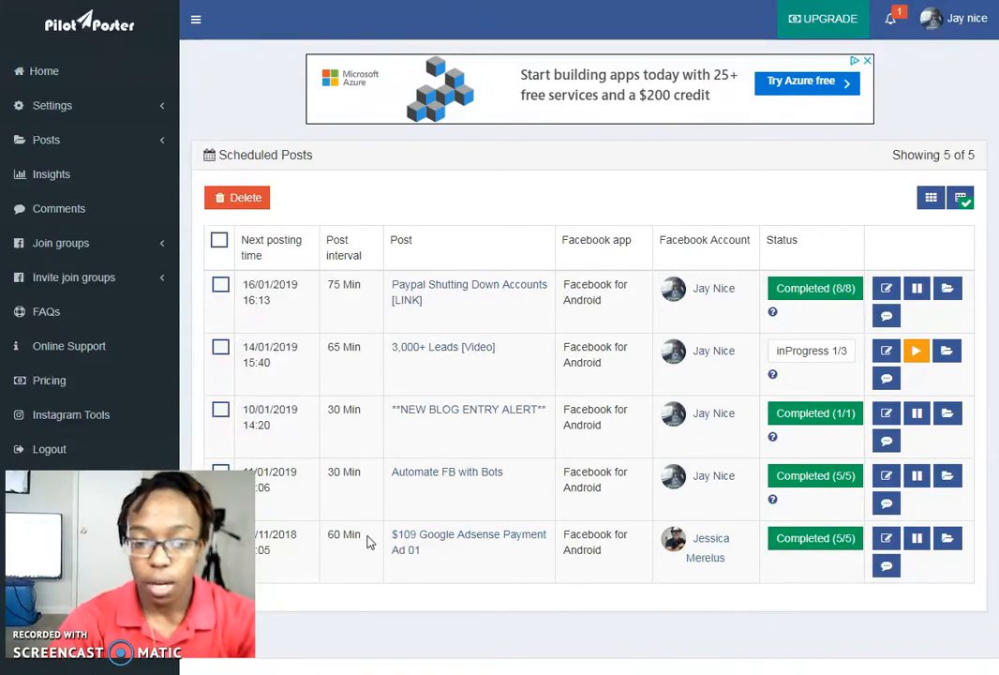
mouse_move(347, 532)
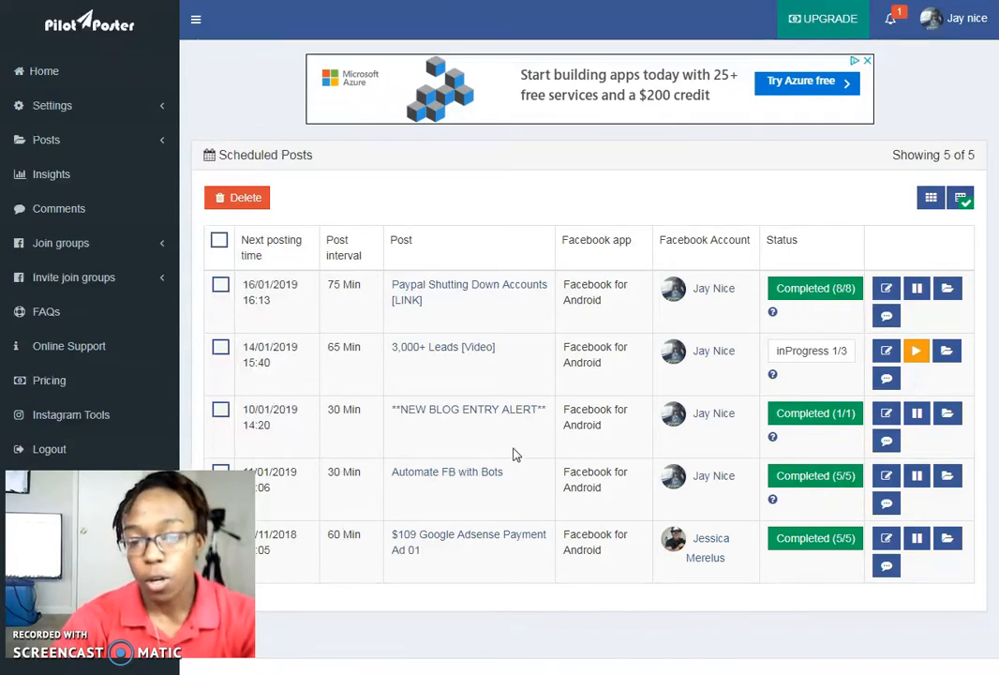
mouse_move(371, 416)
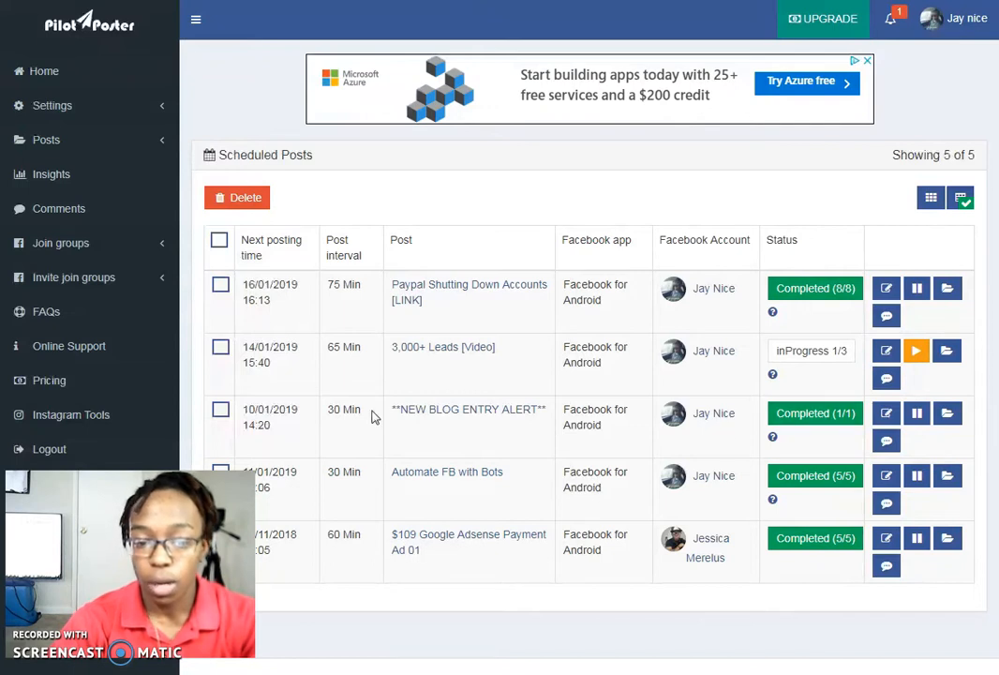
mouse_move(735, 422)
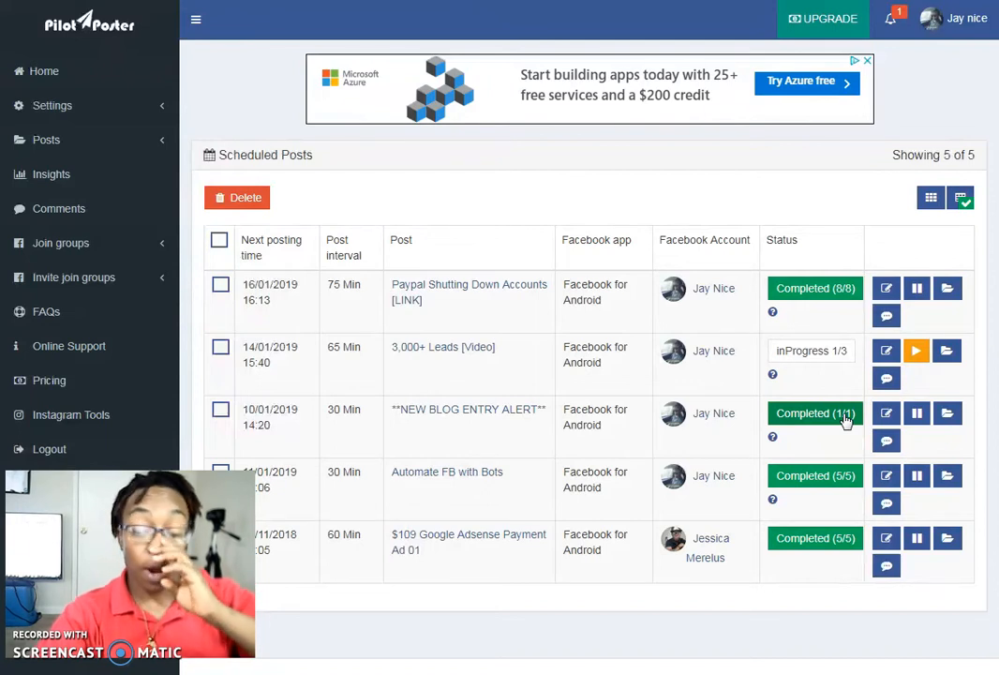
mouse_move(842, 416)
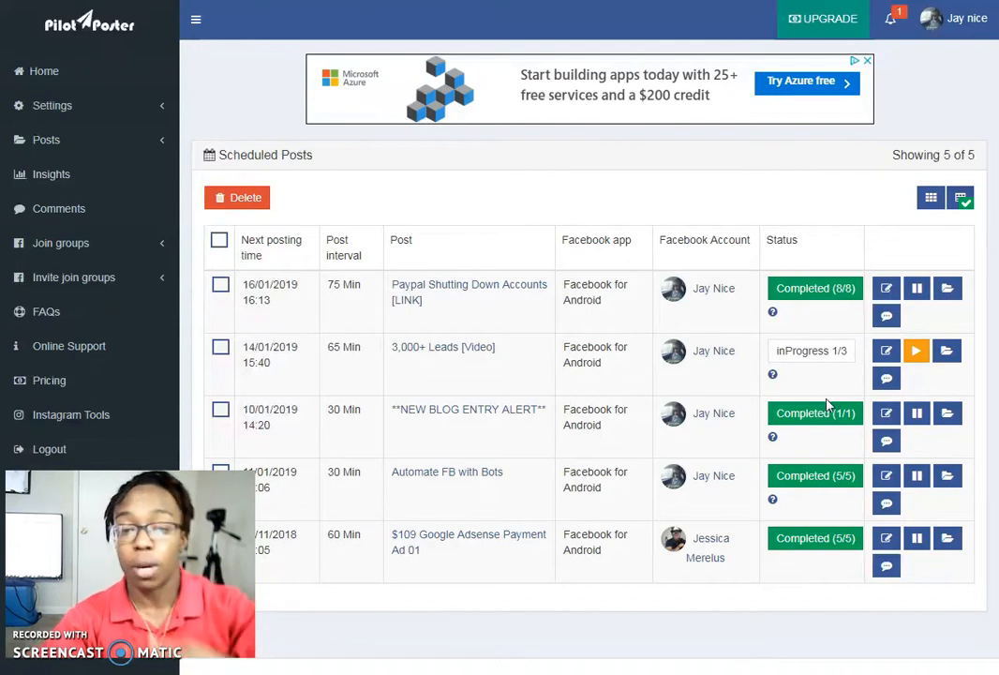
mouse_move(821, 397)
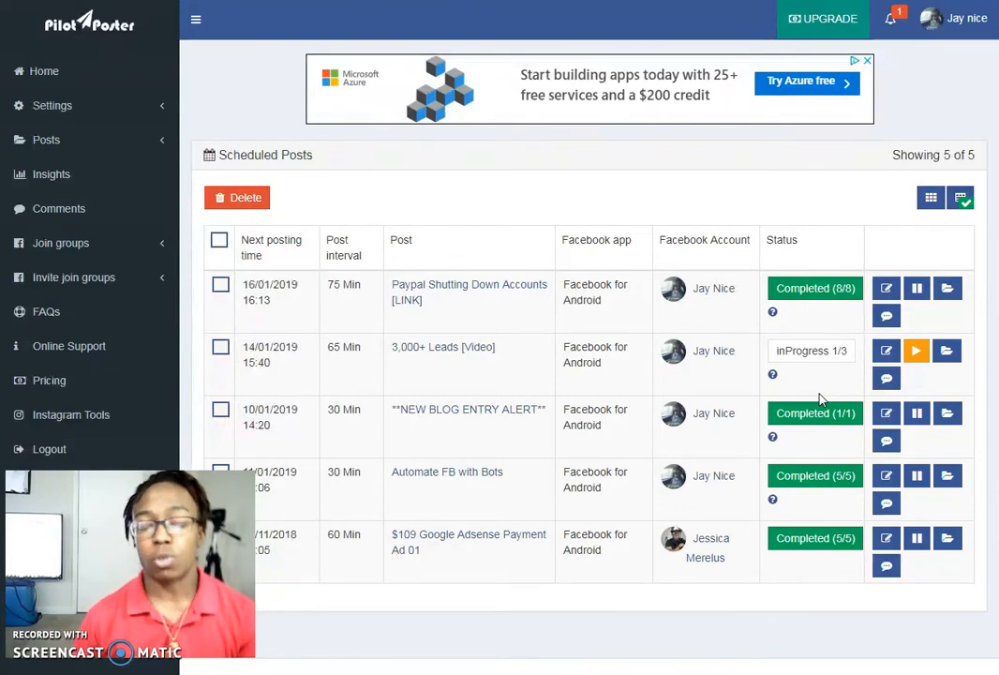
mouse_move(829, 392)
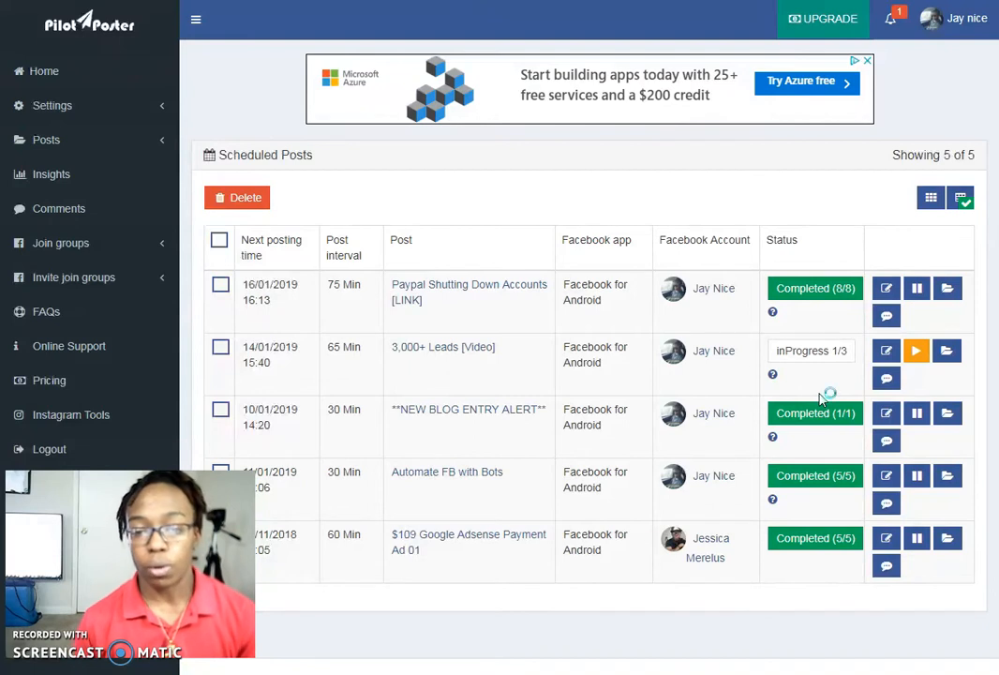
mouse_move(664, 266)
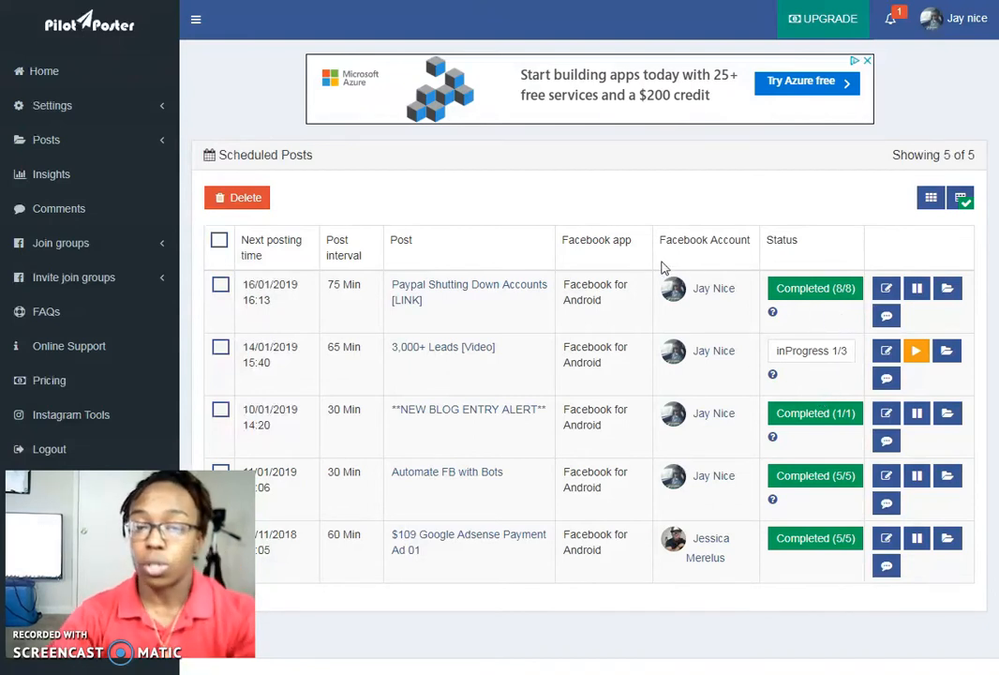
mouse_move(583, 322)
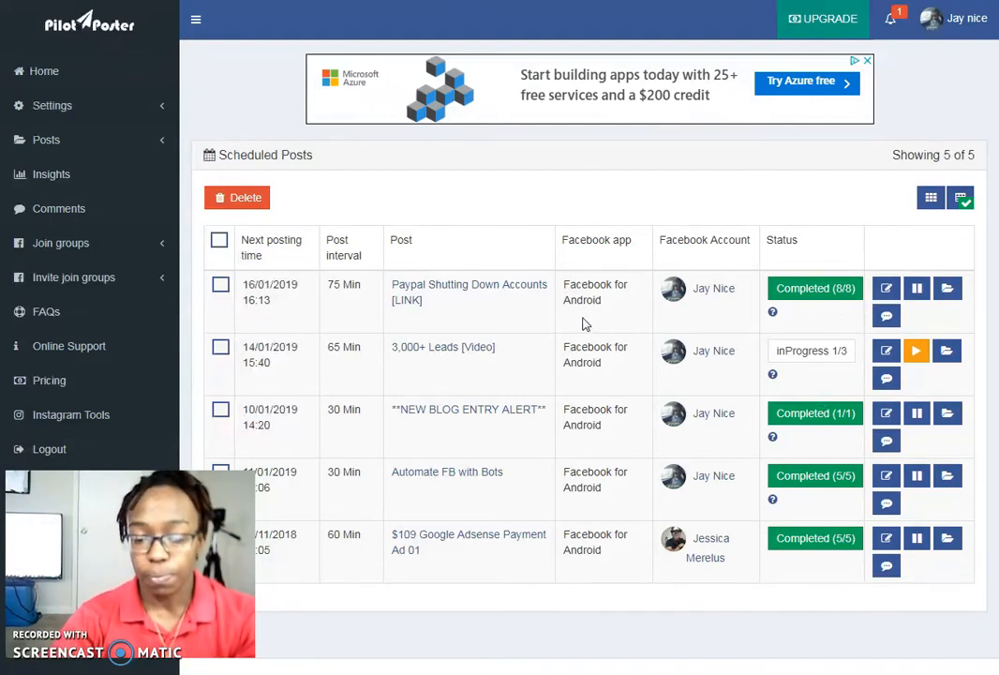
mouse_move(604, 555)
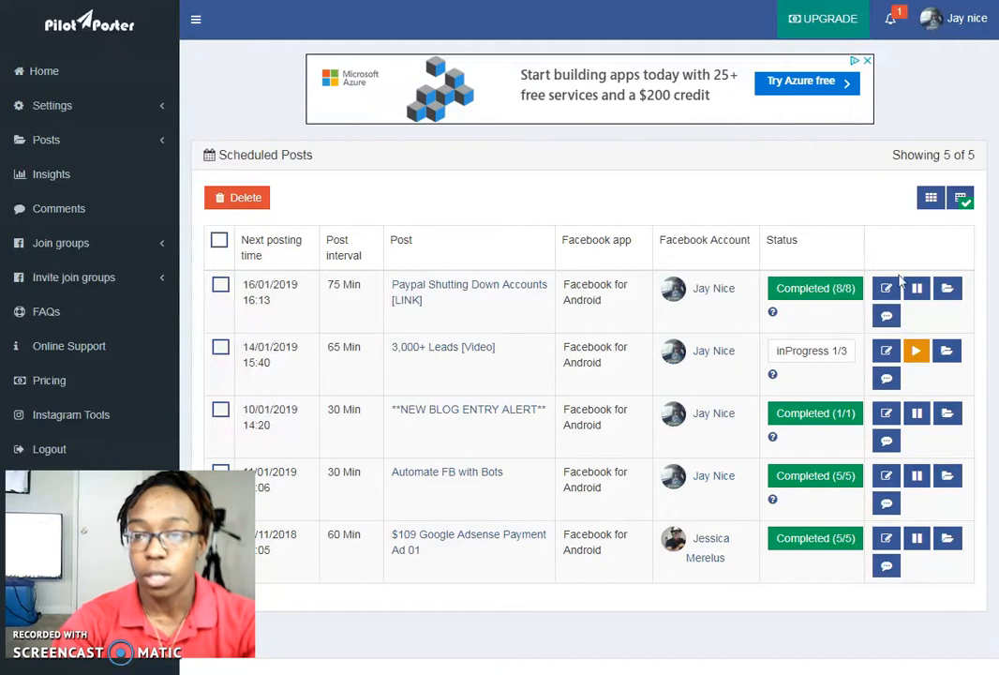
left_click(892, 18)
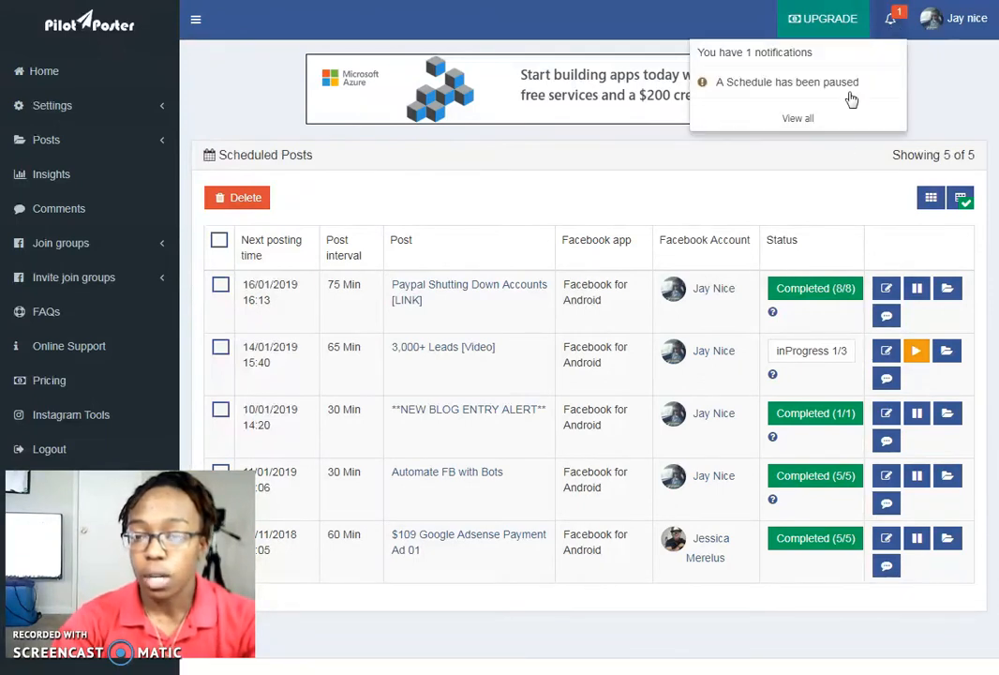
mouse_move(952, 94)
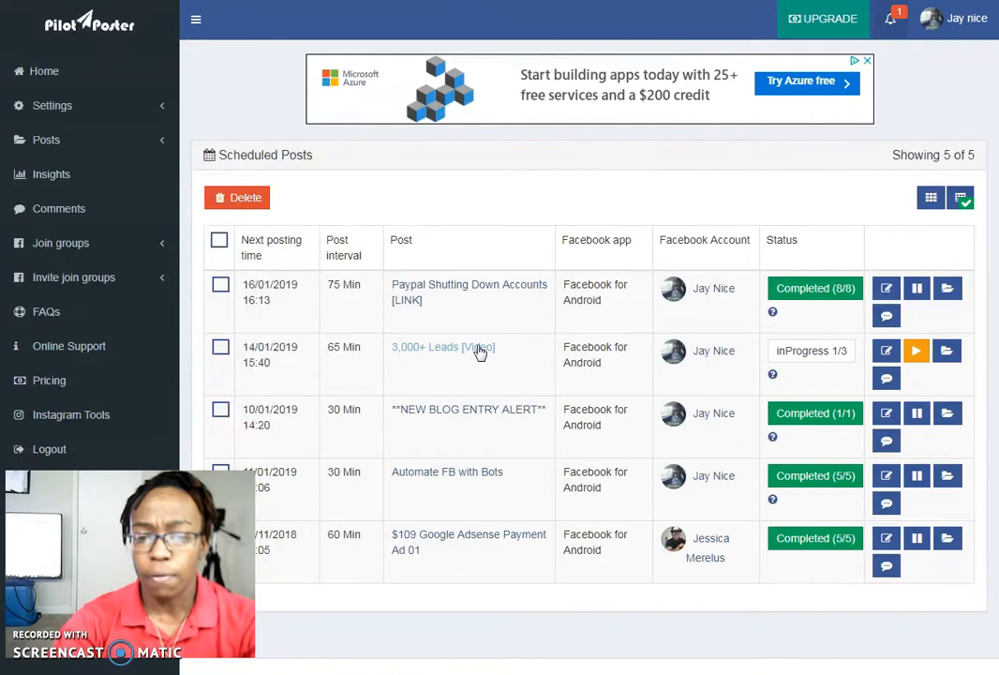
mouse_move(467, 384)
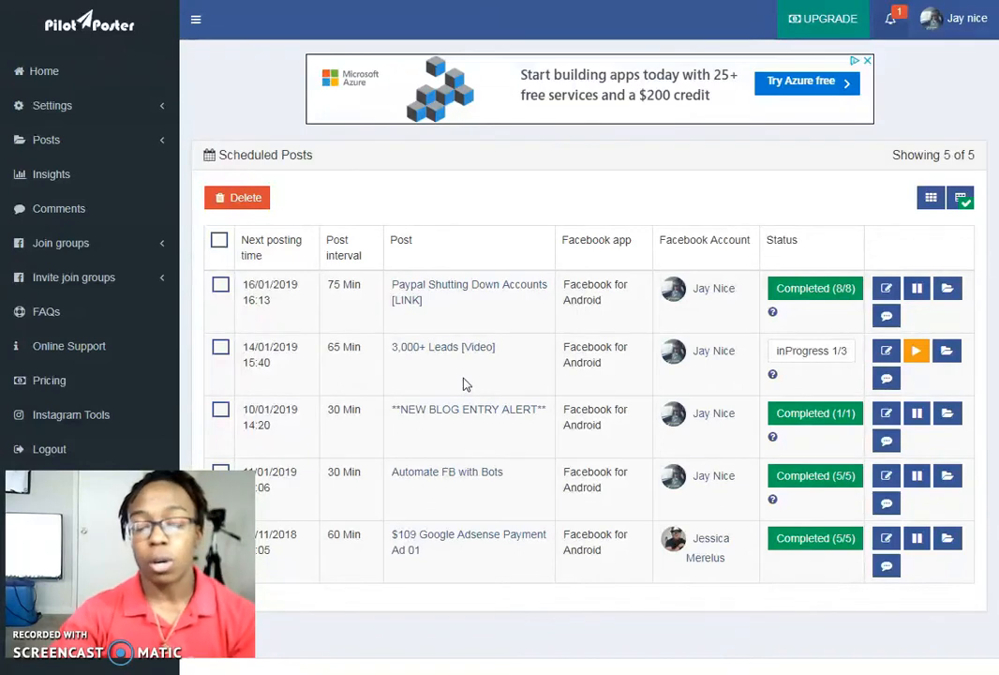
mouse_move(465, 371)
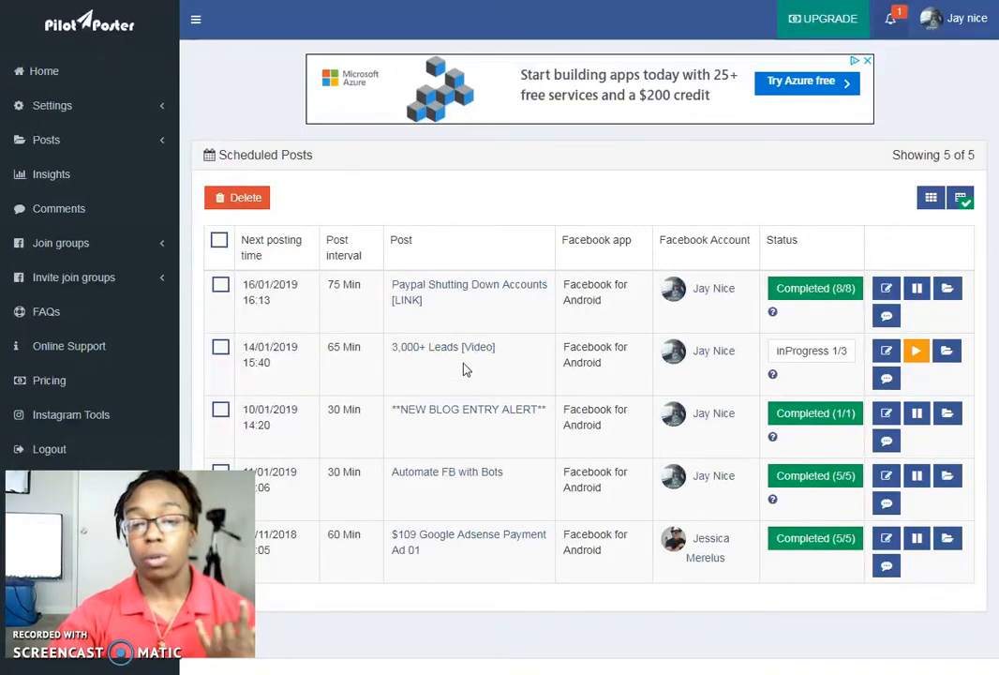
mouse_move(473, 358)
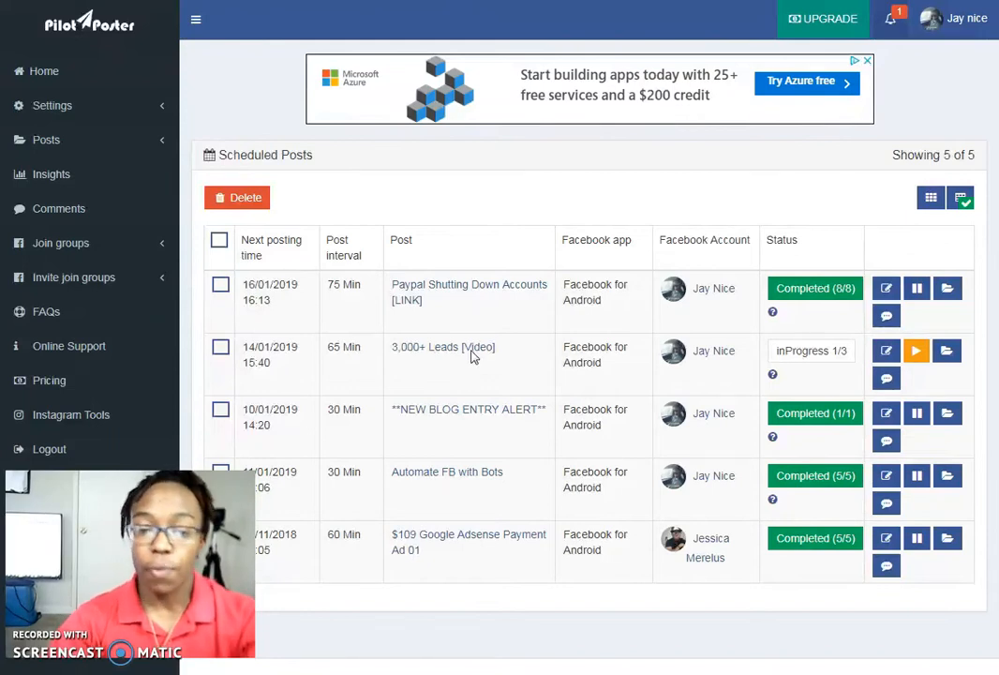
mouse_move(483, 360)
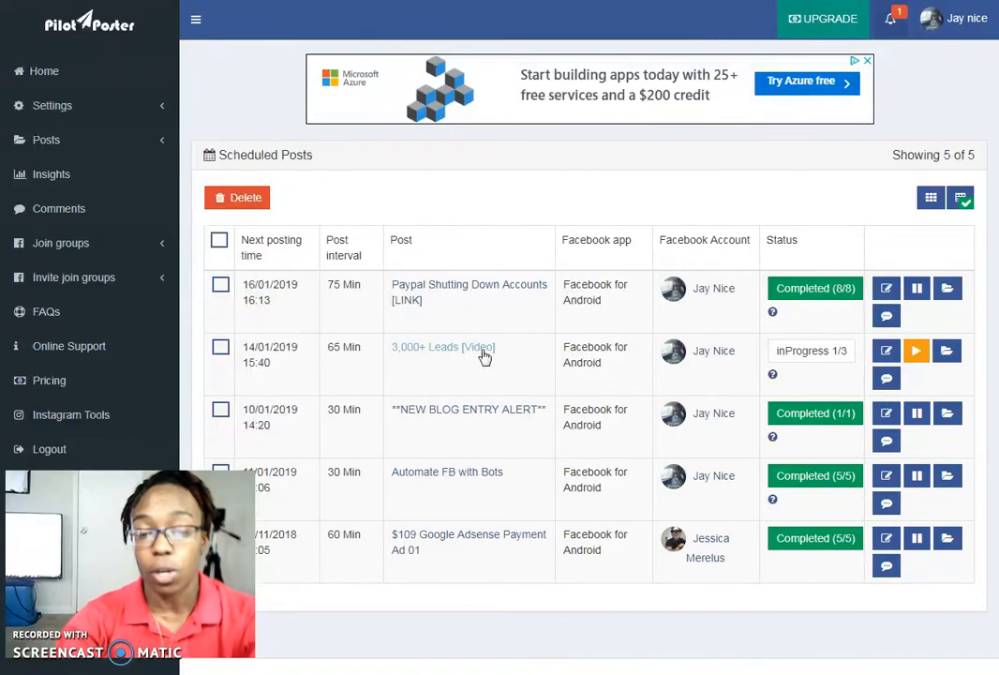
mouse_move(484, 390)
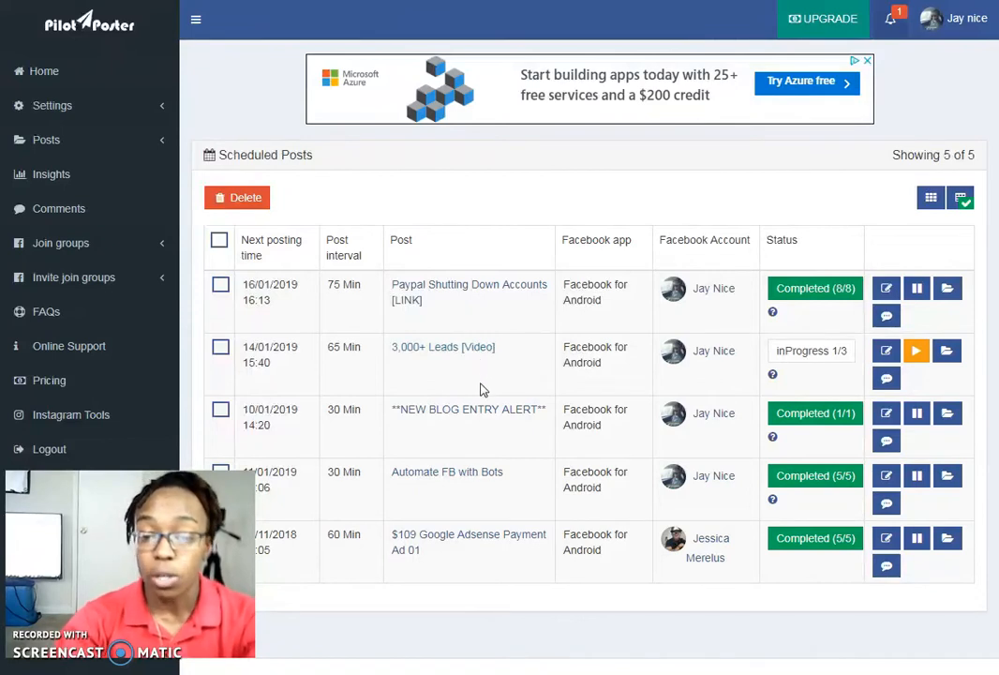
mouse_move(478, 372)
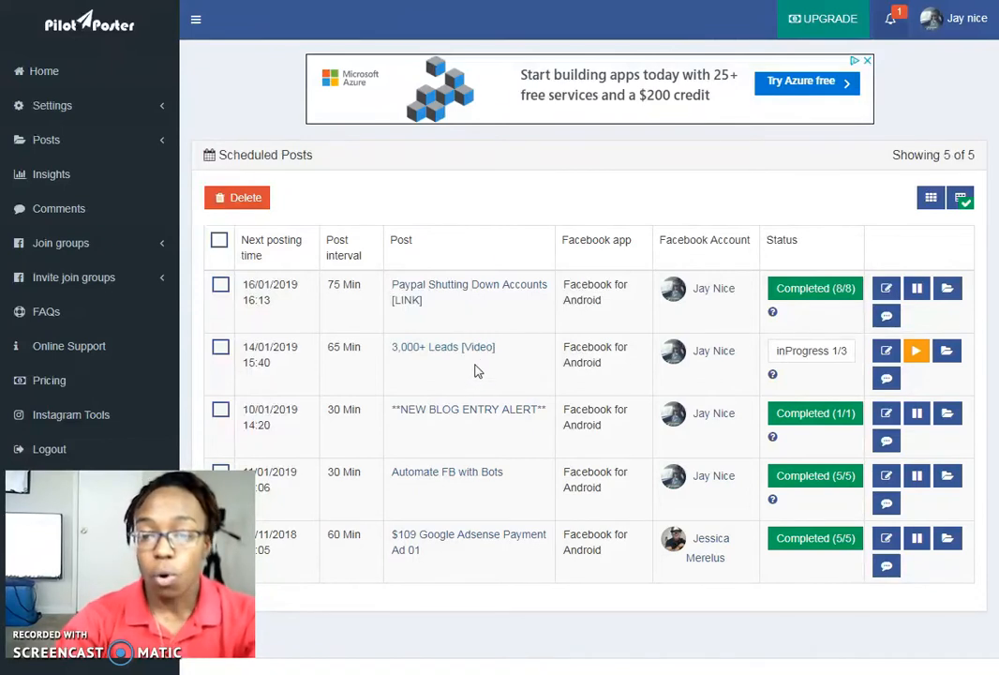
mouse_move(478, 363)
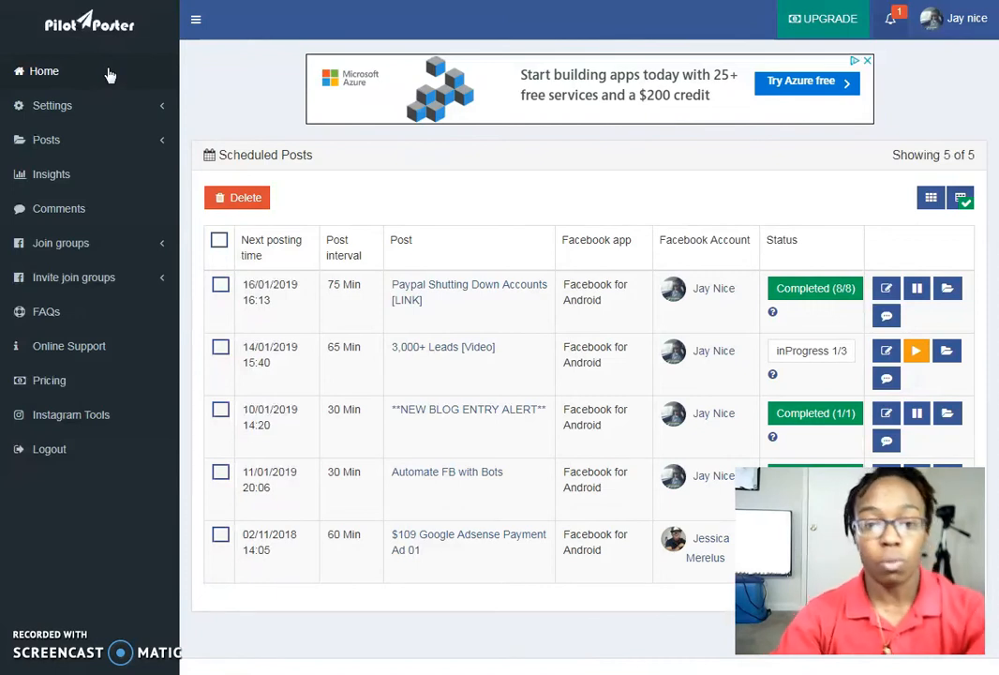
mouse_move(609, 551)
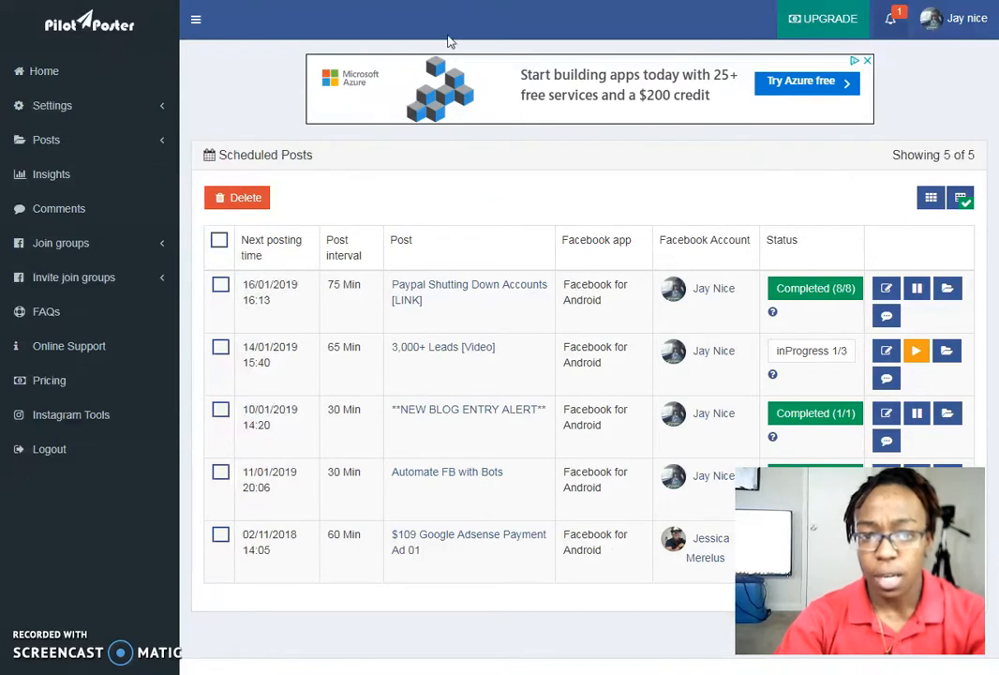
Scroll through the Scheduled Posts page before the phone's Facebook feed appears
scroll("down", 3)
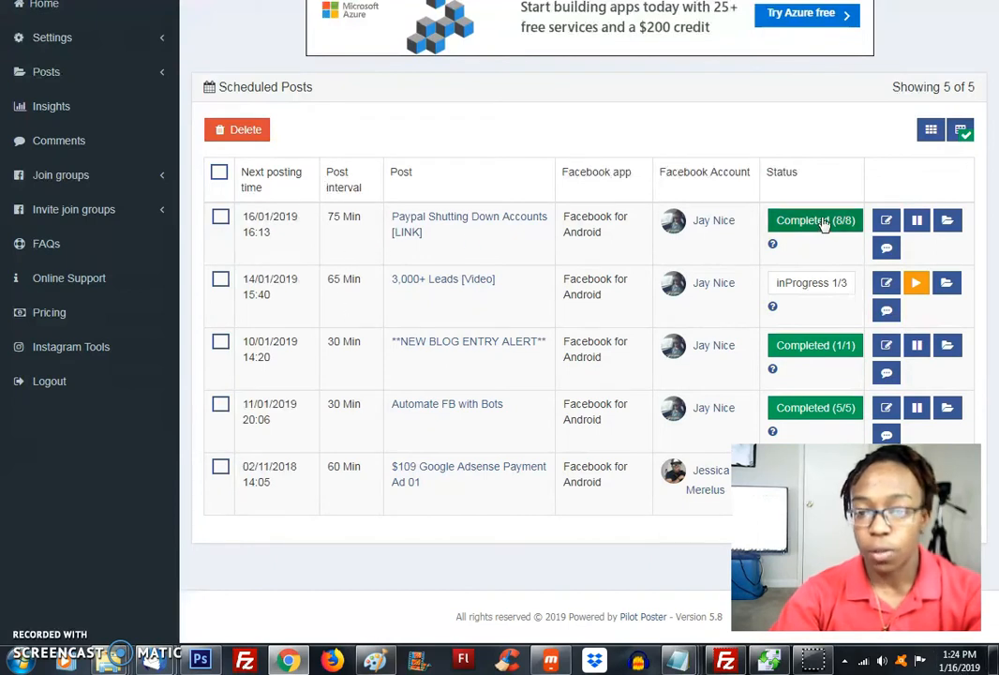
mouse_move(813, 221)
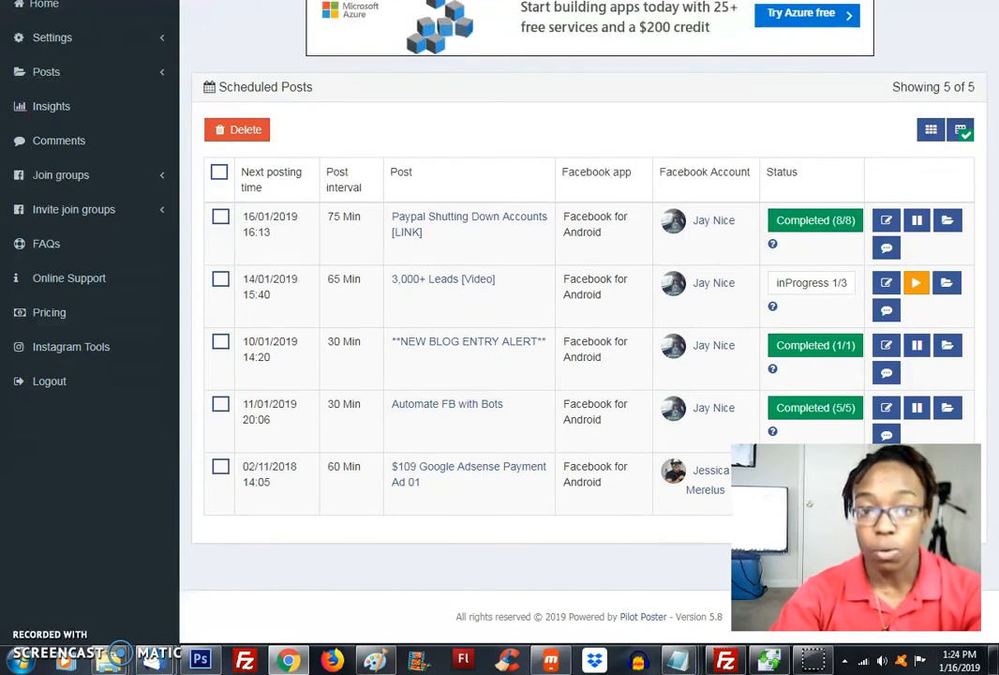
scroll("up", 3)
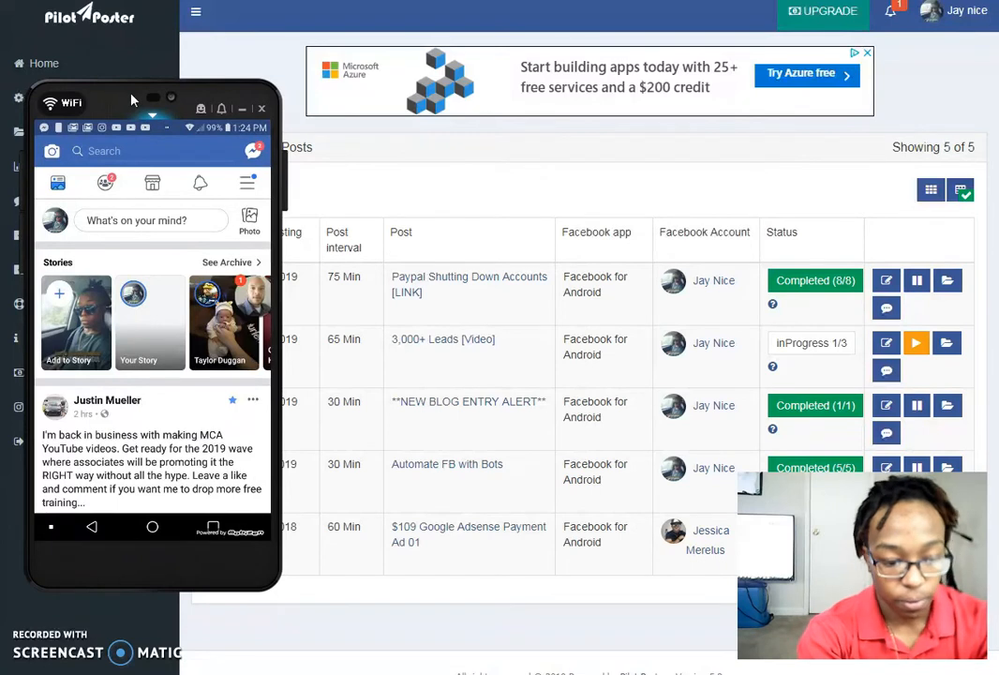
Browse the Facebook profile and view a published PayPal Shutting Down Accounts post
scroll("down", 3)
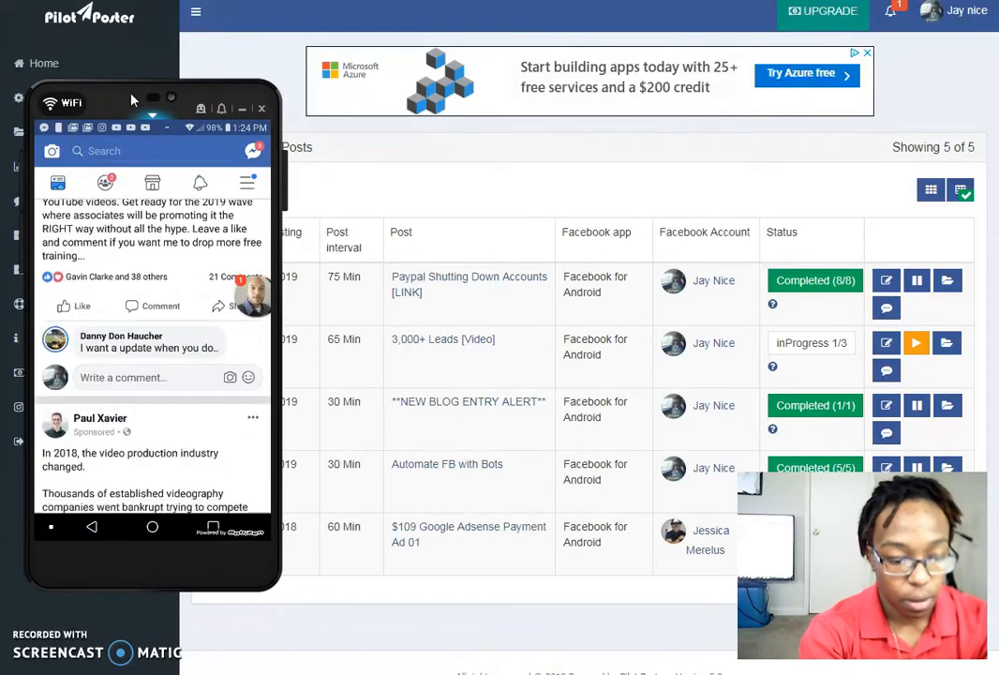
scroll("up", 3)
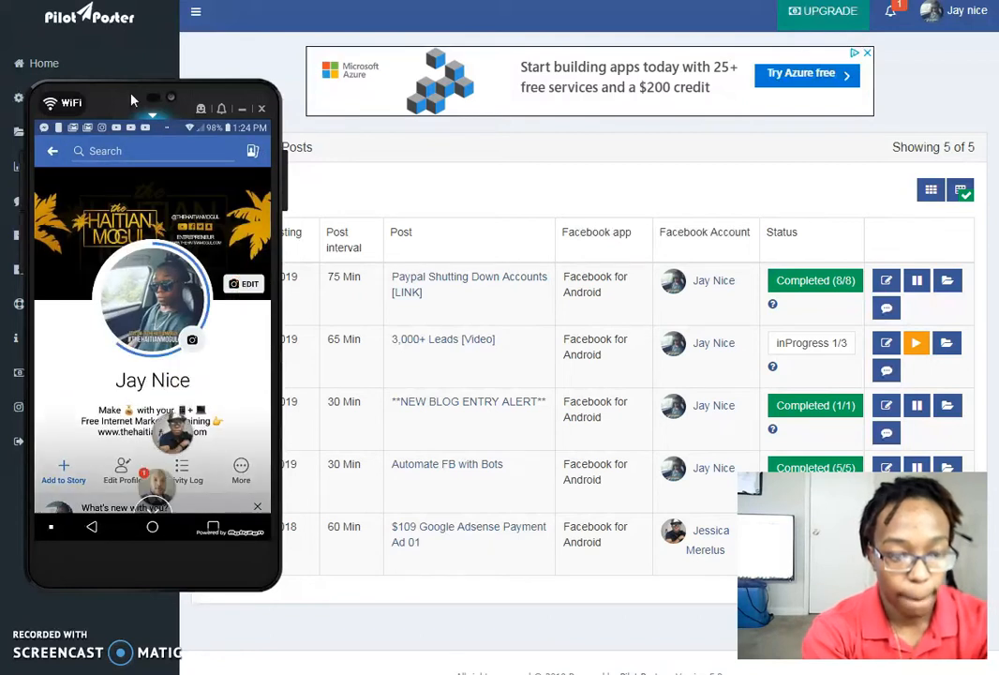
scroll("up", 3)
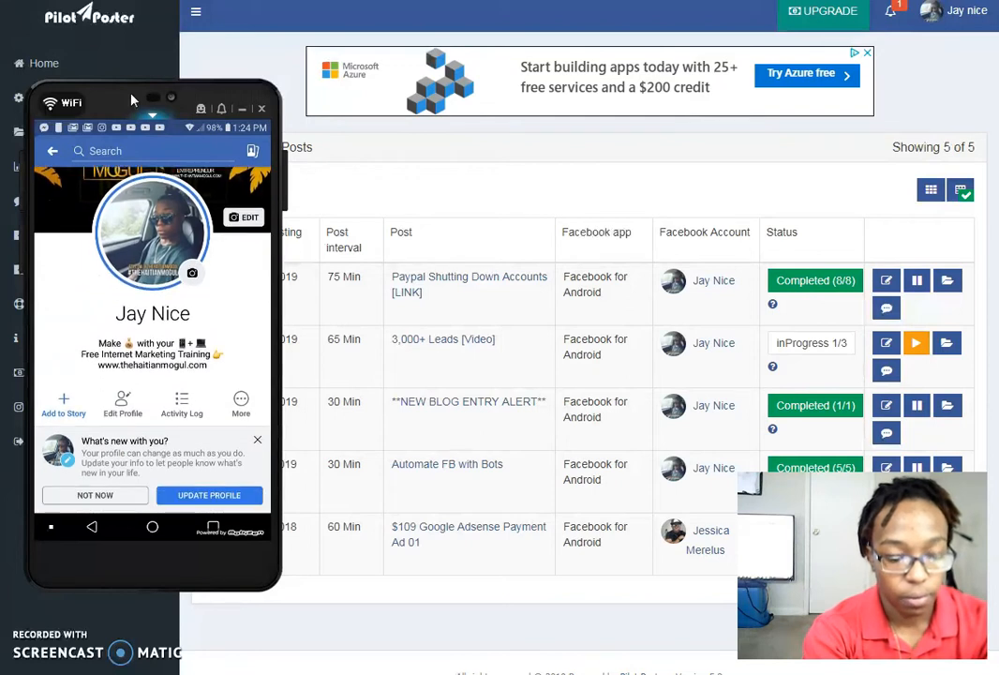
left_click(181, 403)
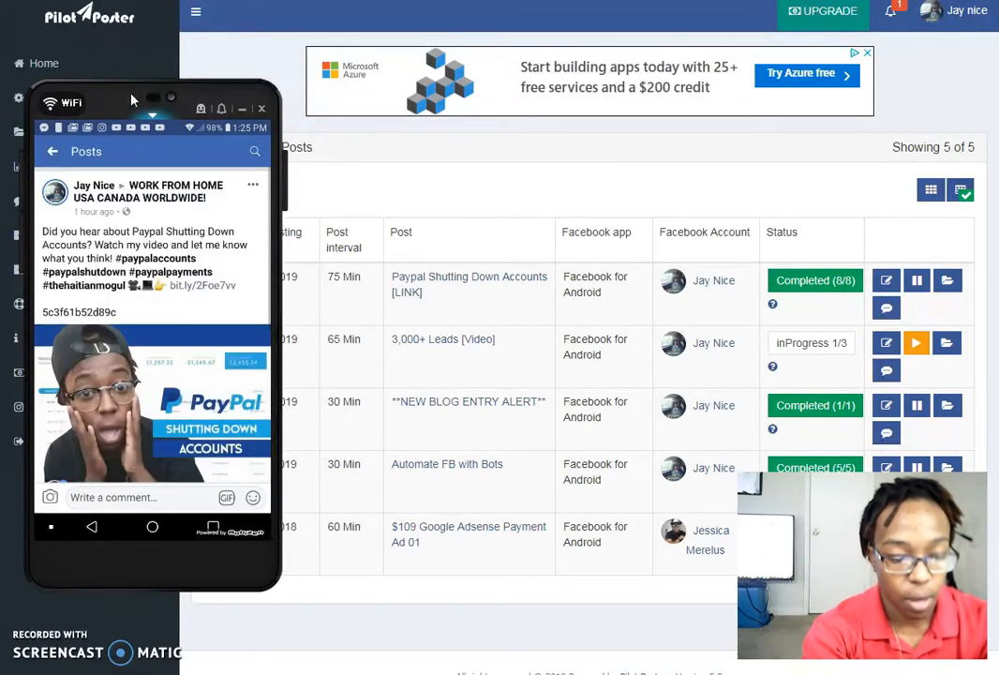
scroll("up", 3)
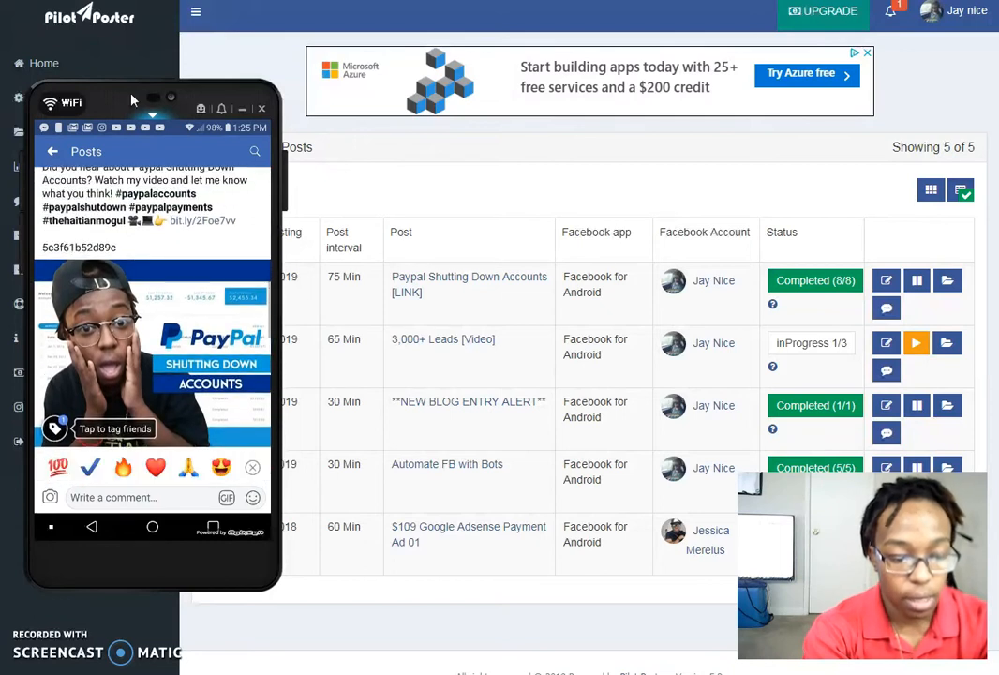
Review the Activity Log of recent posts, return to the profile and close the phone view
left_click(53, 150)
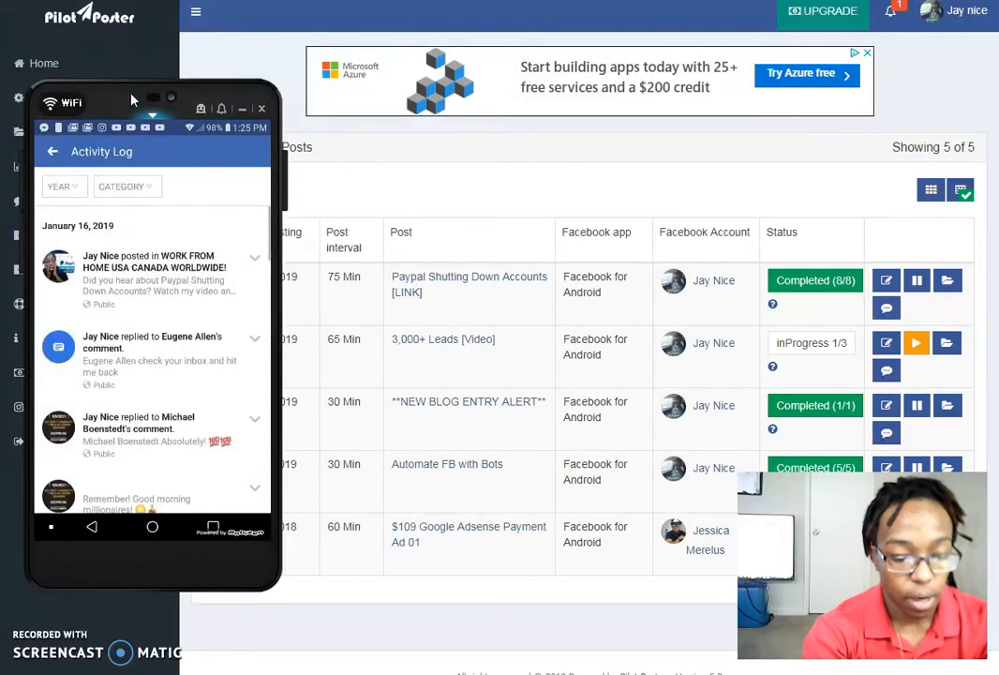
scroll("down", 3)
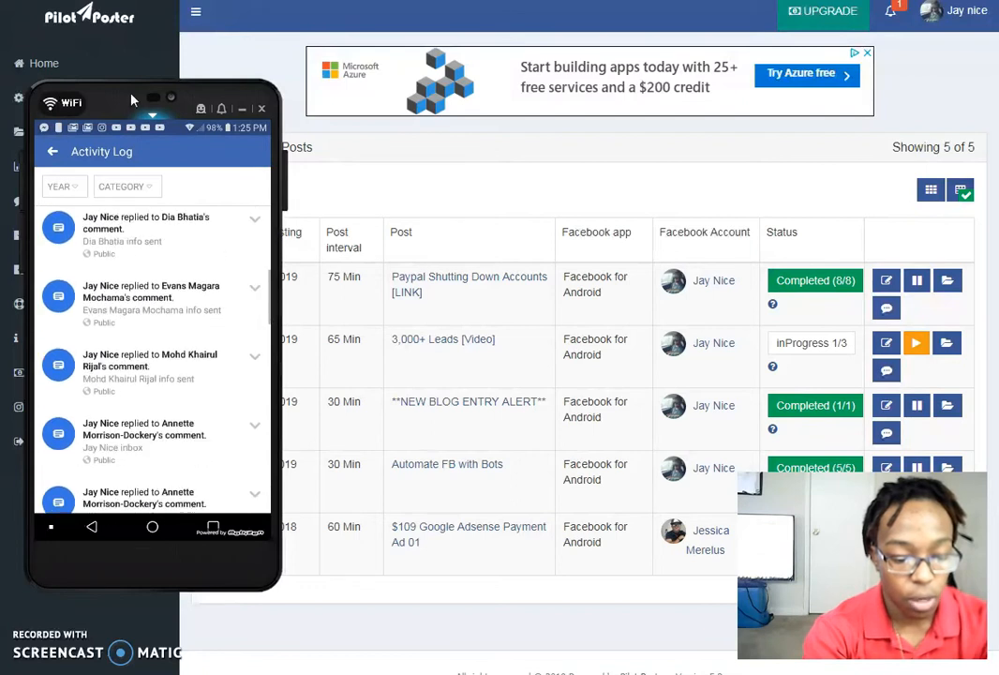
scroll("down", 3)
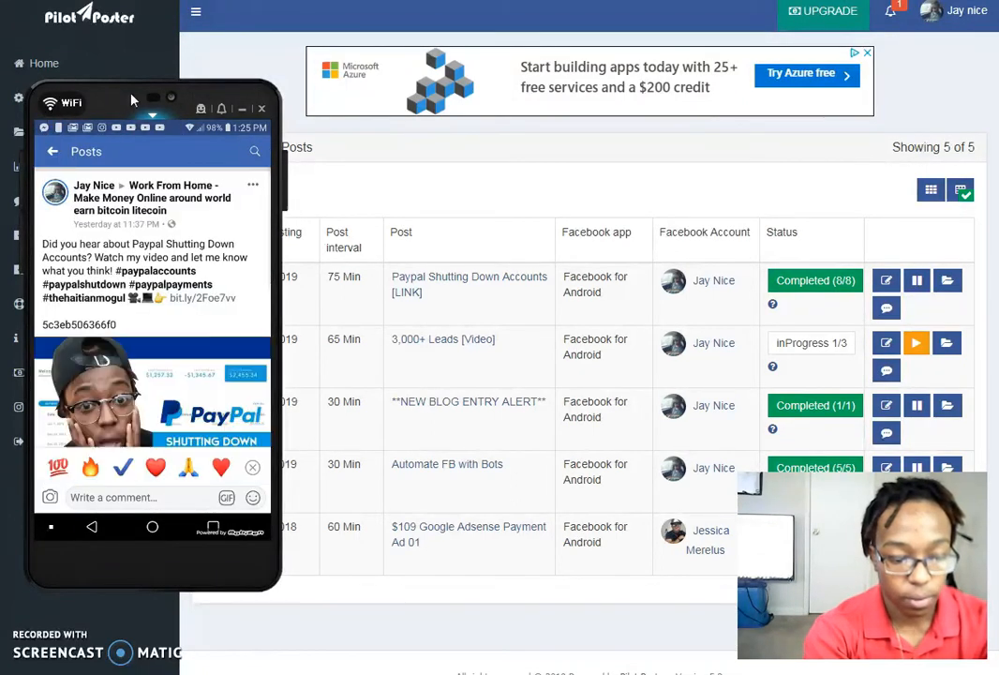
scroll("down", 3)
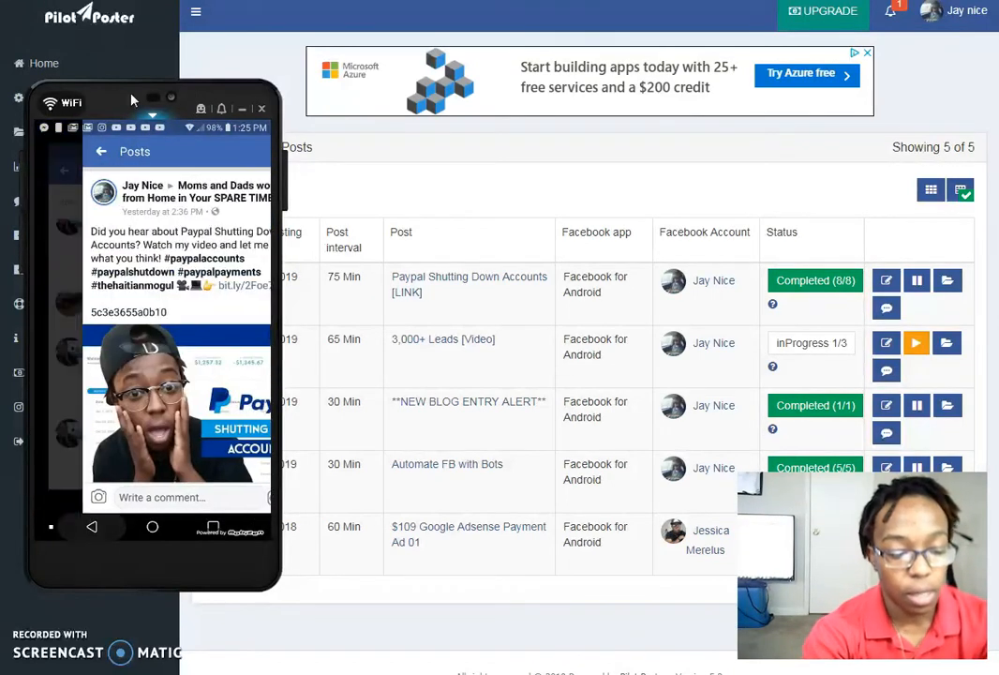
left_click(102, 150)
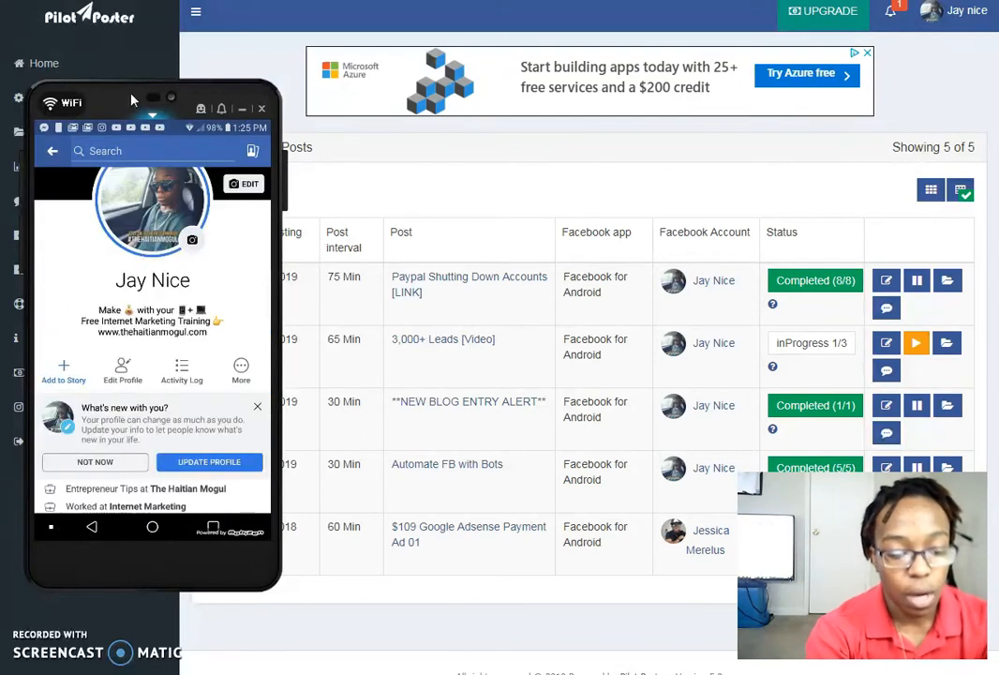
left_click(53, 152)
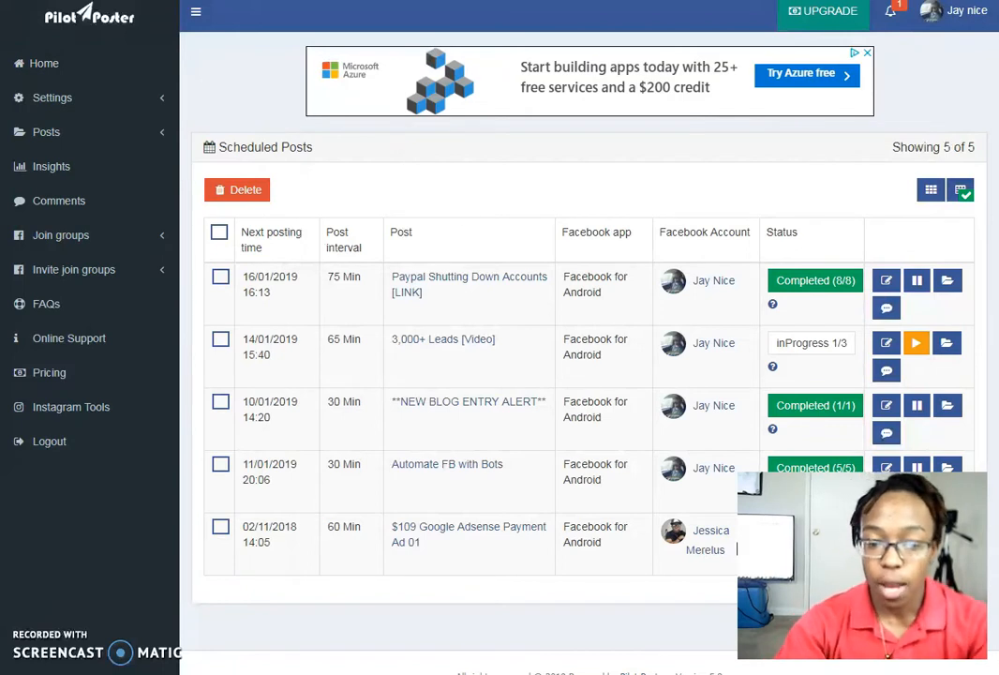
mouse_move(45, 63)
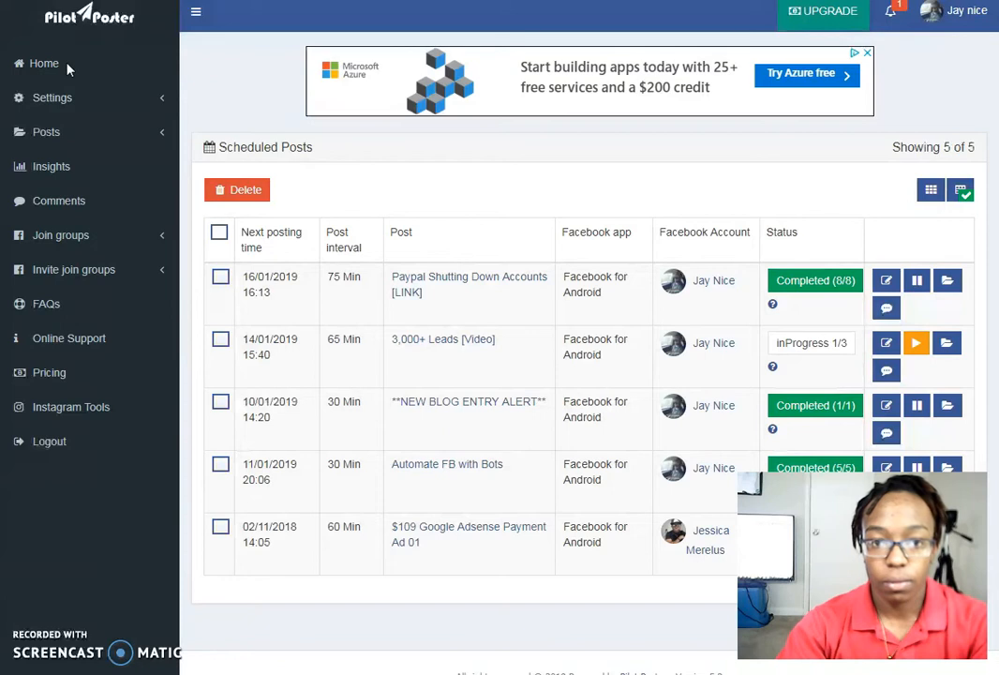
mouse_move(187, 561)
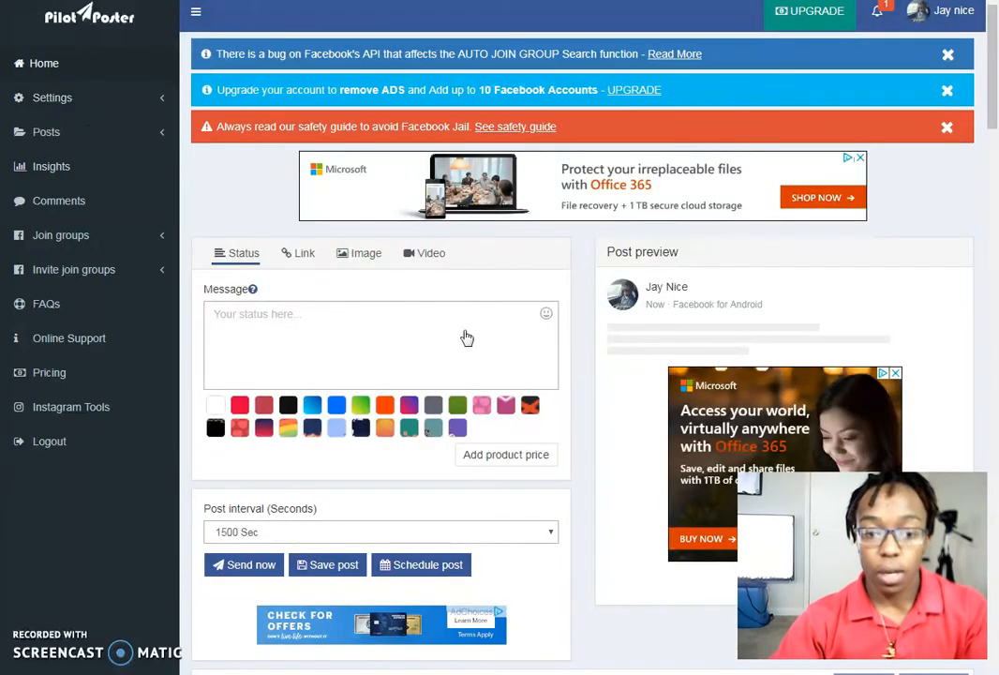
mouse_move(583, 322)
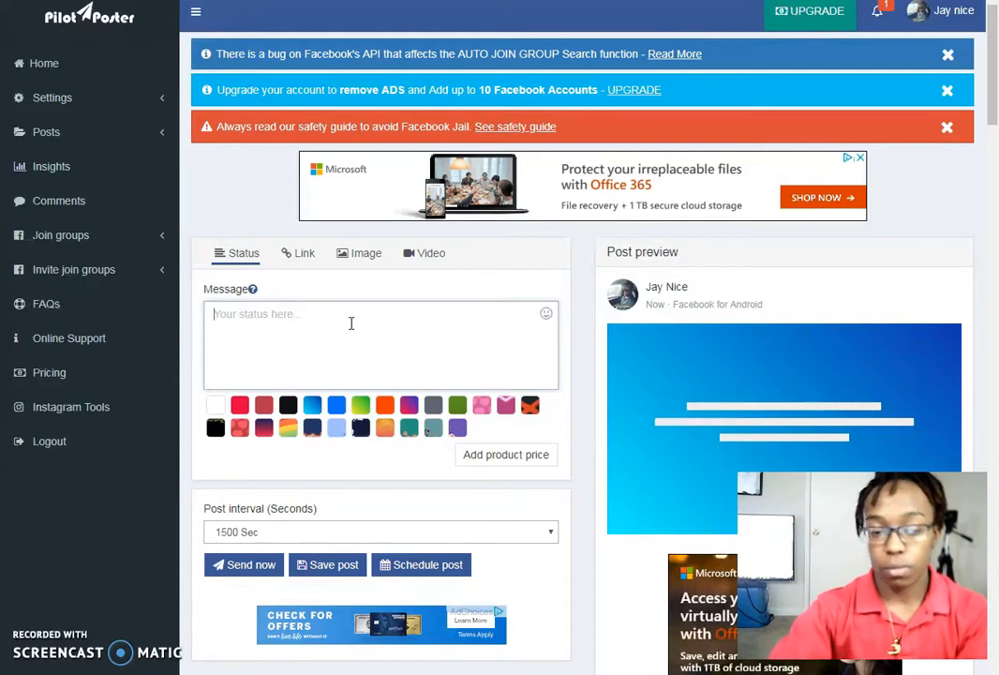
mouse_move(350, 323)
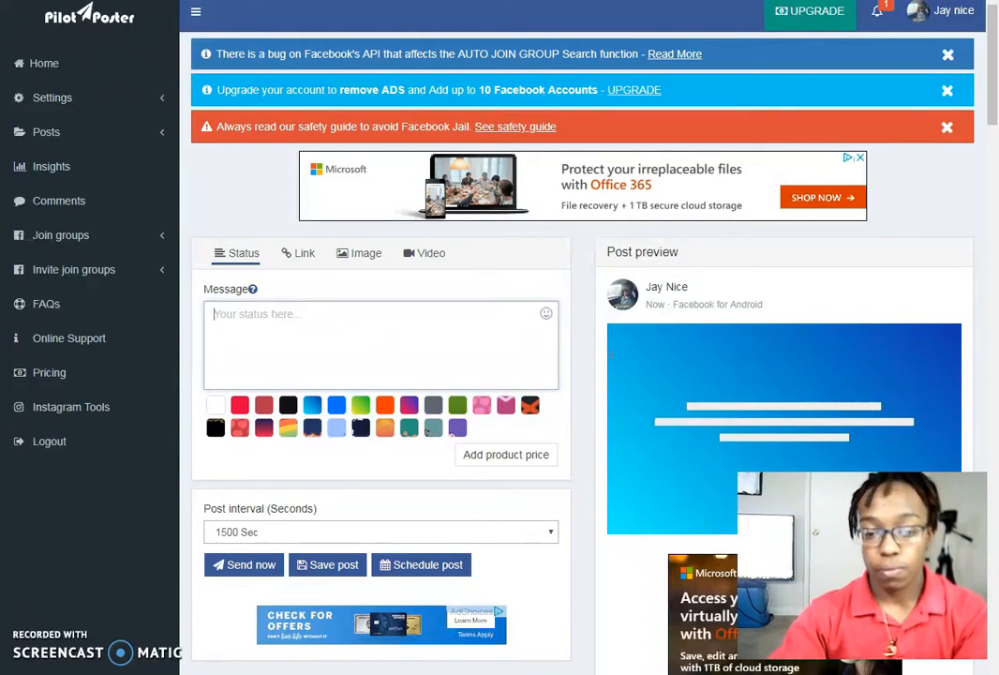
Enter 'Schedule posts in facebook groups' as the status message and add a smiley emoji
type("Schedule posts in facebook groups")
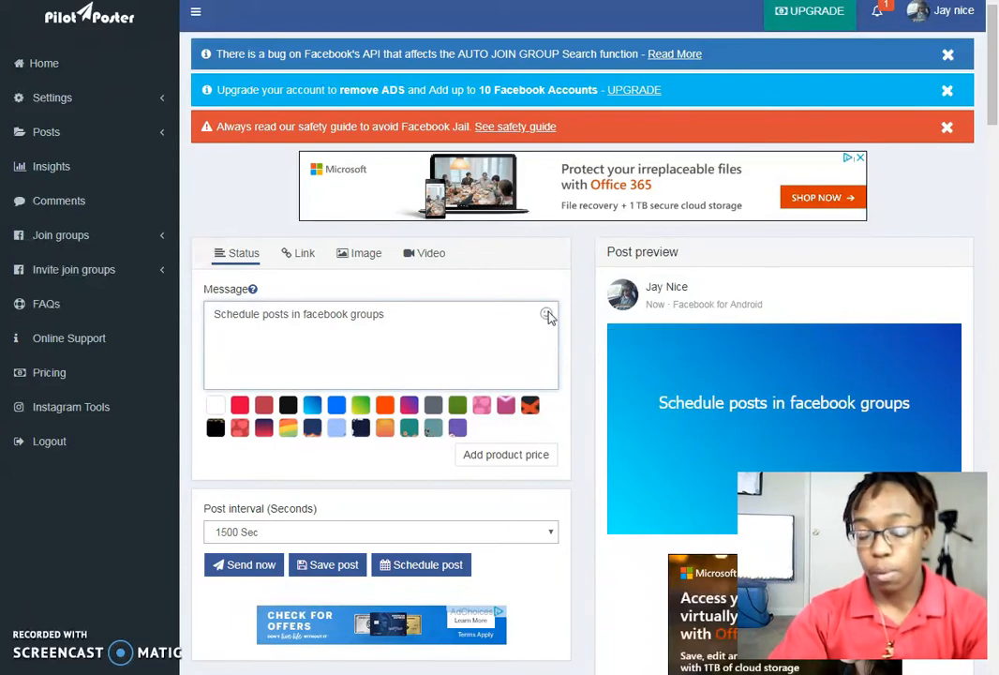
left_click(547, 315)
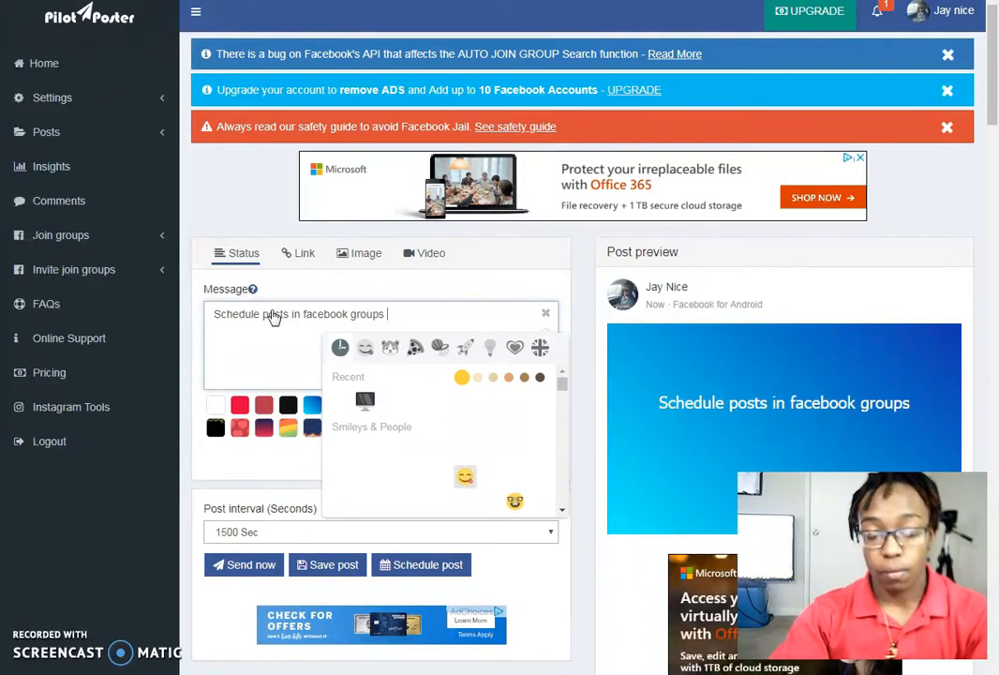
left_click(341, 402)
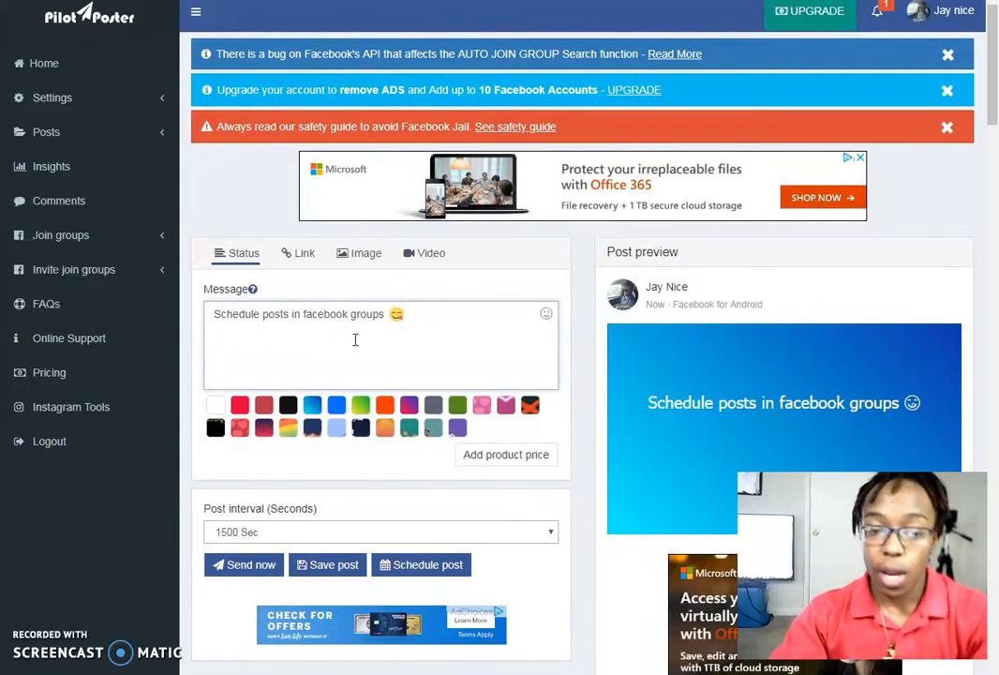
mouse_move(487, 461)
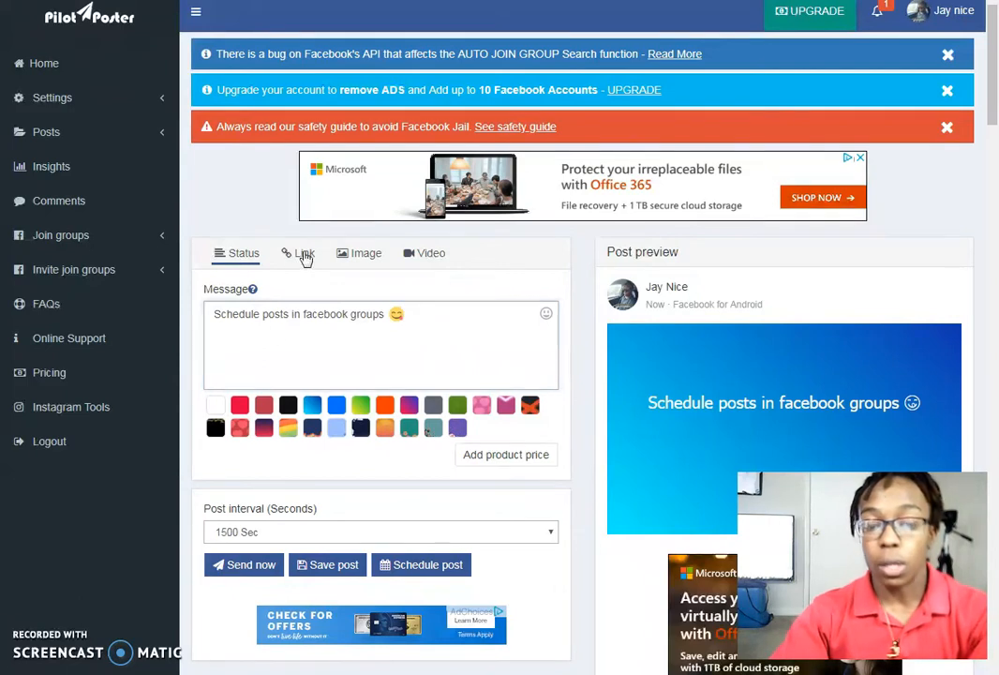
Preview the Link, Image and Video post forms, ending on the video form
left_click(304, 251)
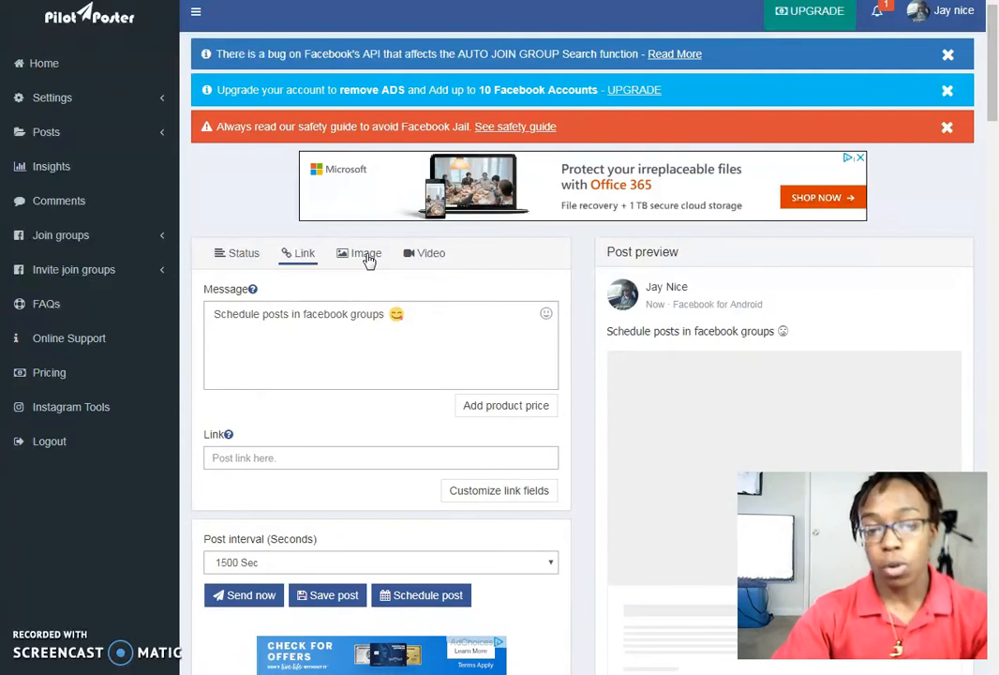
mouse_move(364, 267)
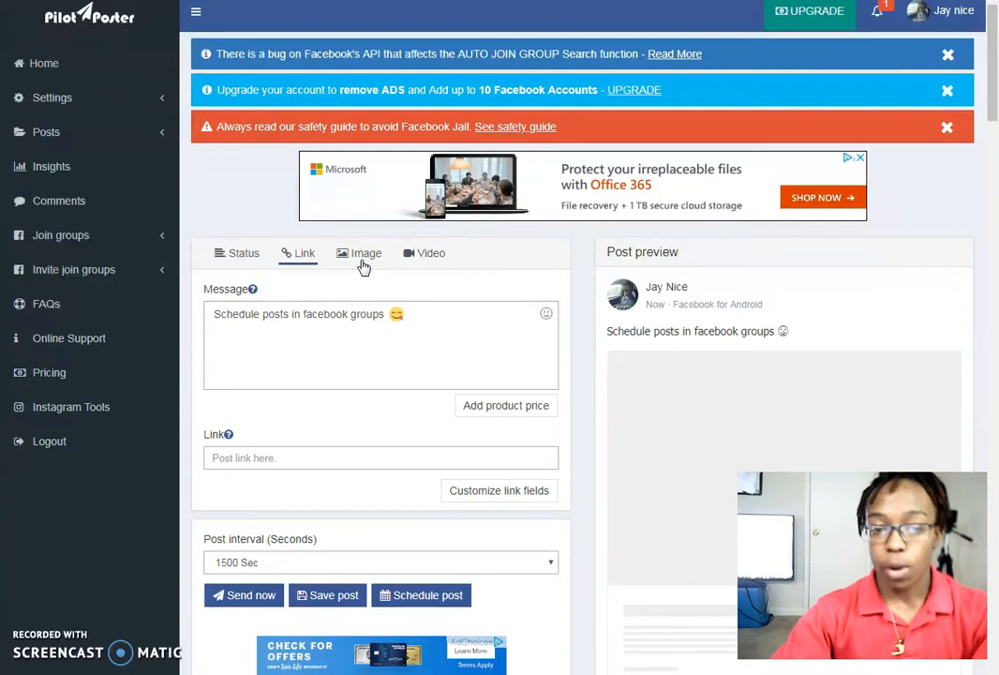
mouse_move(356, 259)
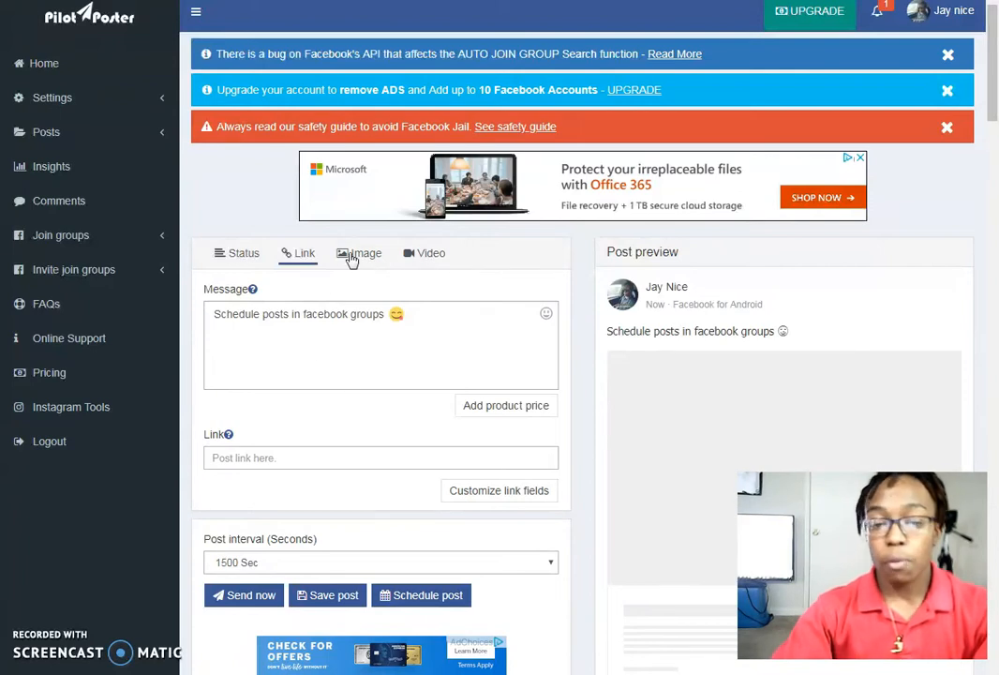
left_click(360, 253)
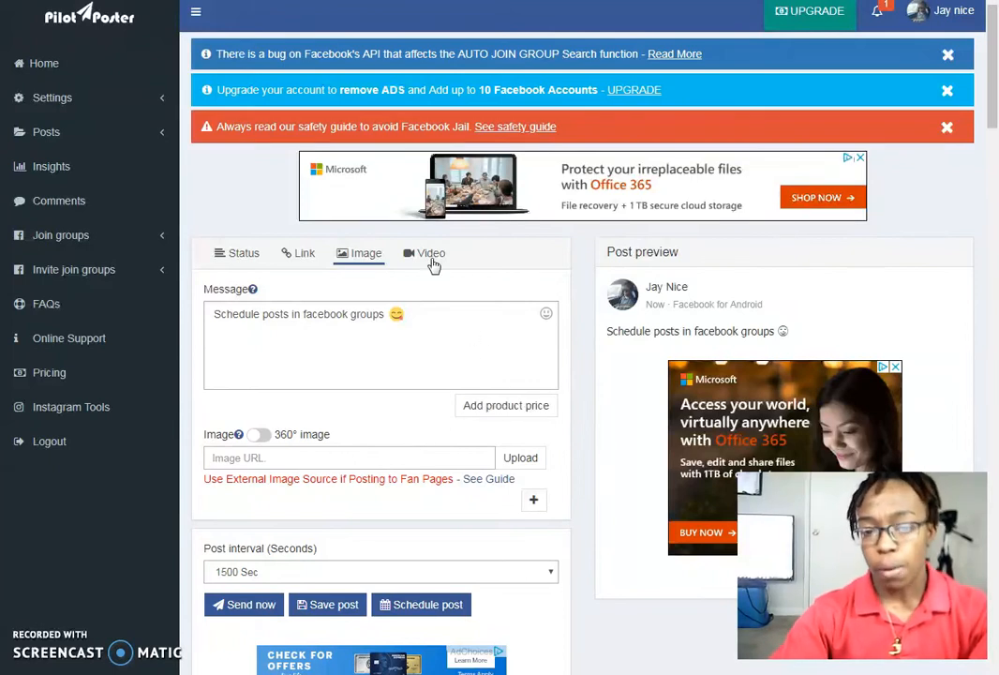
left_click(424, 253)
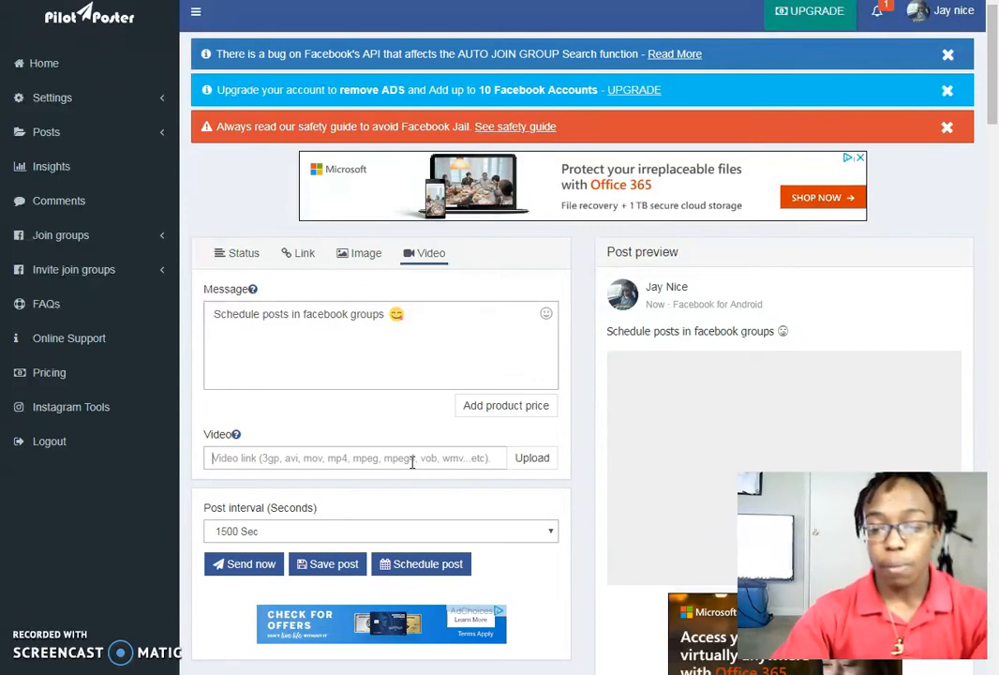
mouse_move(244, 259)
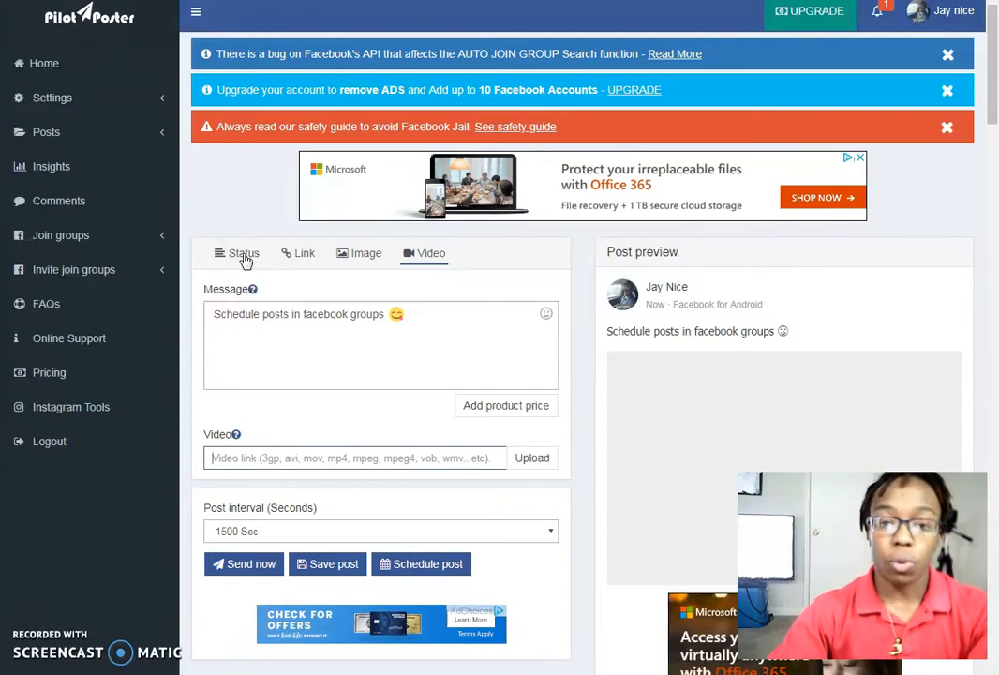
On the Status form, extend the message with 'in Auto Pilot!' and a second line 'Ask me how'
left_click(244, 253)
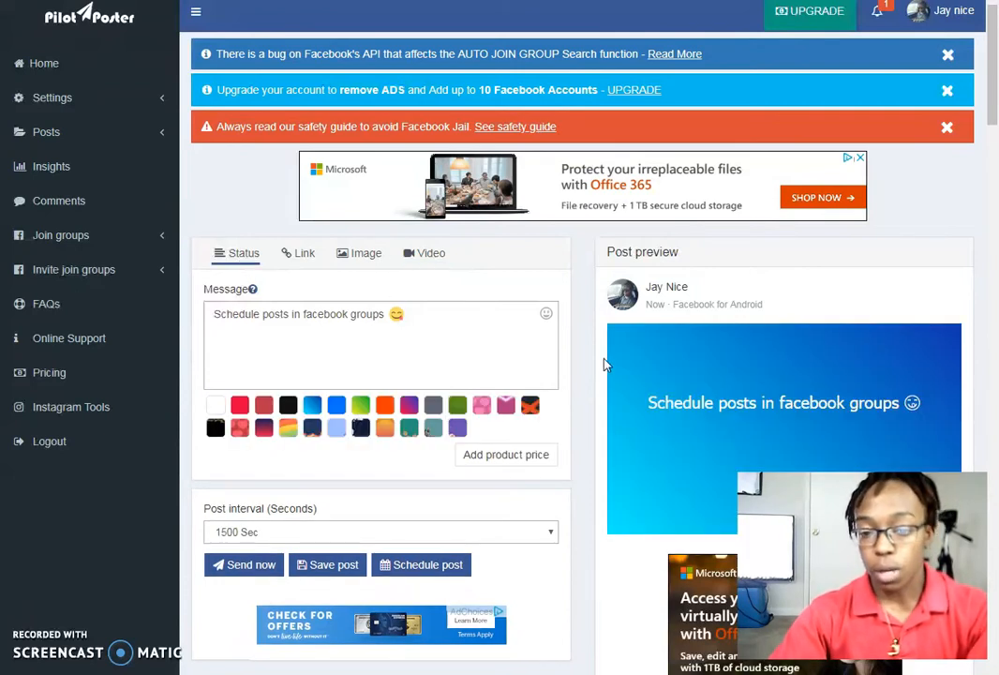
scroll("down", 3)
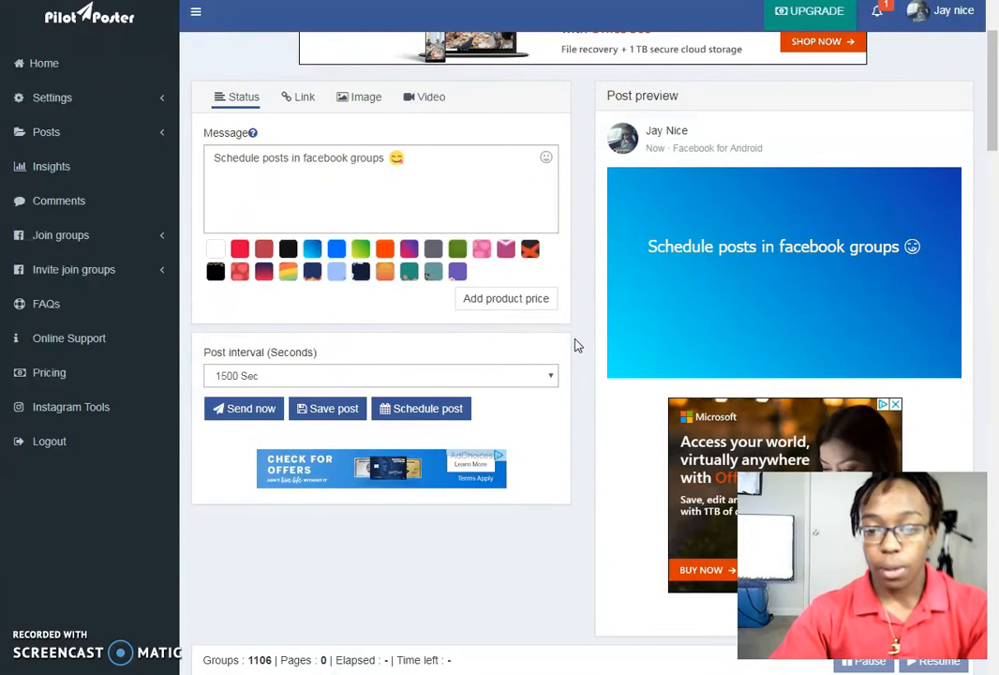
scroll("up", 3)
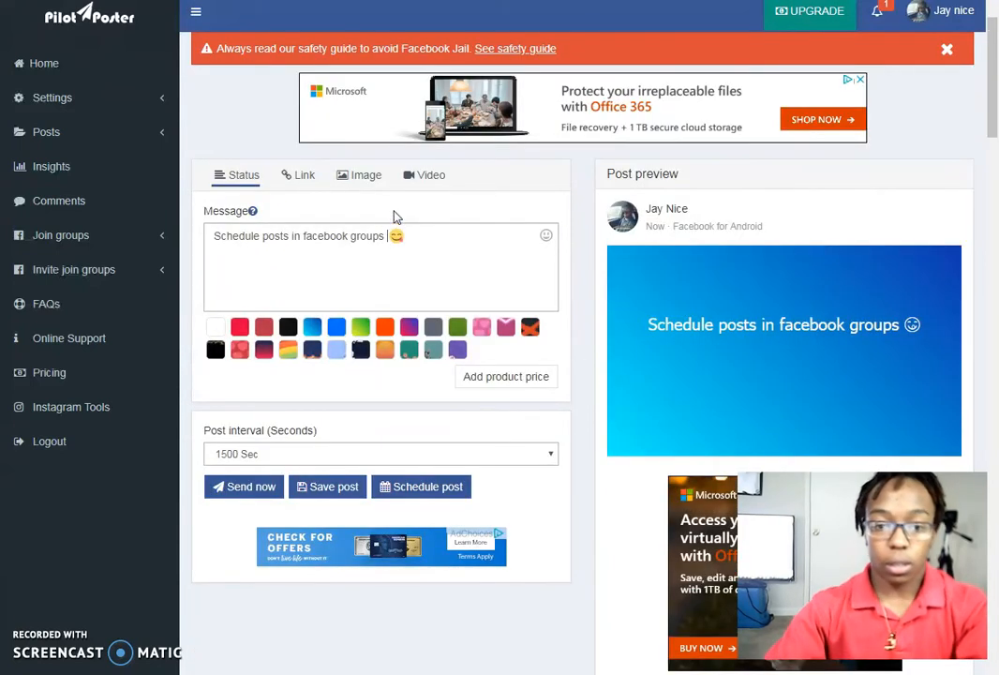
type("in")
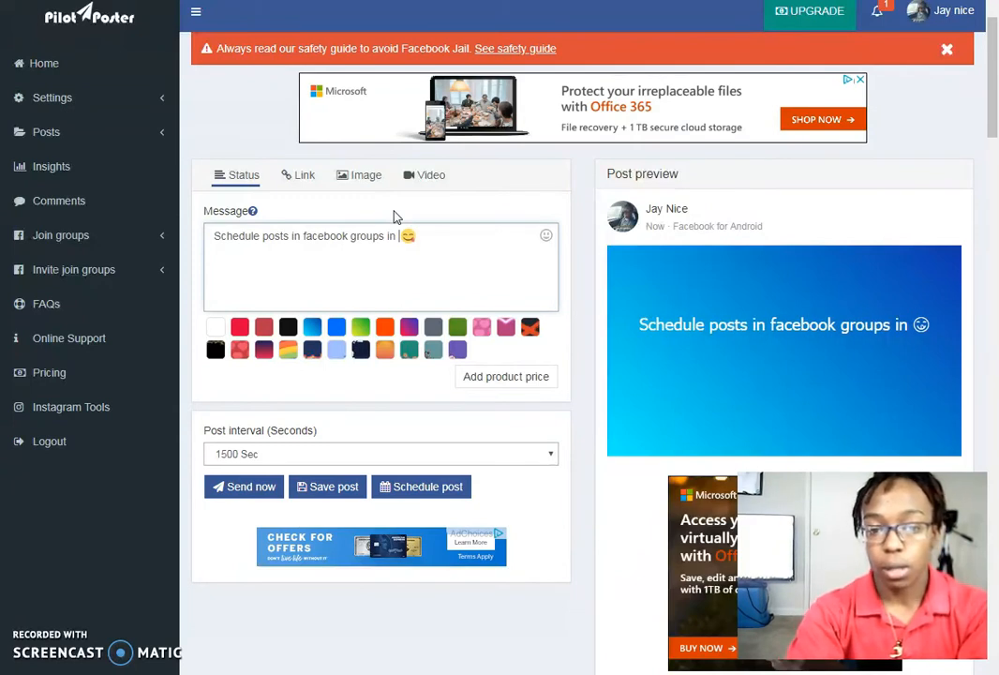
type("Auto Pilot!")
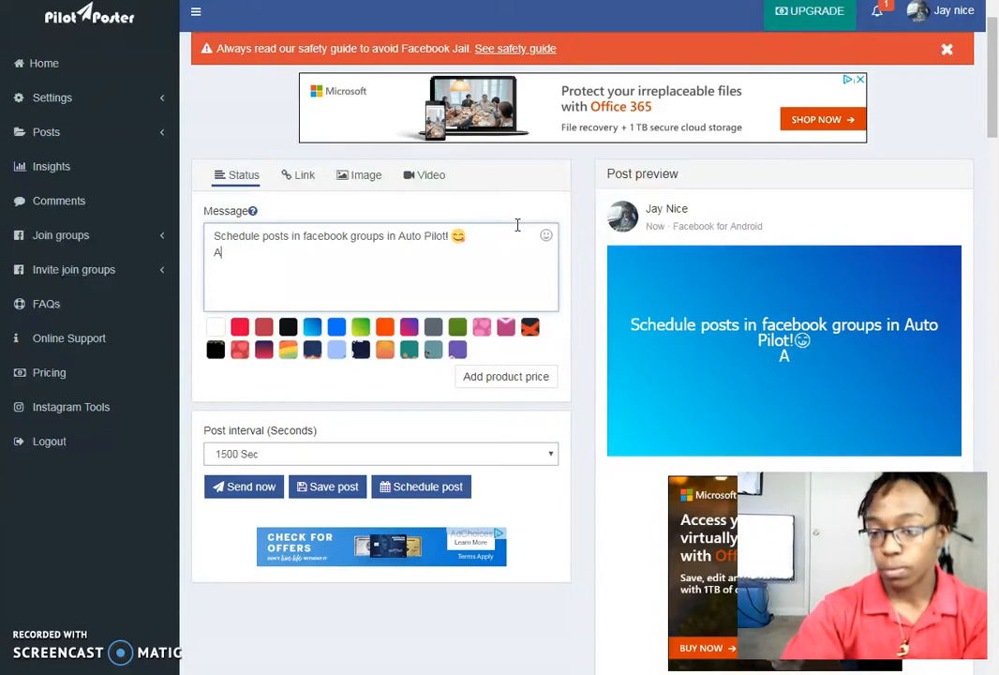
type("sk me how")
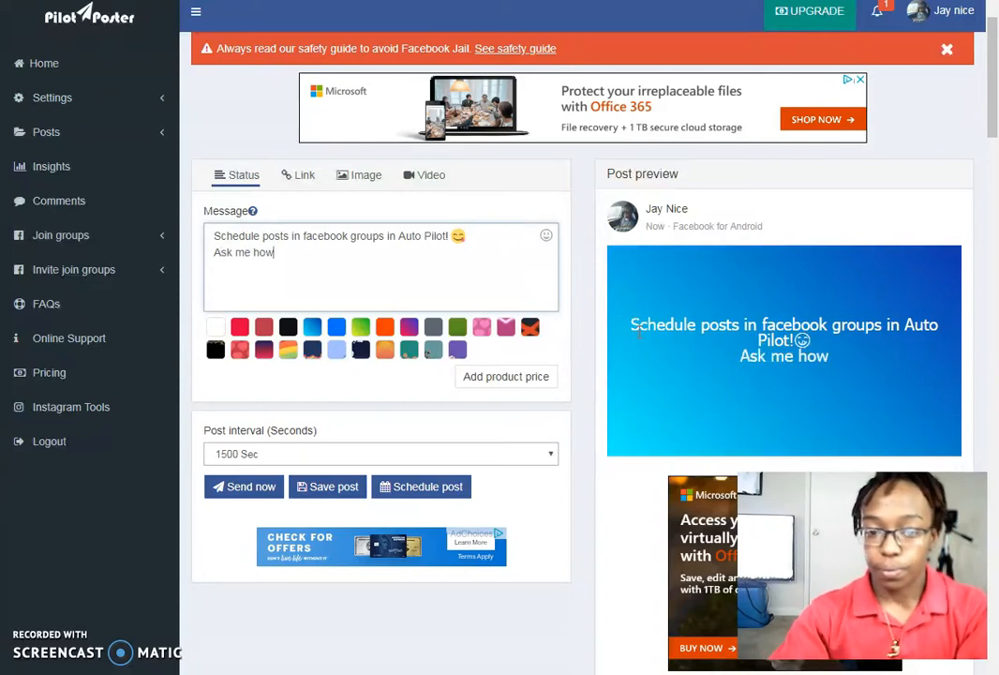
left_click(946, 49)
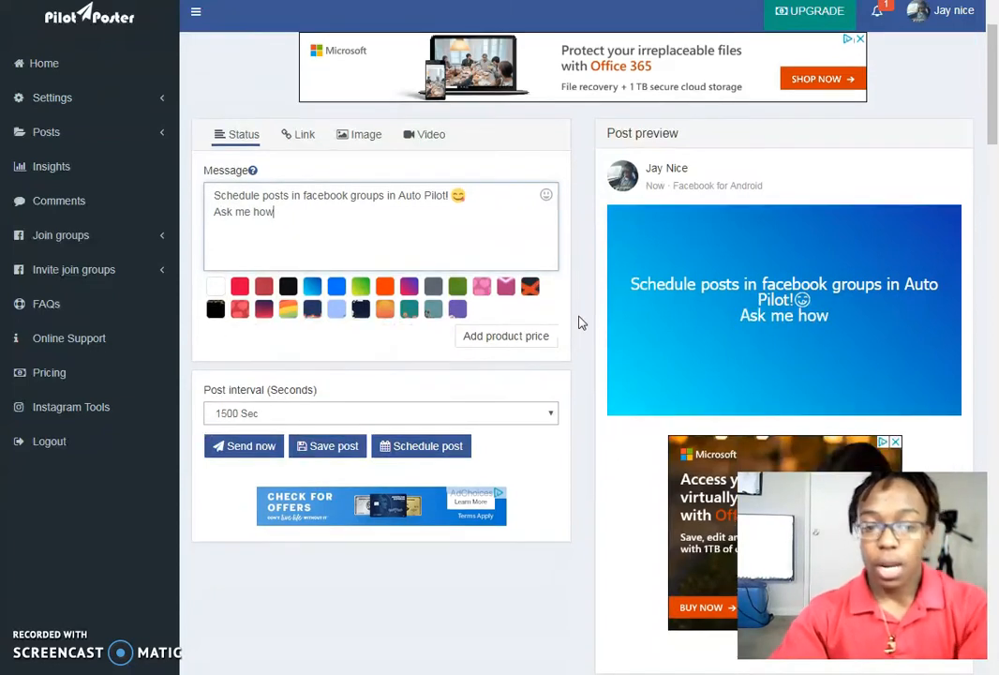
scroll("down", 3)
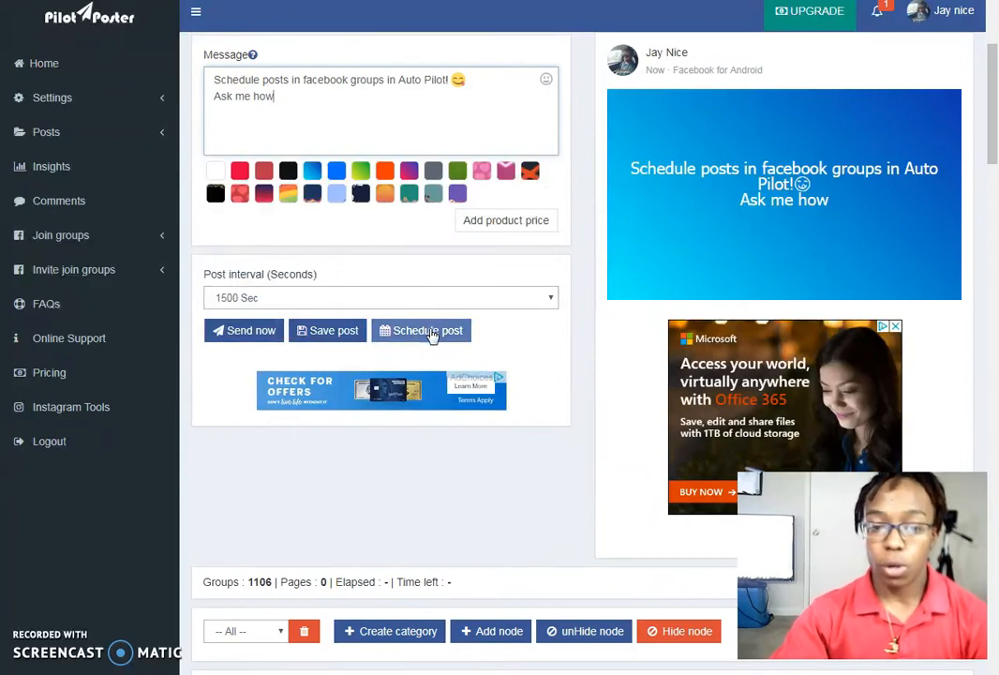
Reveal the Schedule post settings and count the post interval in hours
left_click(419, 330)
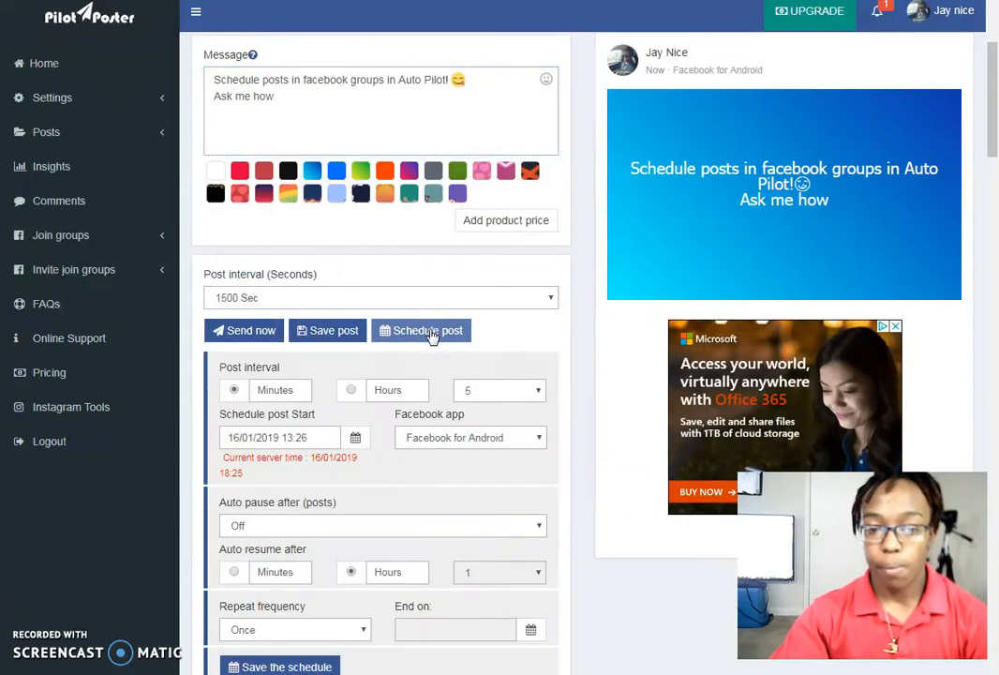
scroll("down", 3)
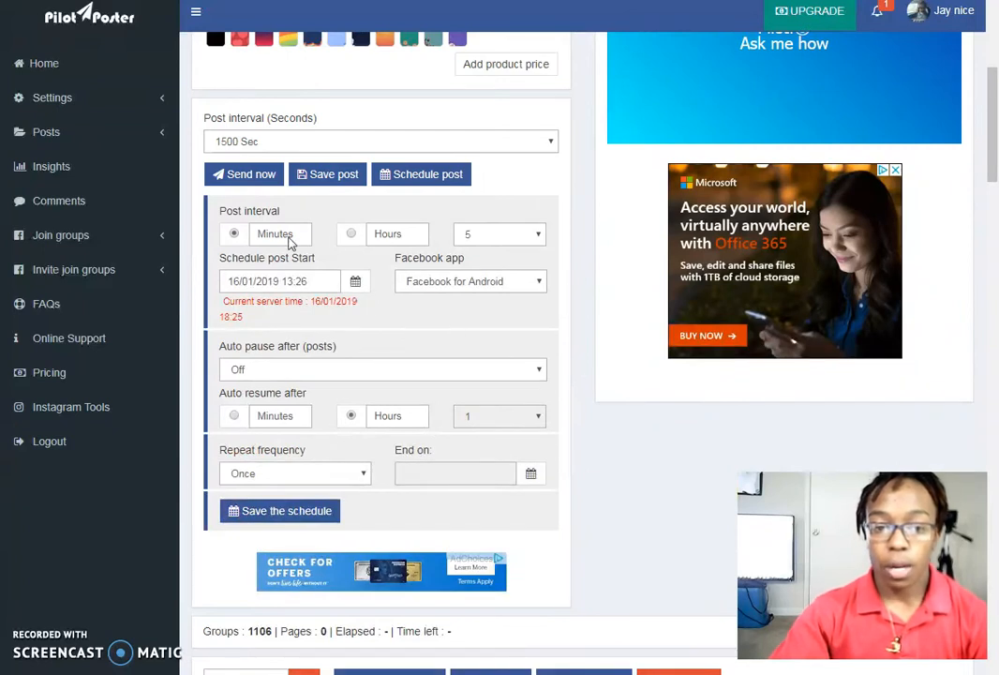
left_click(351, 233)
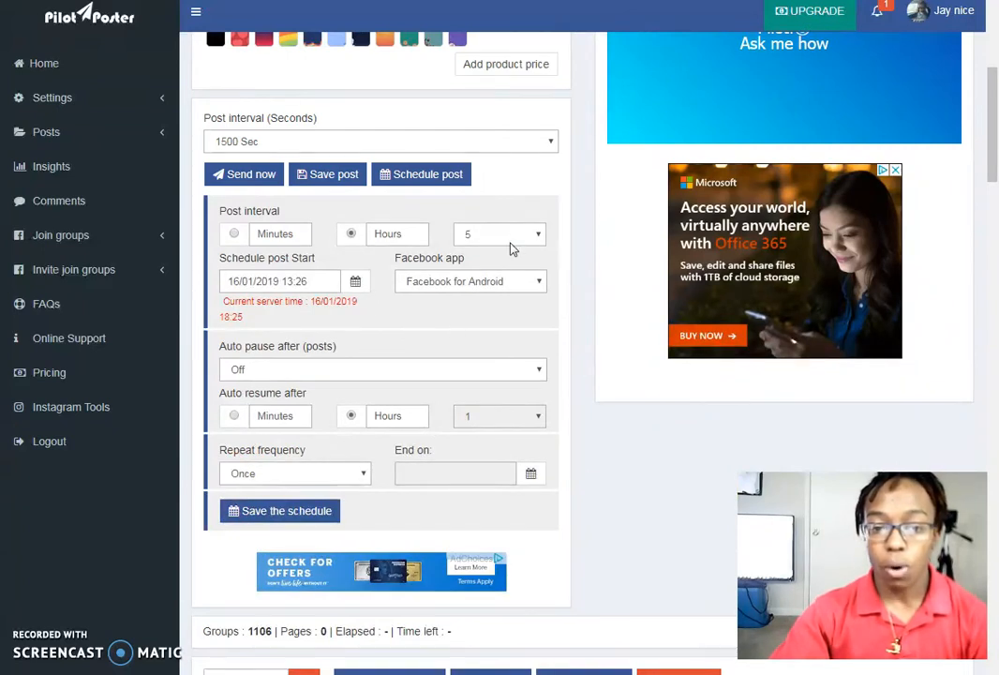
left_click(499, 233)
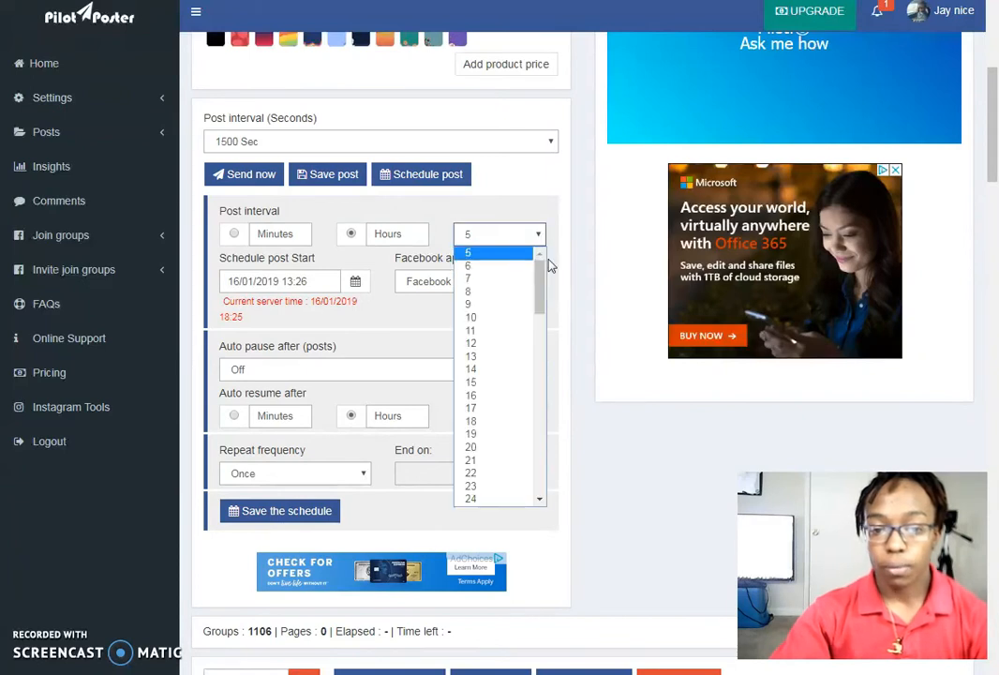
mouse_move(502, 265)
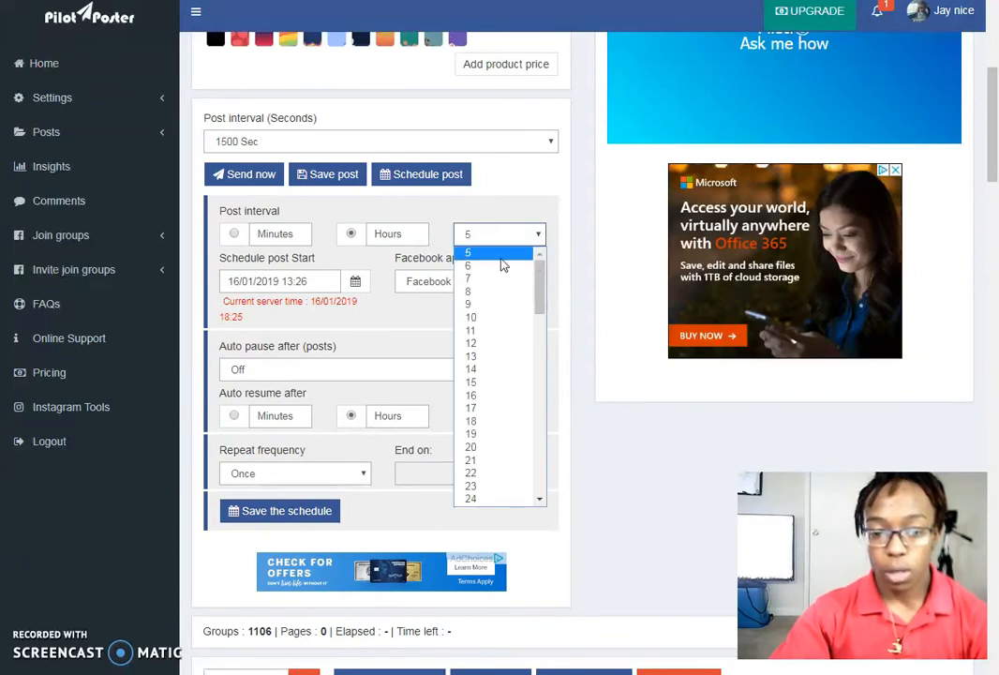
scroll("down", 3)
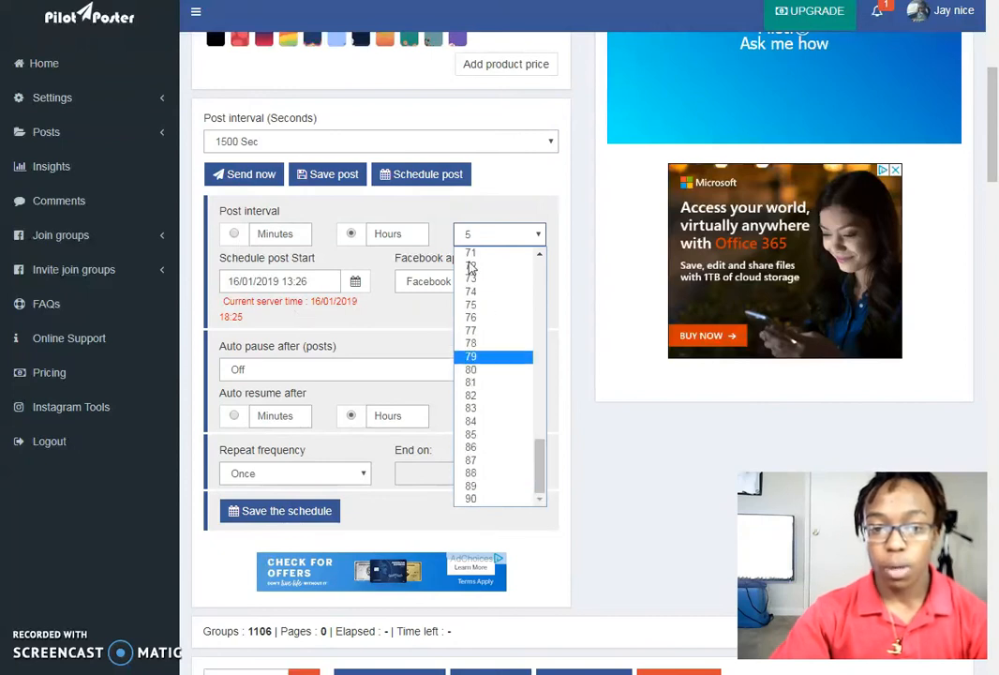
scroll("up", 3)
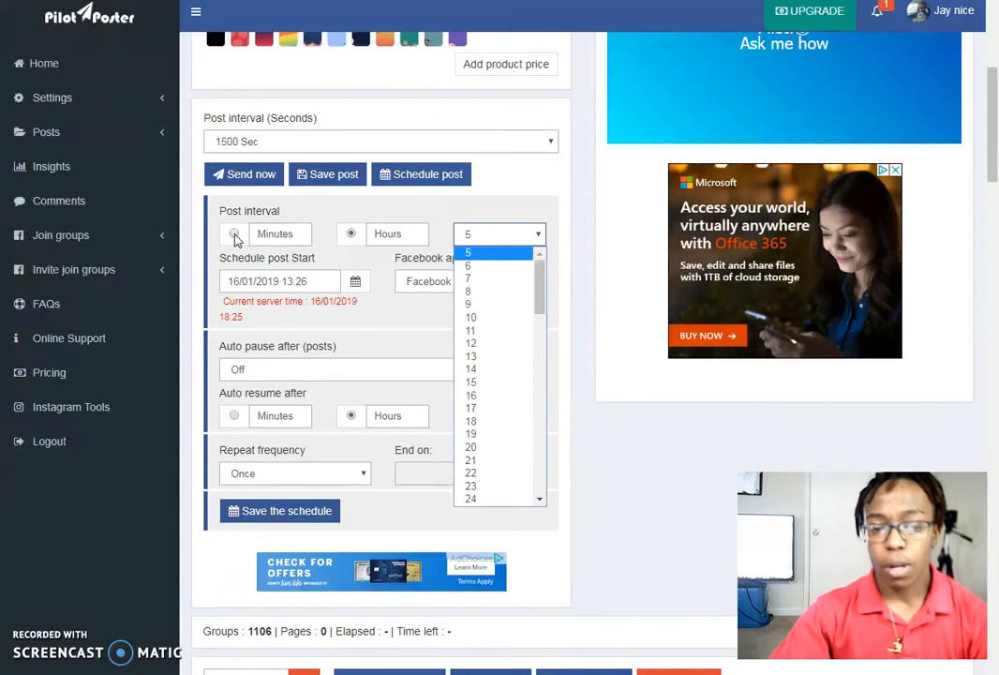
mouse_move(578, 247)
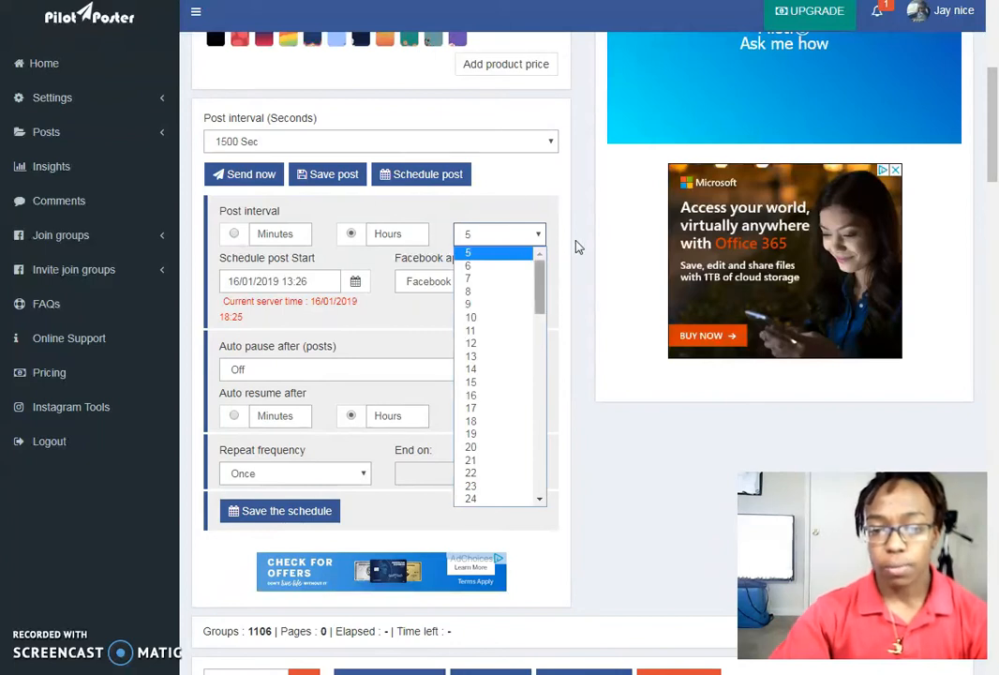
Set the schedule start to 17 January 2019 at 10:30
left_click(468, 251)
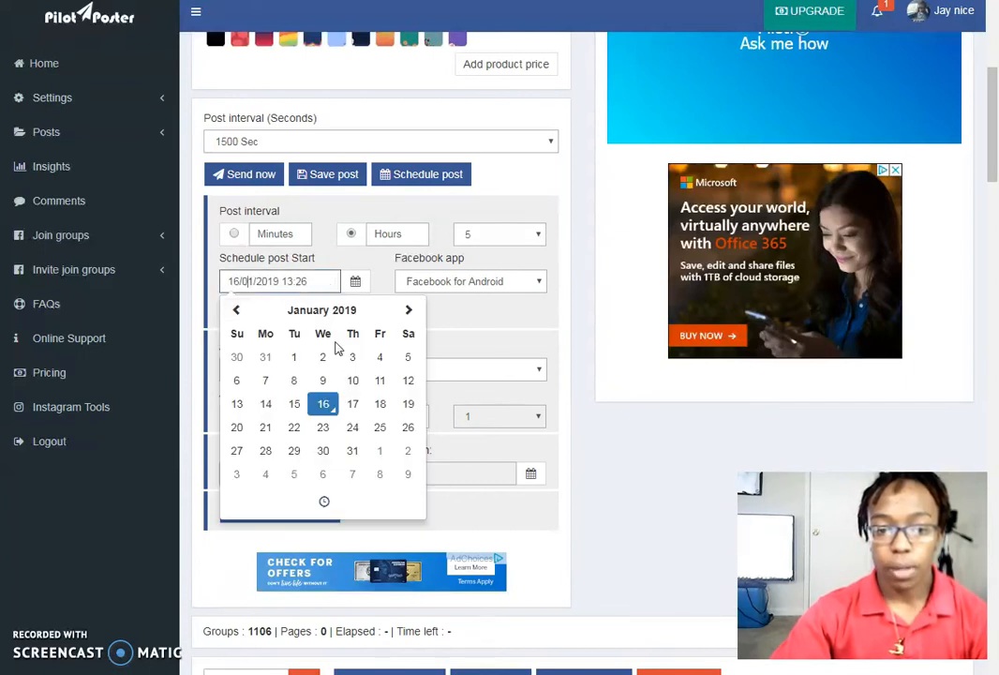
mouse_move(353, 405)
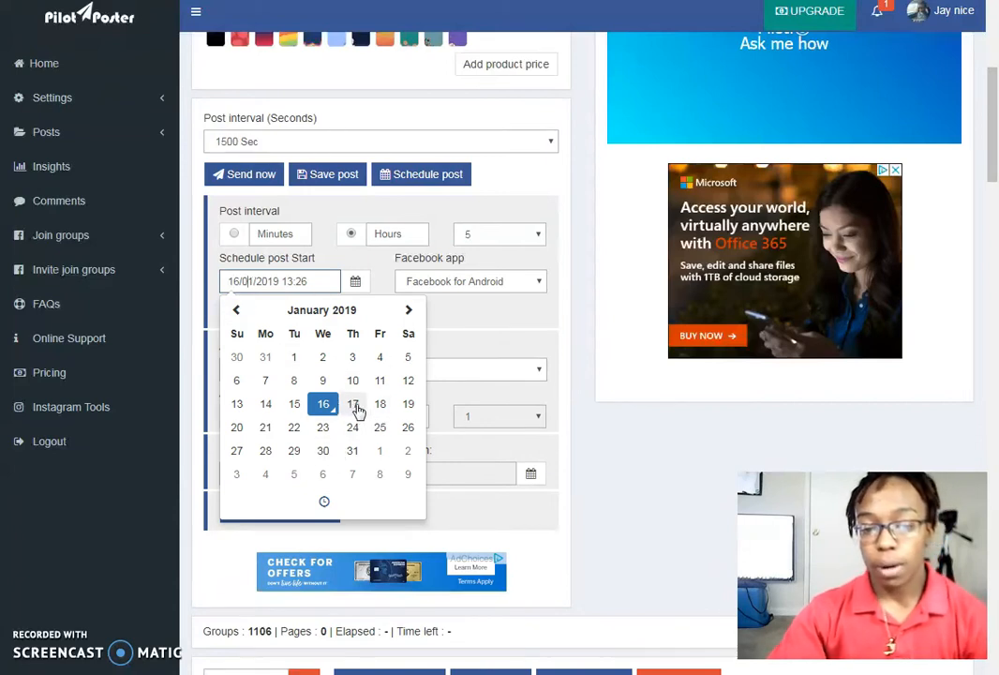
left_click(353, 405)
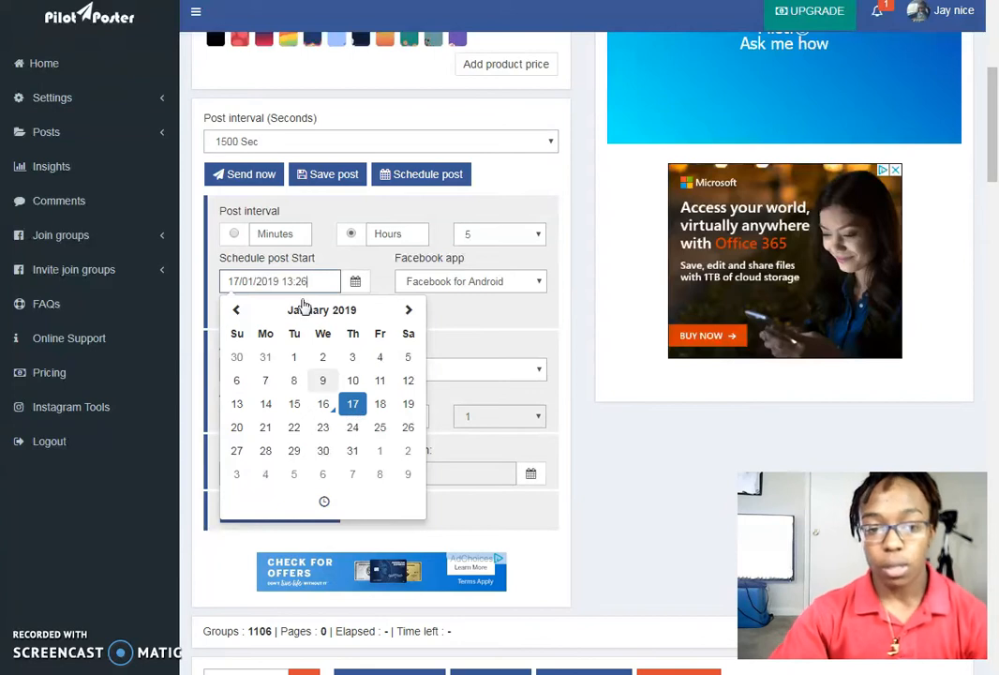
mouse_move(324, 502)
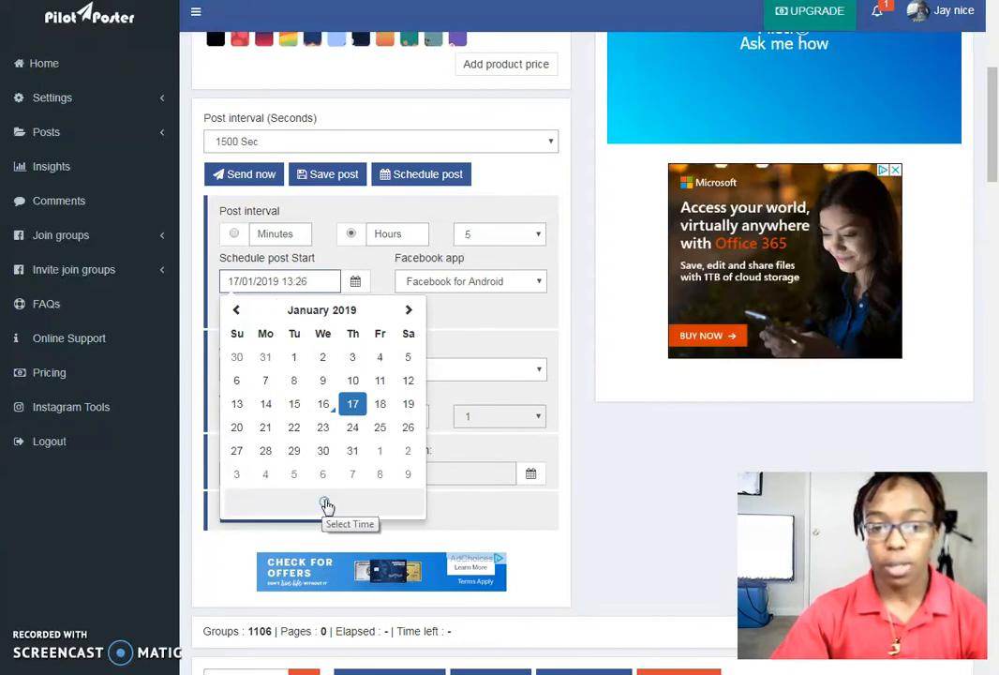
left_click(326, 502)
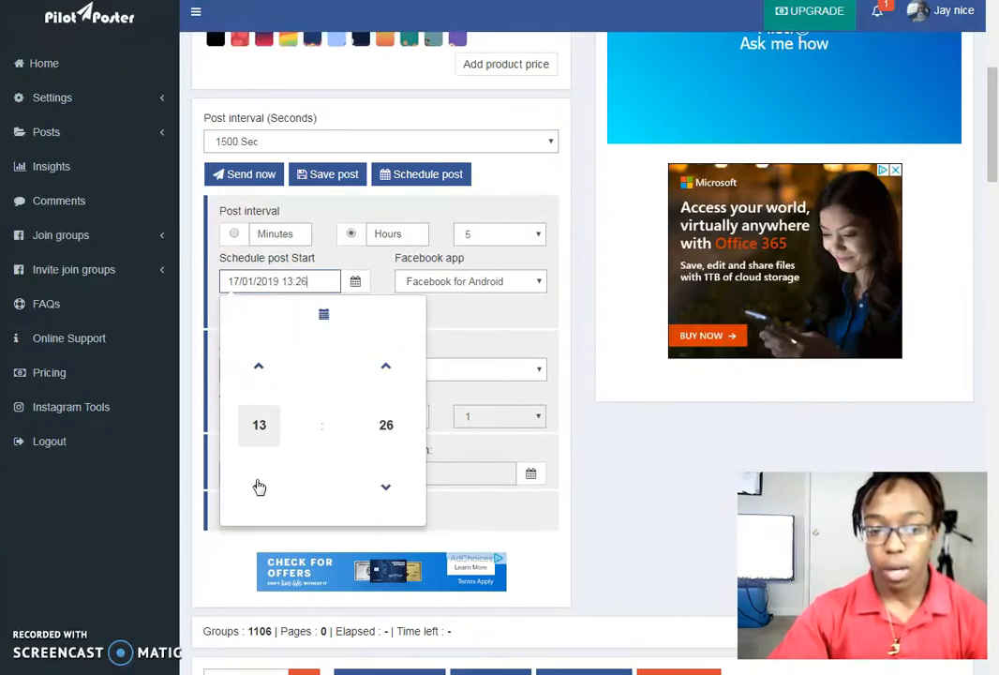
left_click(259, 487)
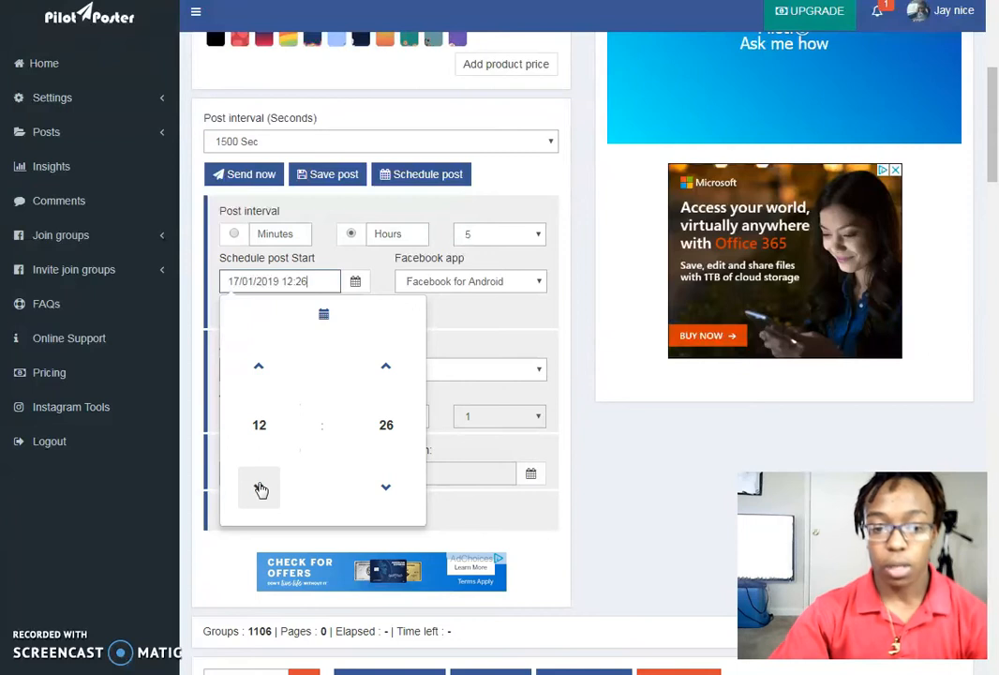
left_click(259, 488)
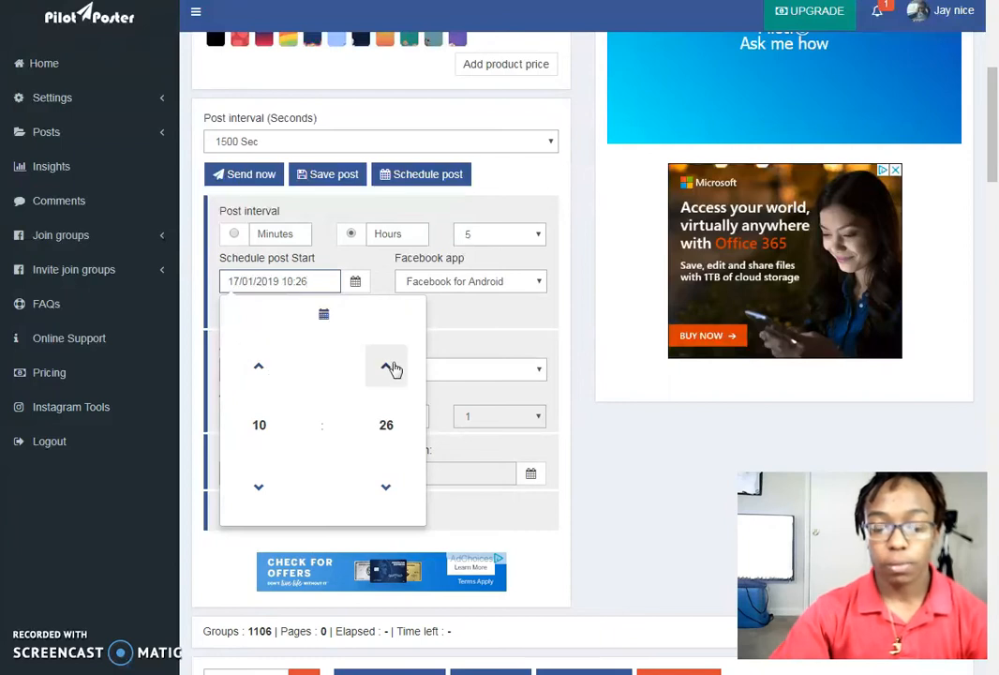
left_click(386, 365)
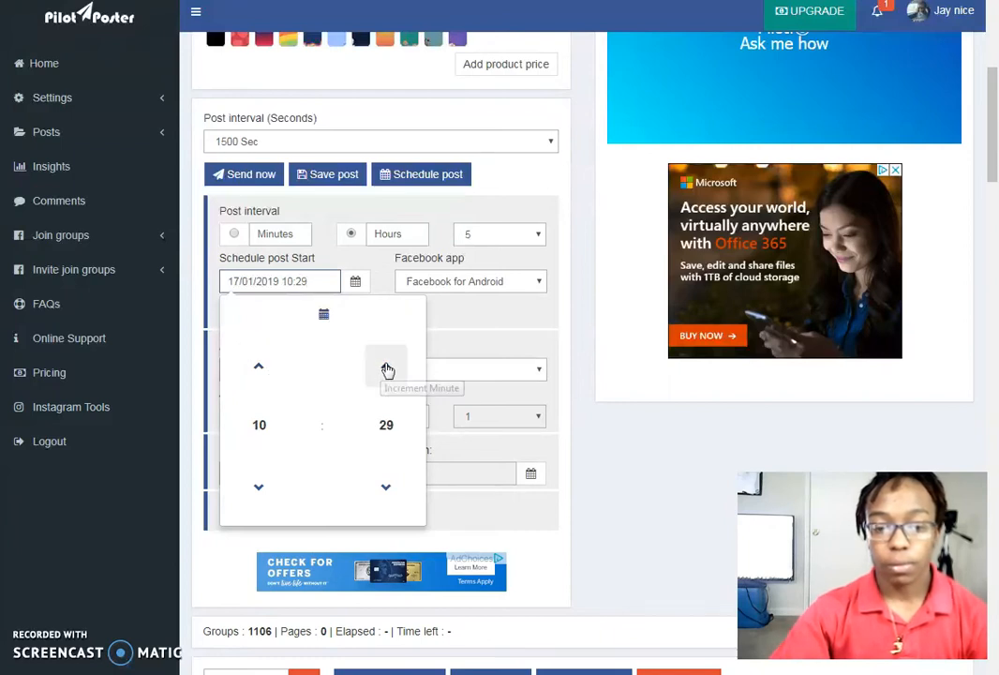
left_click(386, 365)
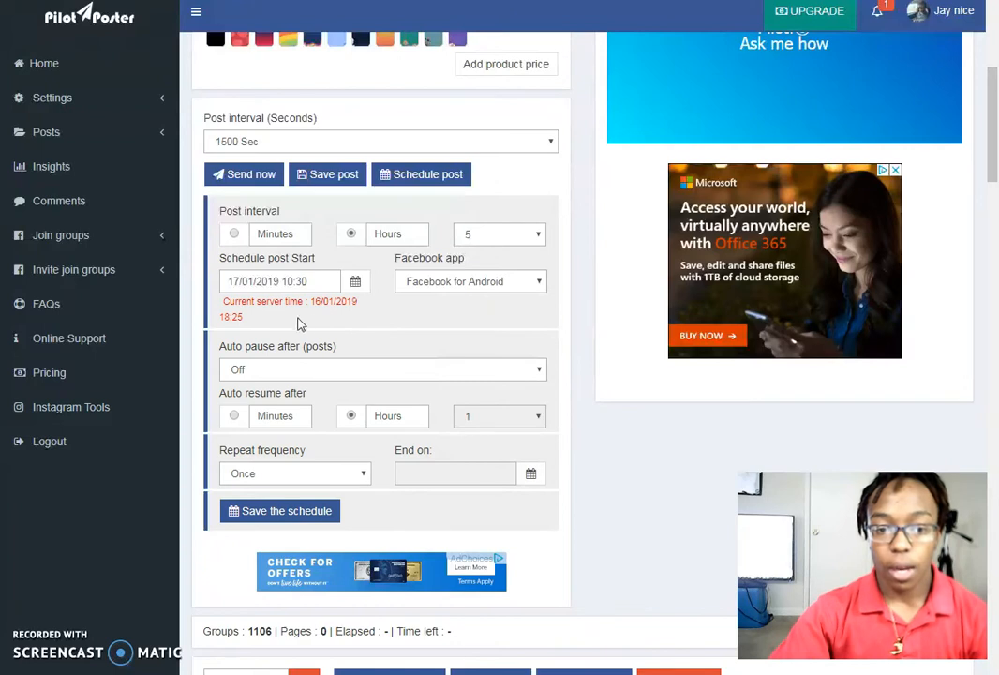
mouse_move(496, 307)
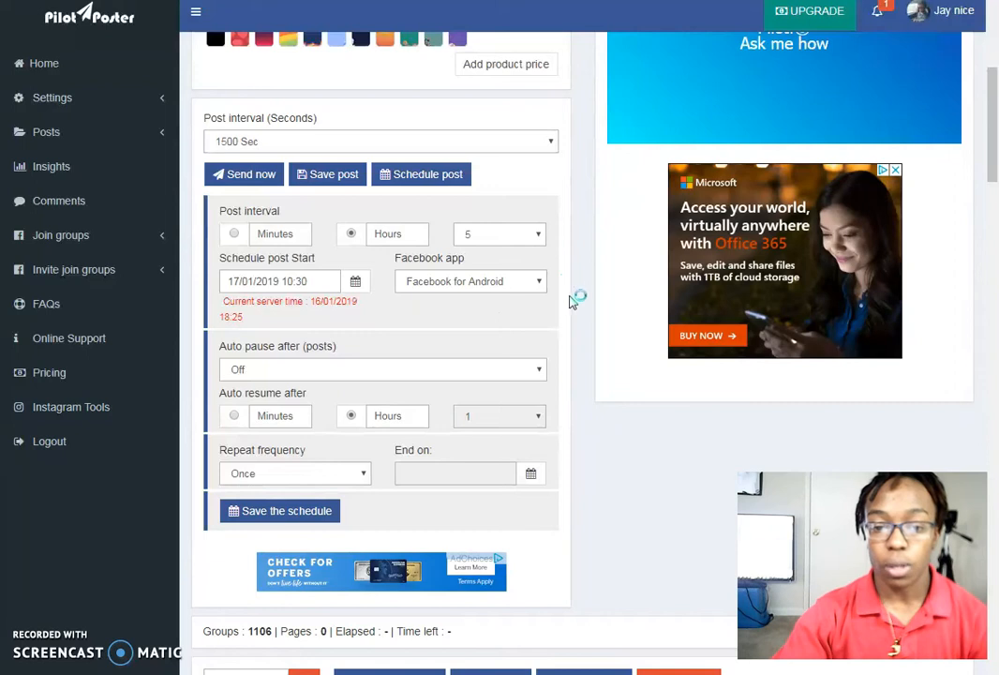
mouse_move(577, 322)
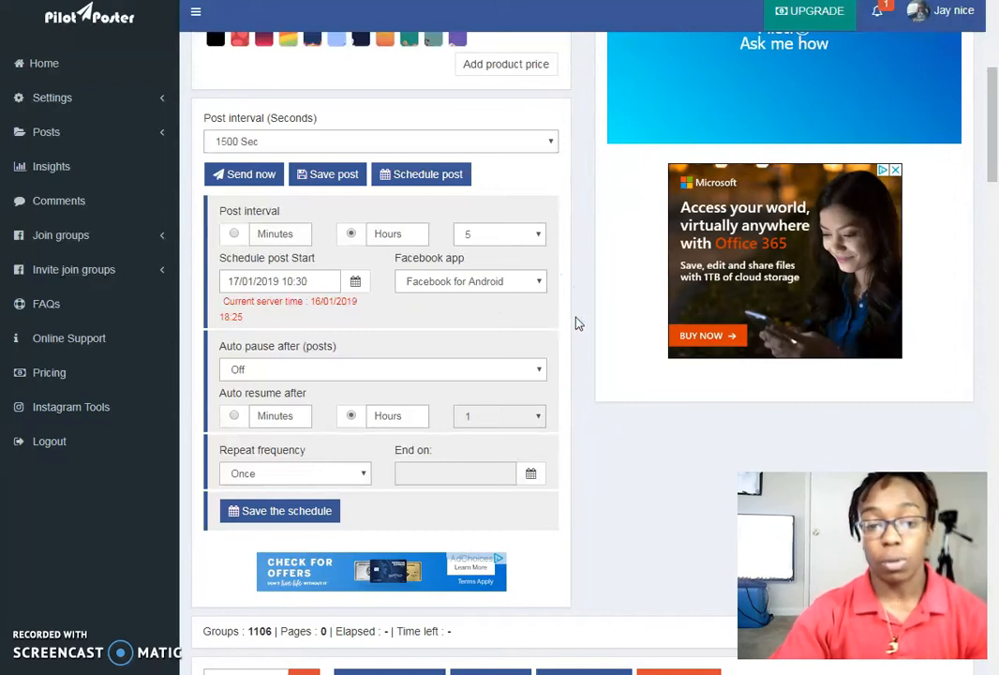
mouse_move(394, 379)
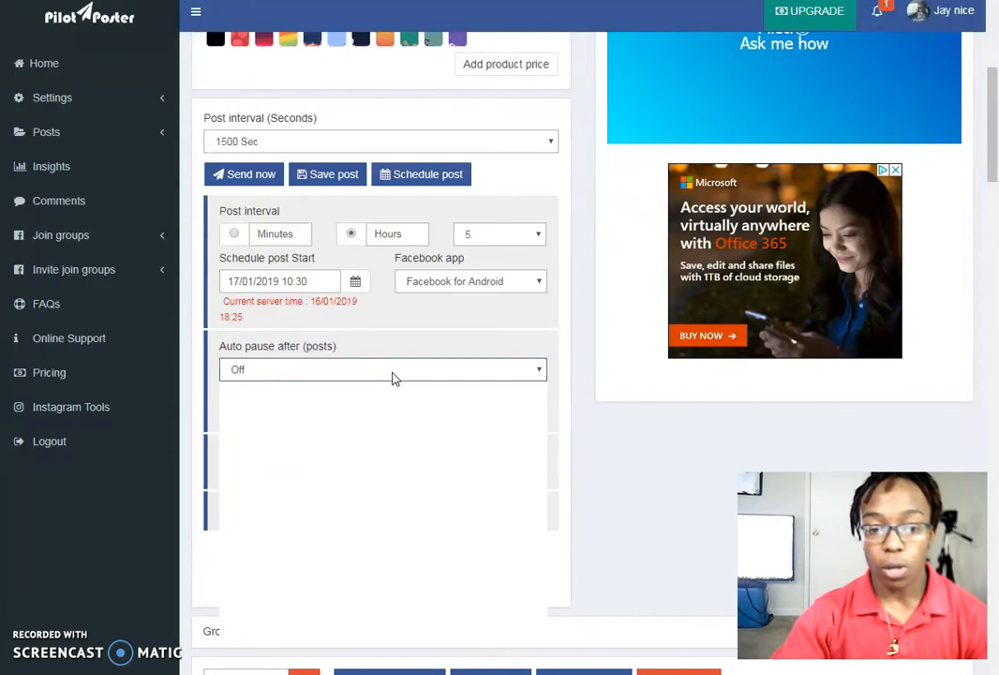
Set auto pause after 1 post and keep the repeat frequency on Once
left_click(382, 367)
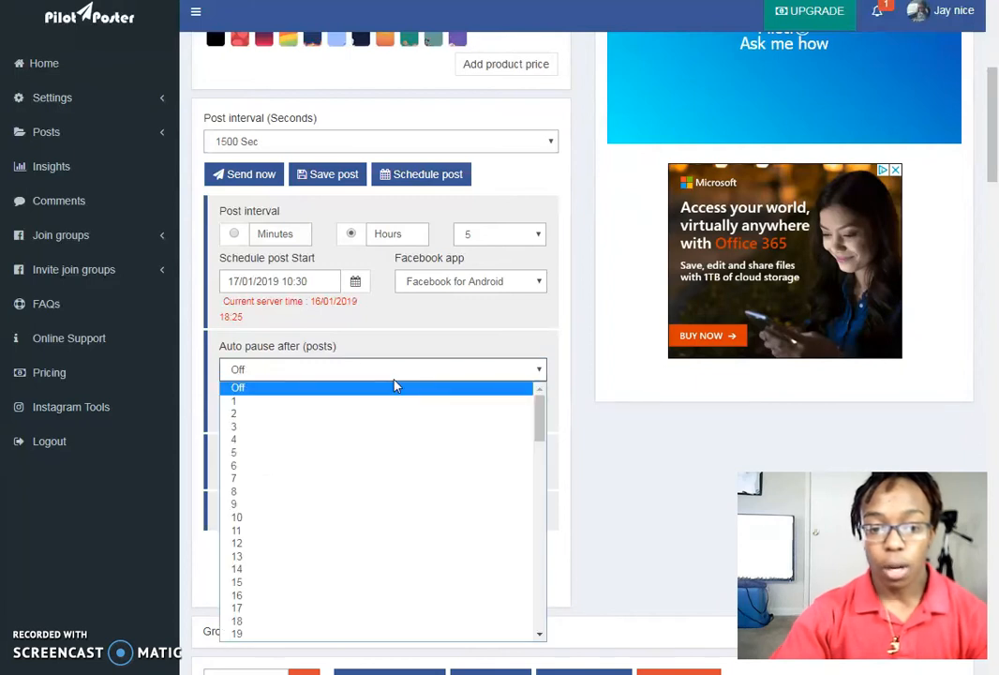
left_click(237, 386)
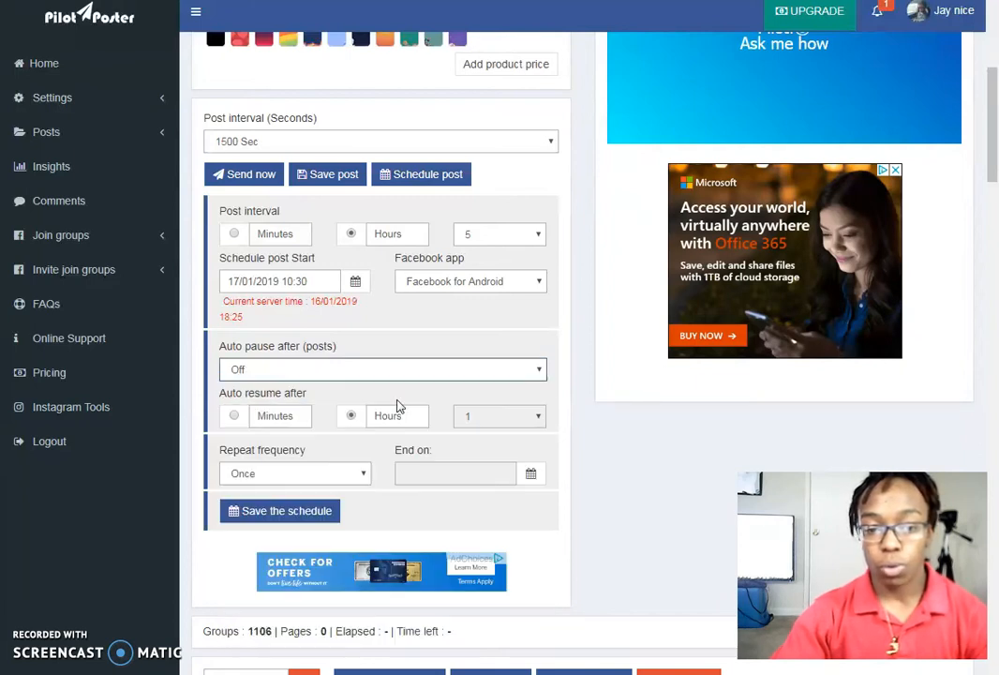
left_click(383, 367)
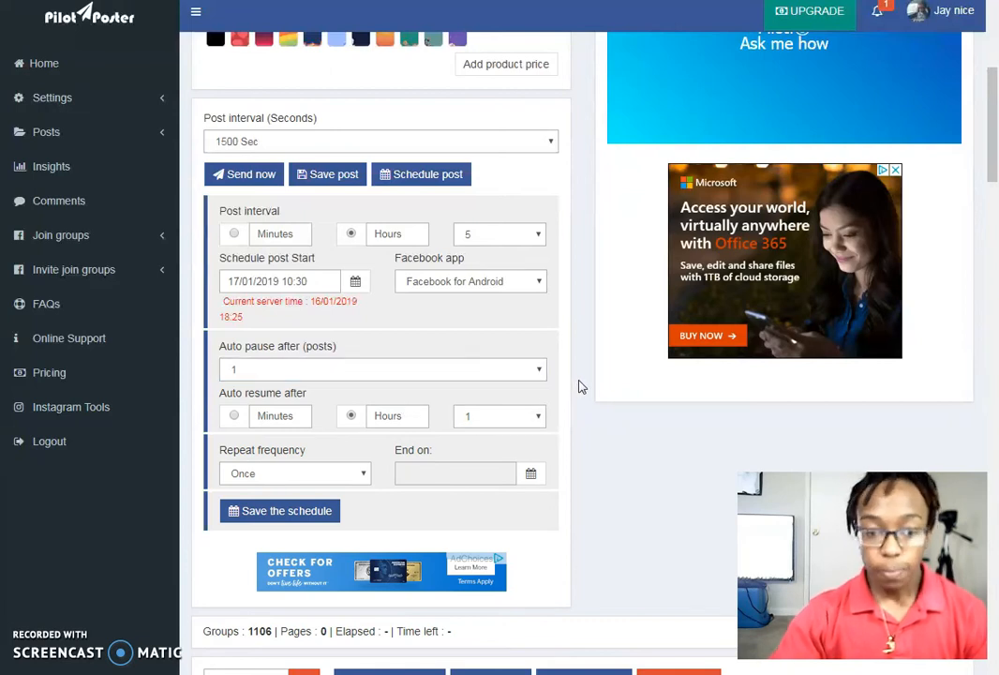
mouse_move(574, 408)
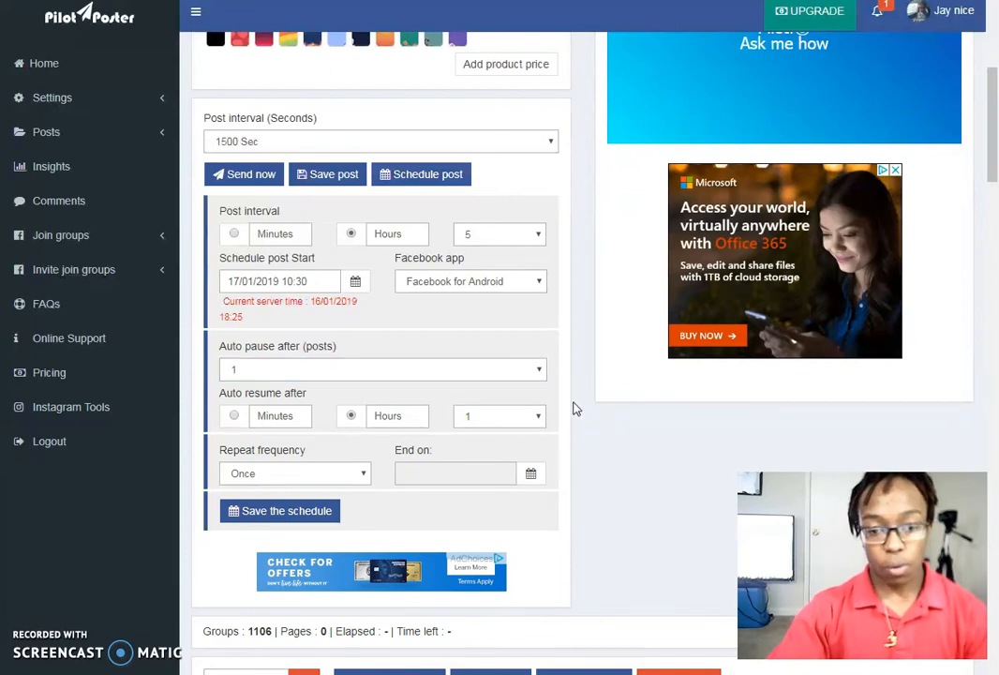
mouse_move(589, 398)
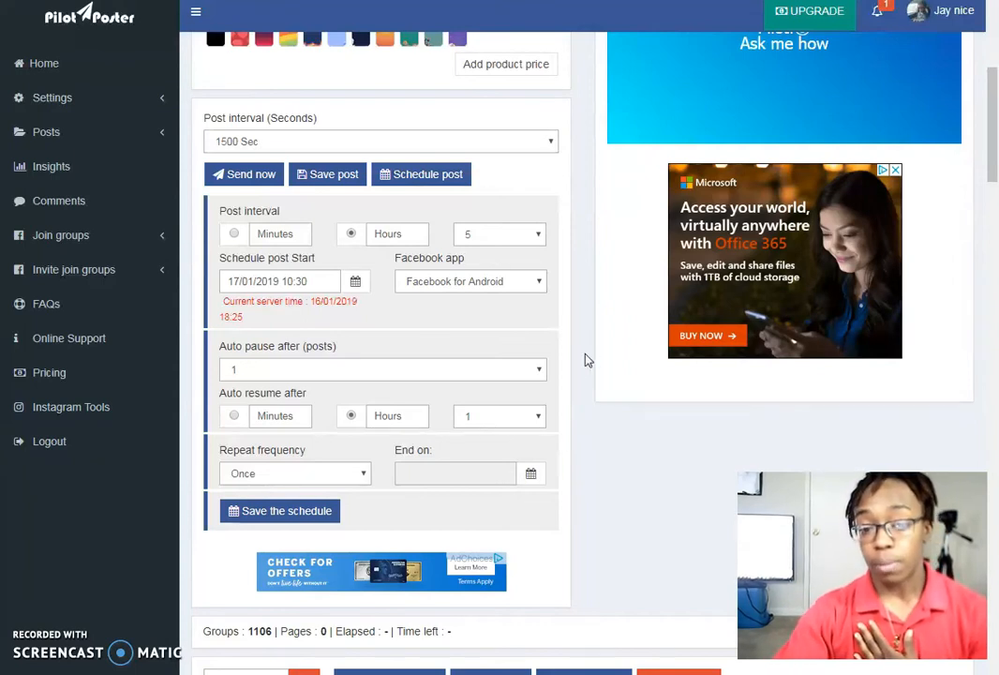
scroll("down", 3)
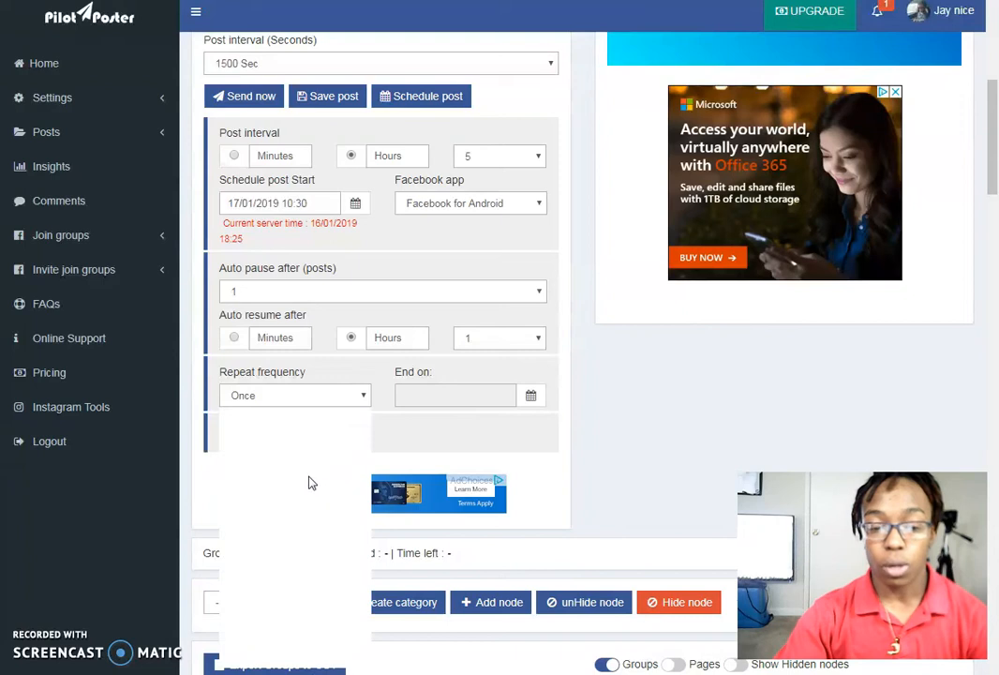
left_click(296, 393)
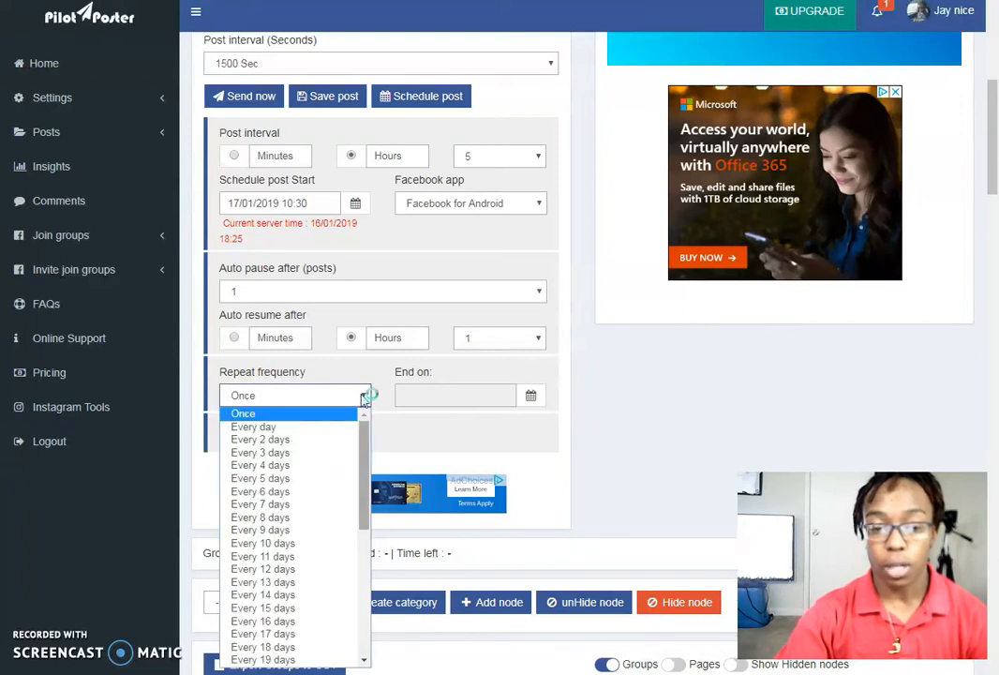
mouse_move(589, 423)
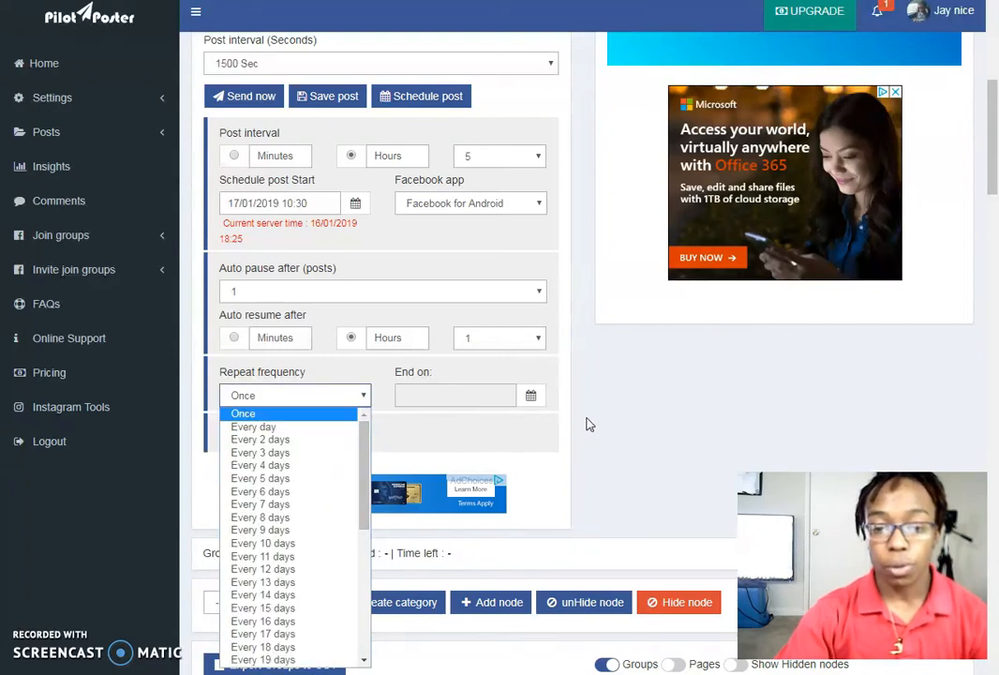
left_click(243, 414)
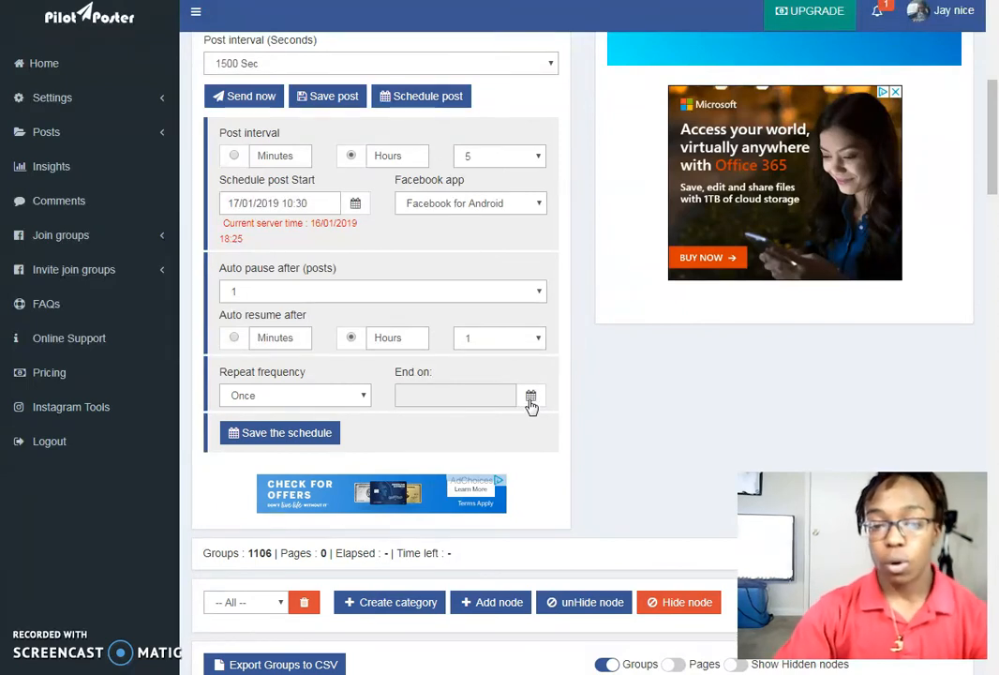
mouse_move(591, 411)
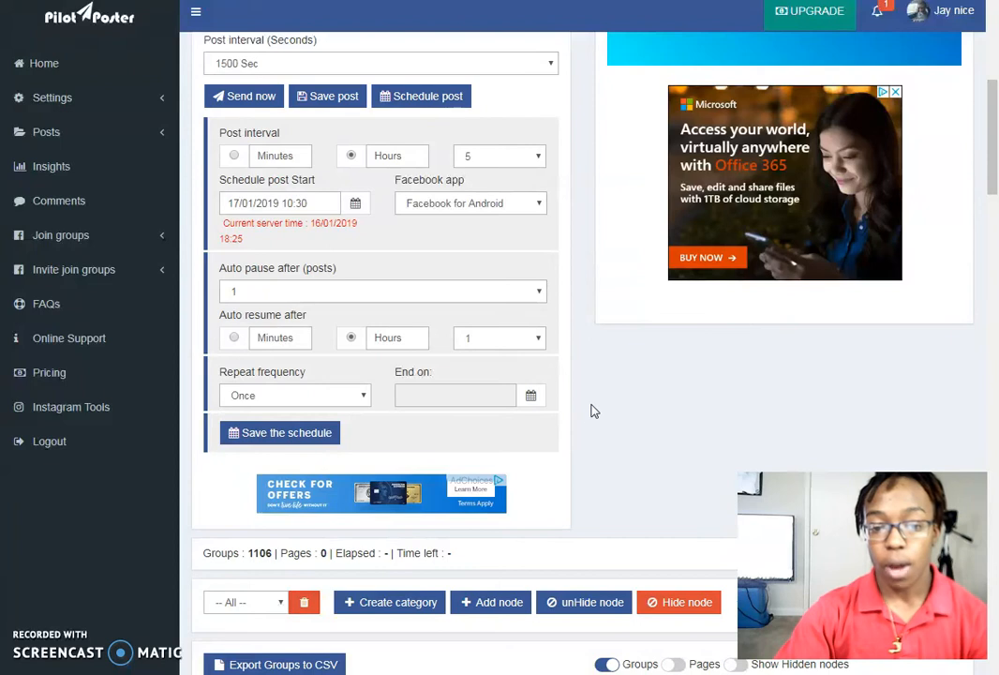
scroll("up", 3)
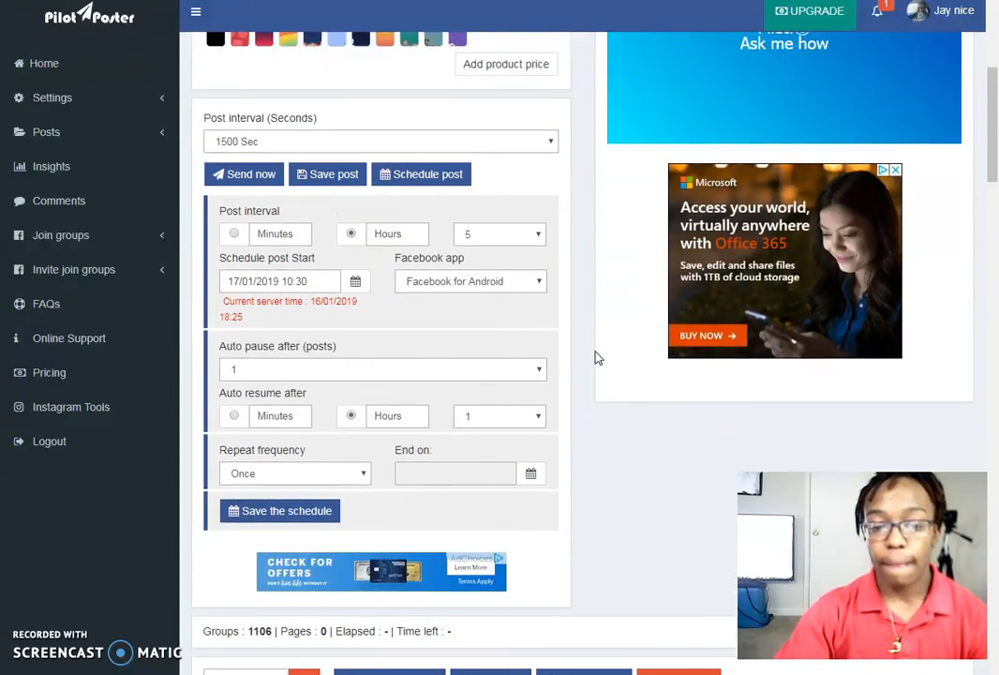
Search groups for 'marketing', sort by member count largest first, and choose five groups
scroll("down", 3)
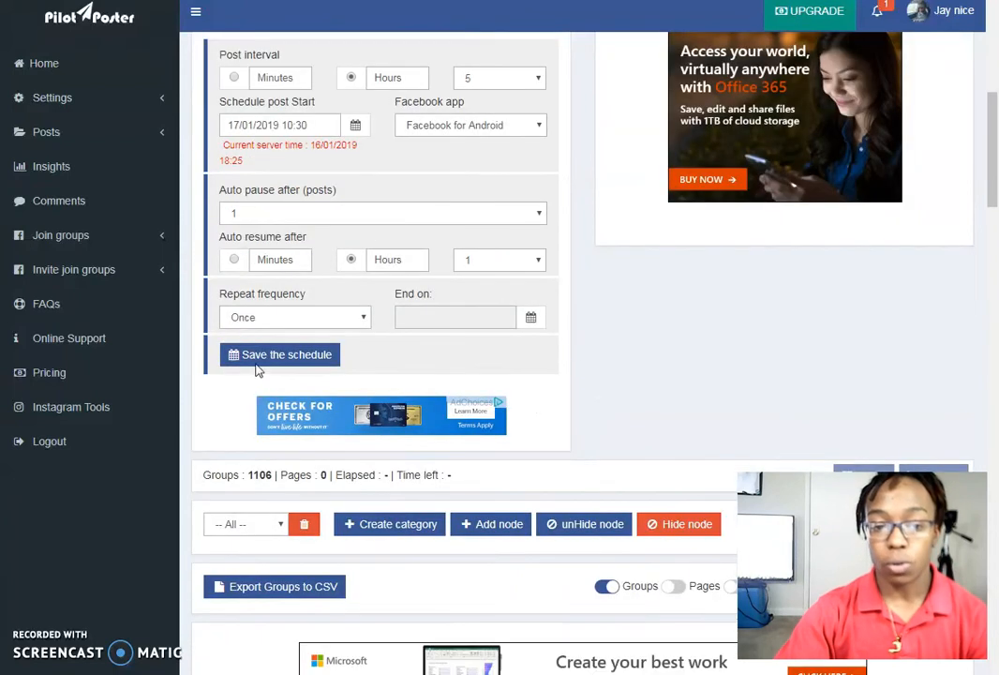
mouse_move(653, 364)
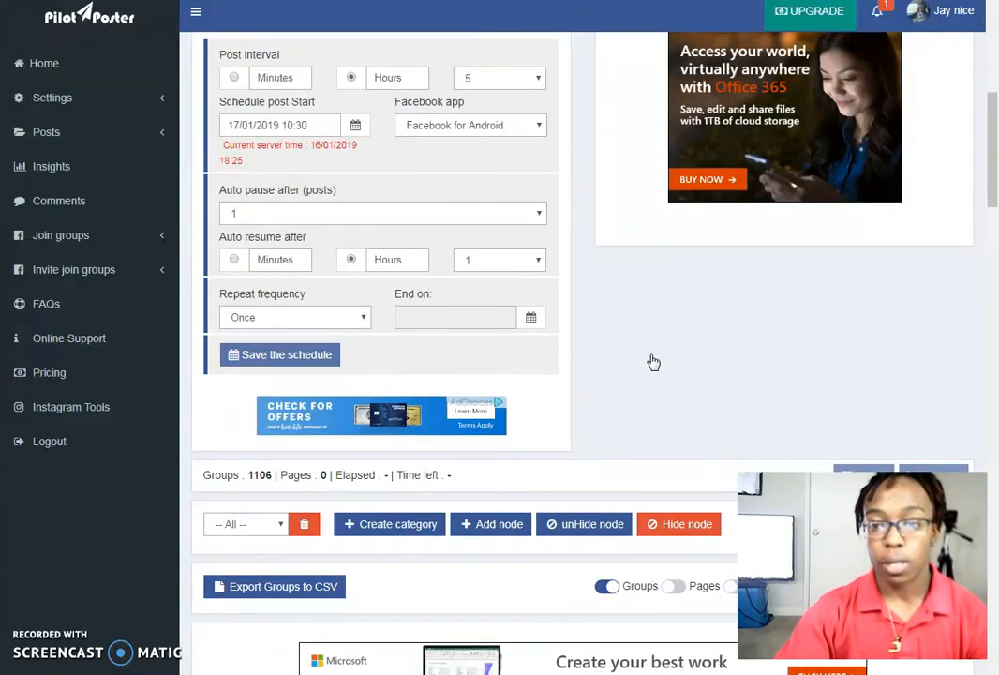
mouse_move(722, 360)
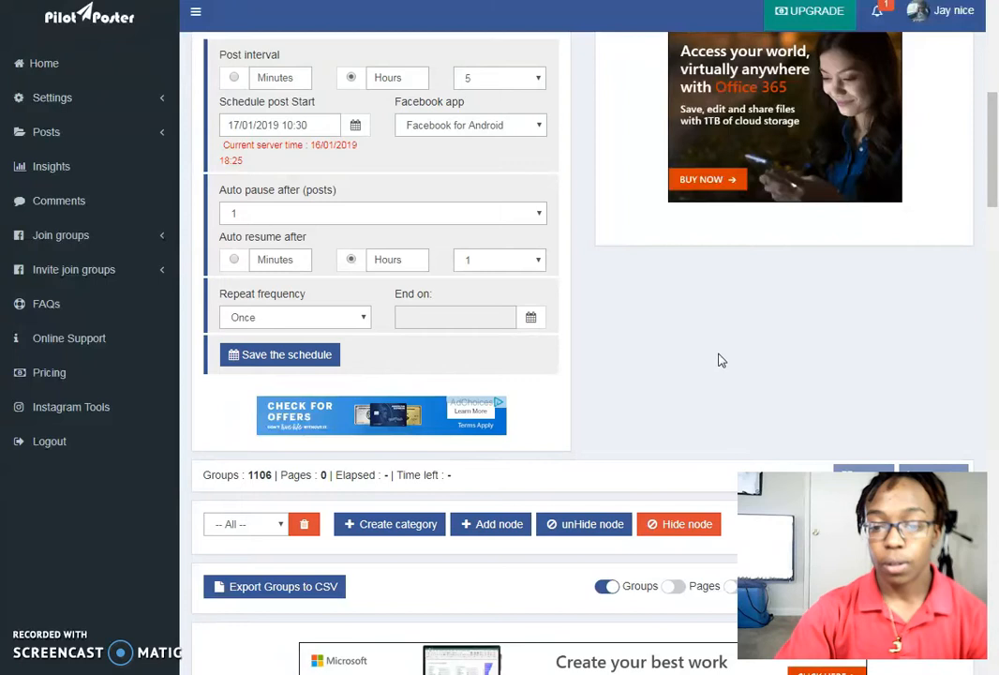
scroll("down", 3)
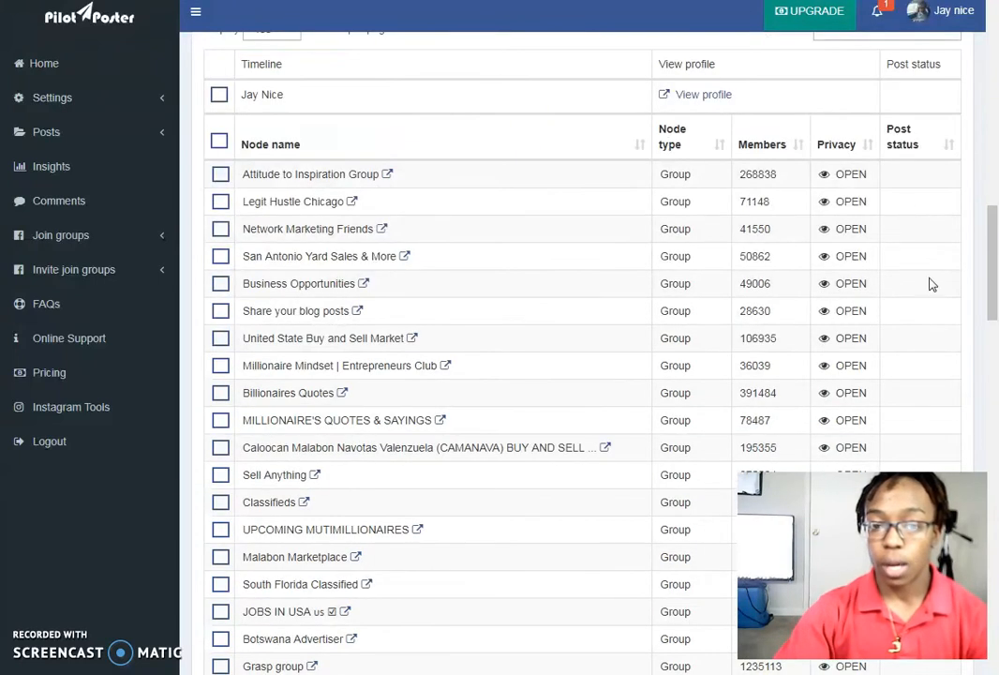
scroll("up", 3)
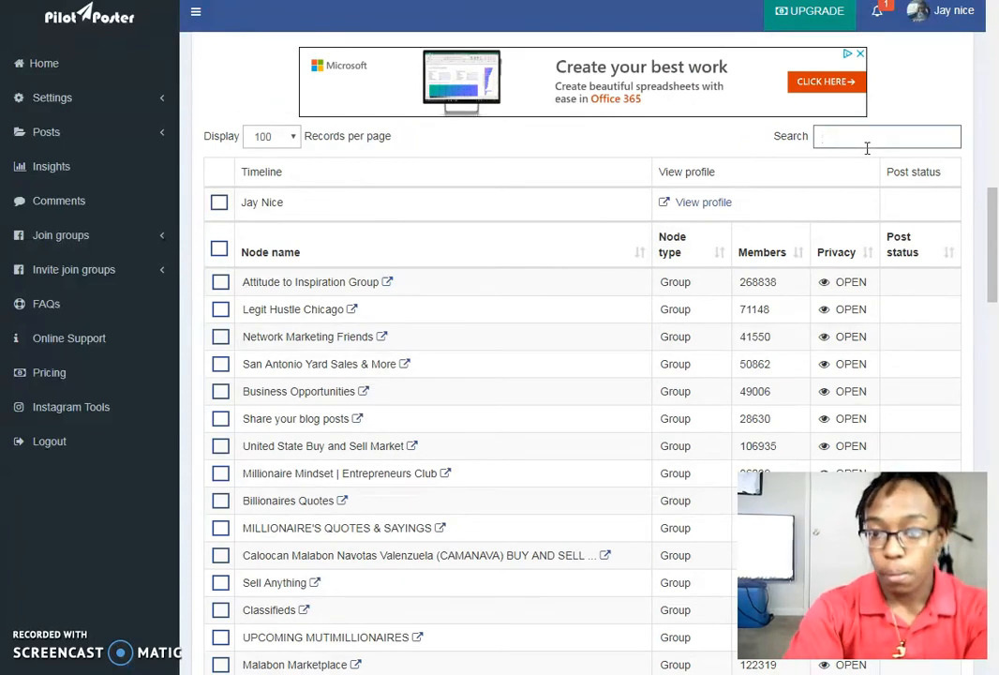
type("marketing")
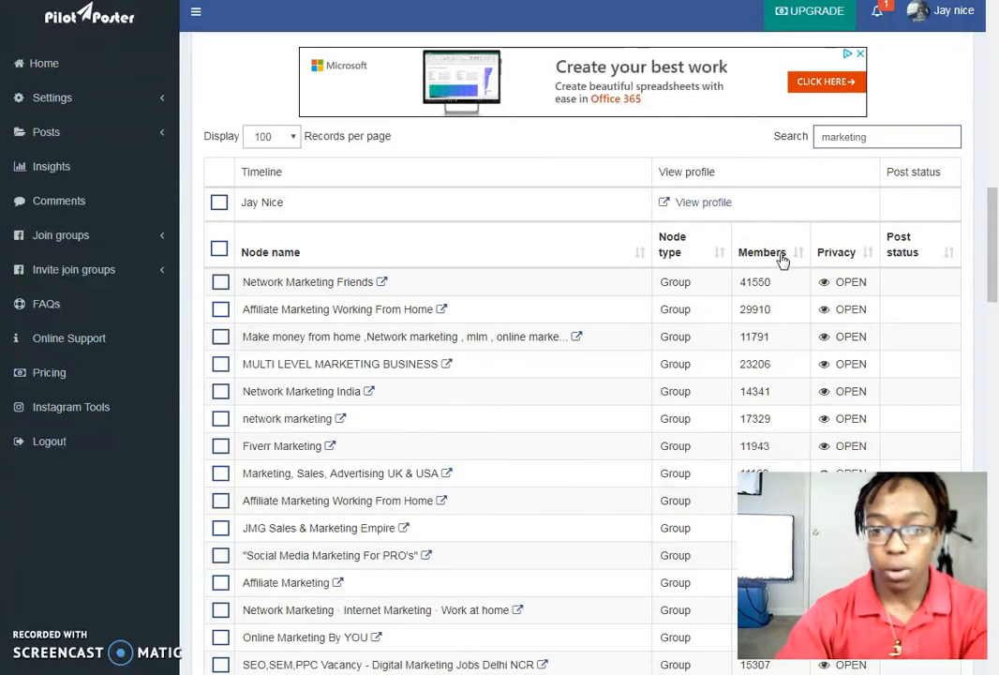
left_click(761, 251)
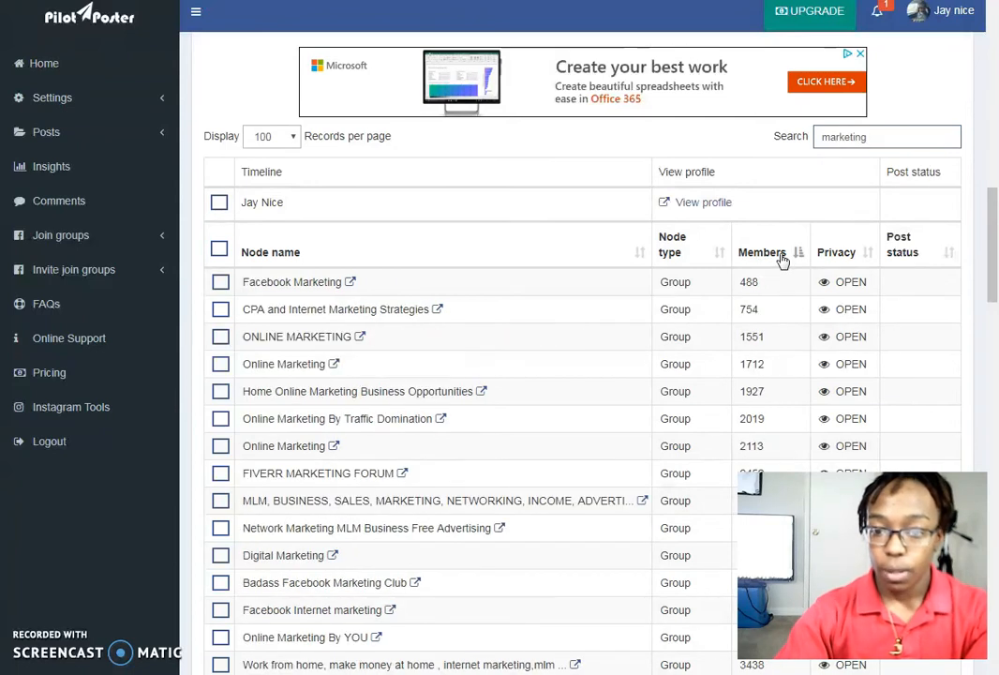
left_click(770, 251)
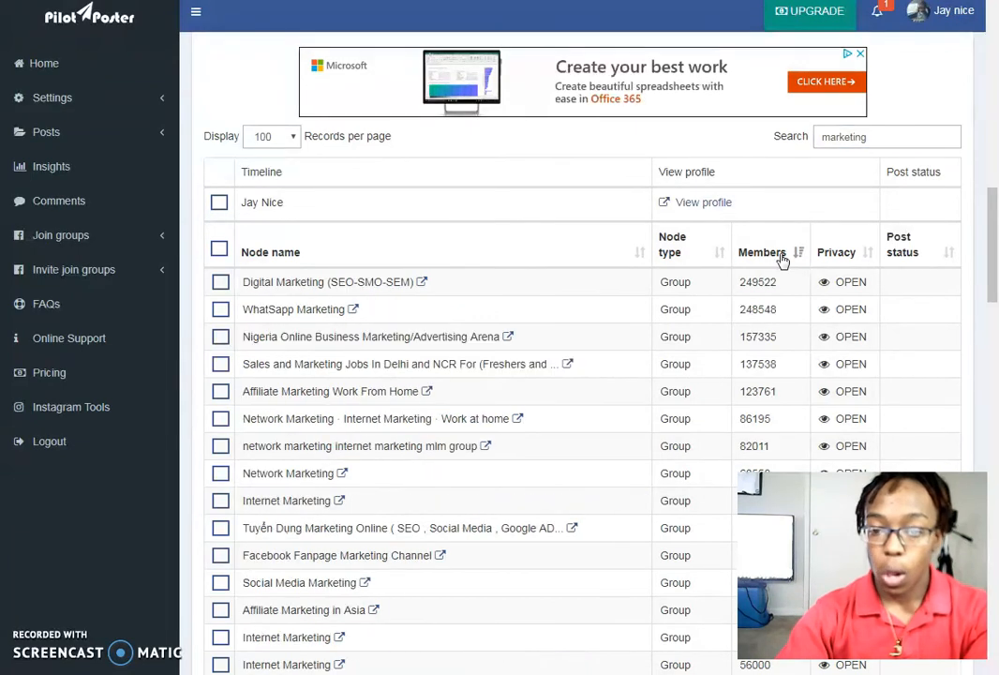
mouse_move(288, 382)
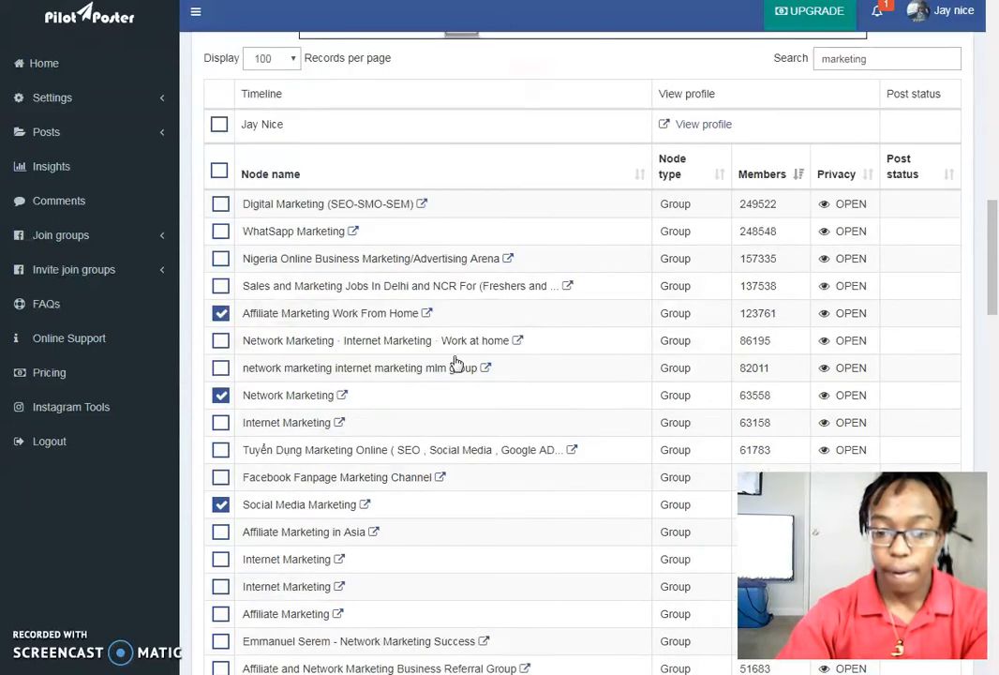
scroll("down", 3)
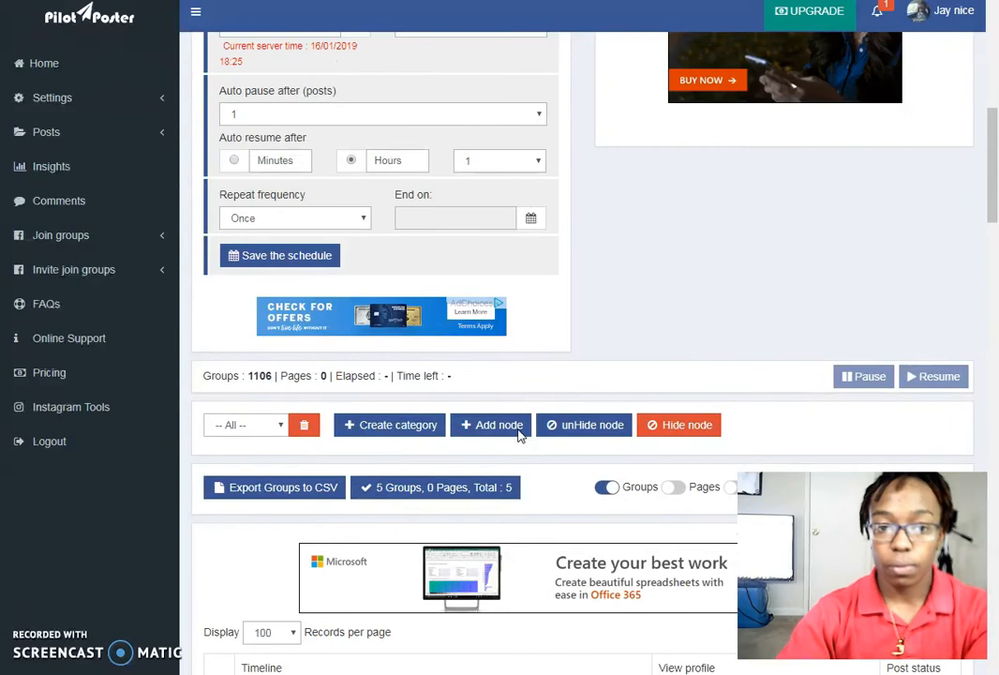
Attempt to save the schedule and get the 'Please save the post first' warning
scroll("up", 3)
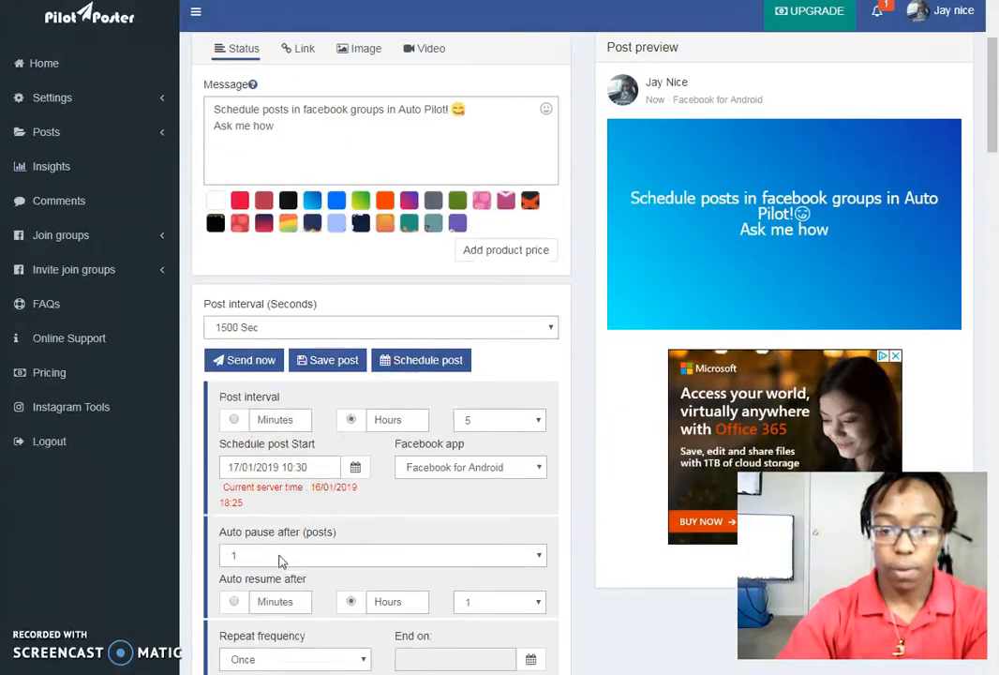
mouse_move(585, 342)
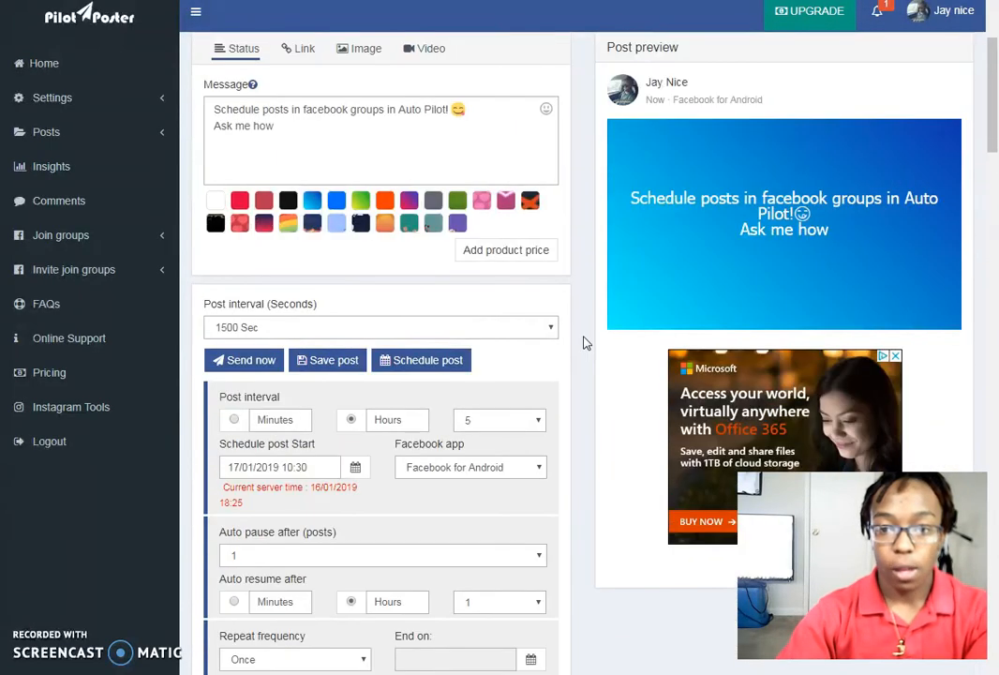
scroll("down", 3)
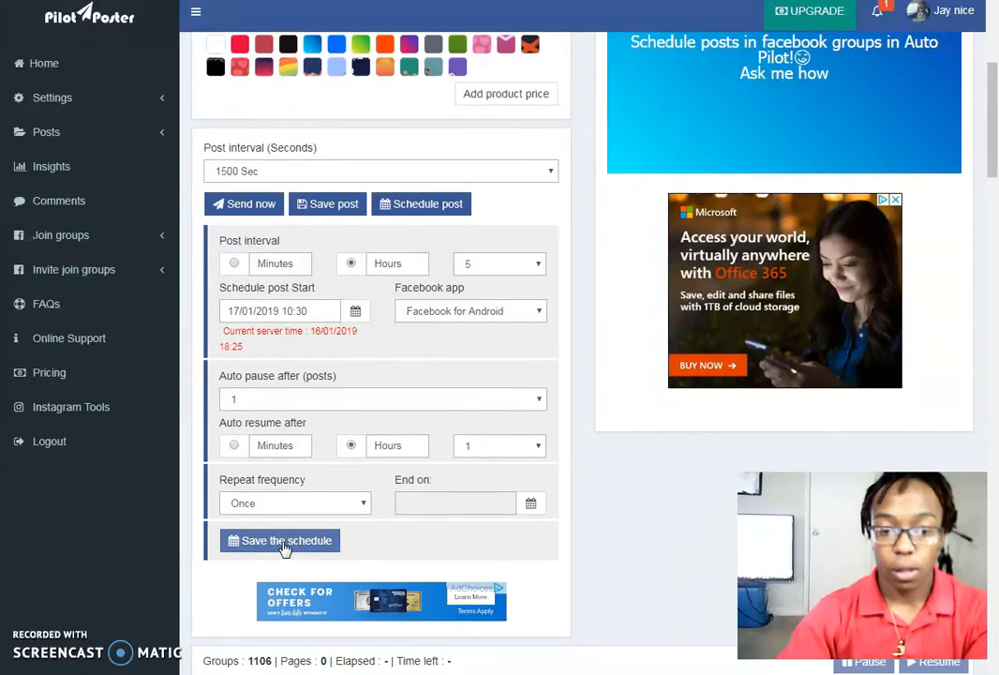
left_click(285, 540)
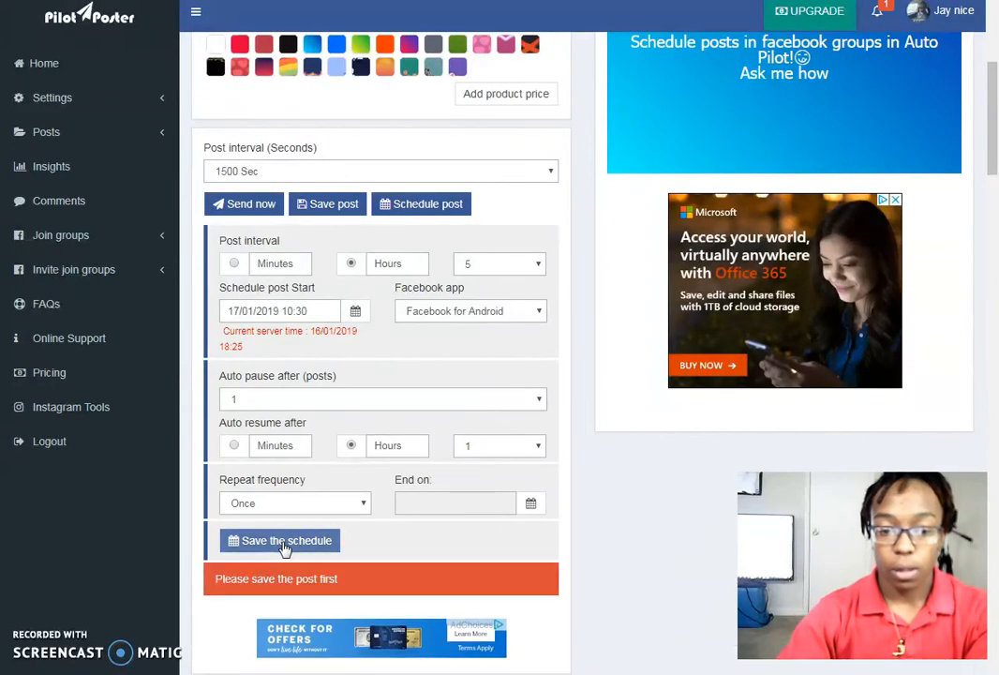
scroll("up", 3)
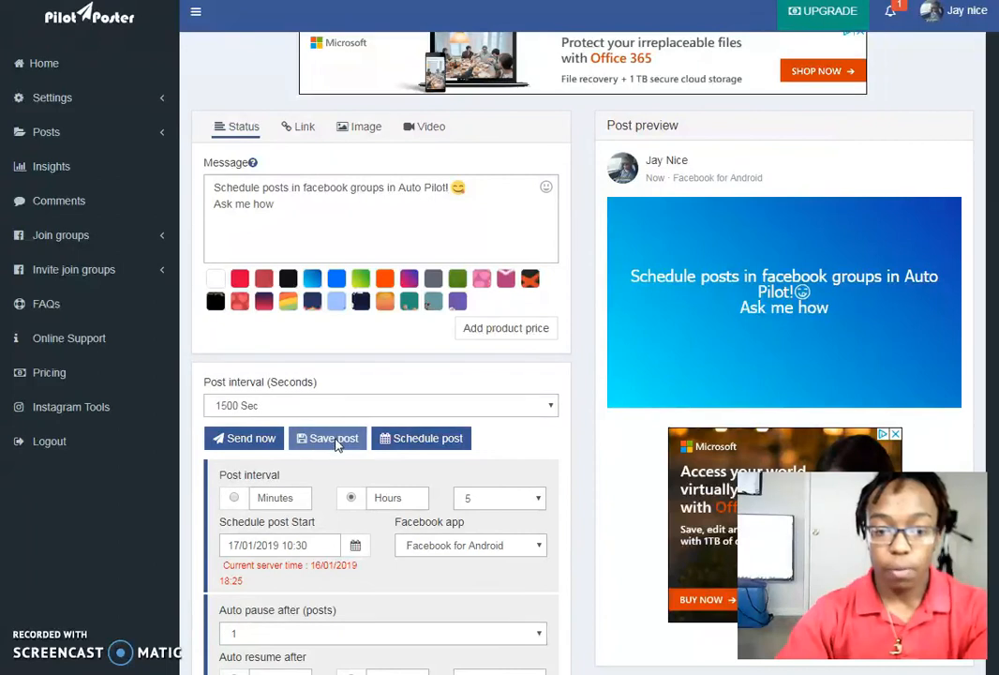
Save the post titled 'Schedule Posts in Facebook Groups' and dismiss the title dialog
left_click(326, 438)
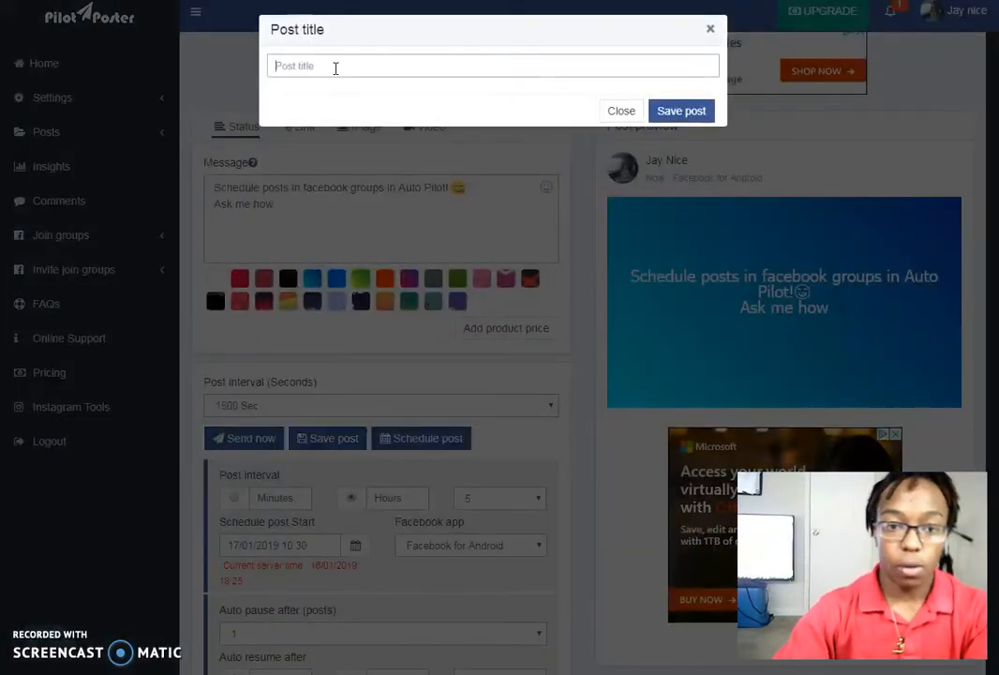
type("Schedule F")
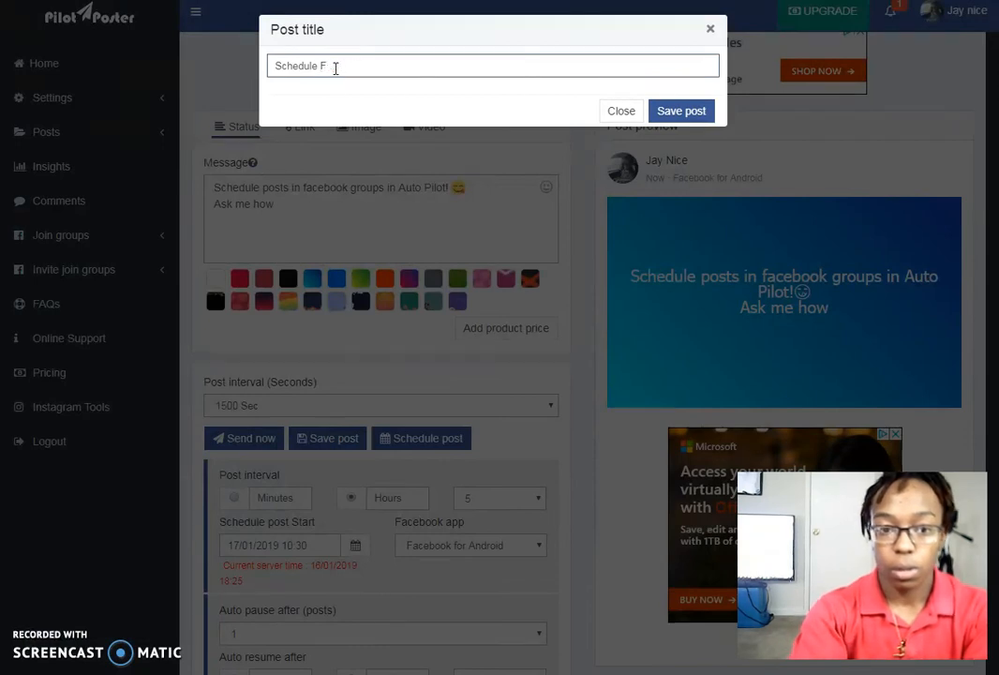
type("osts in Face")
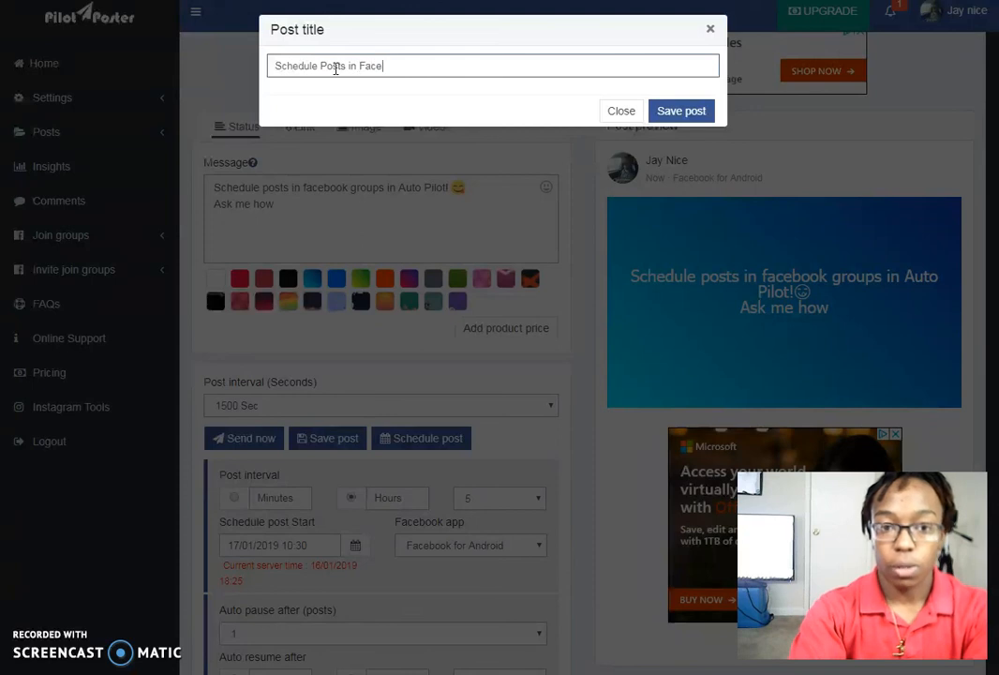
type("book Groups")
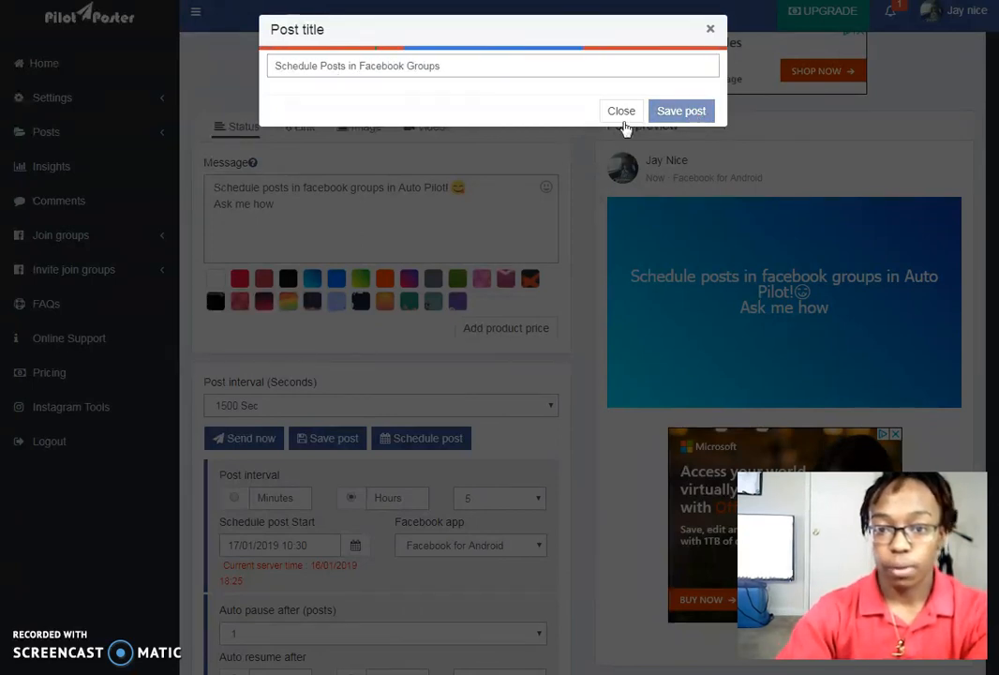
left_click(622, 111)
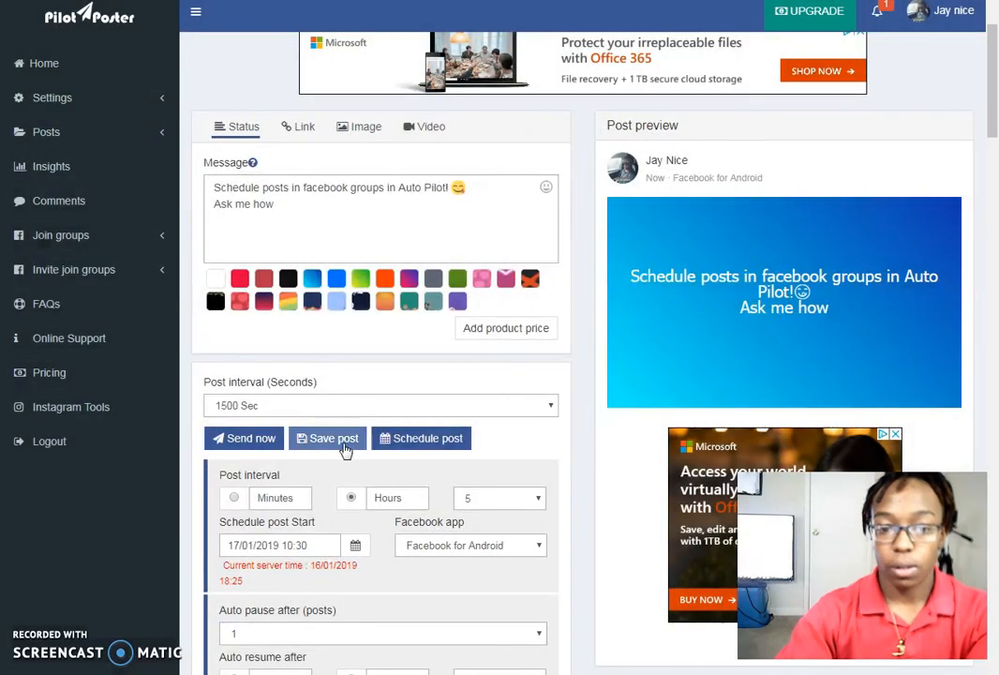
left_click(326, 439)
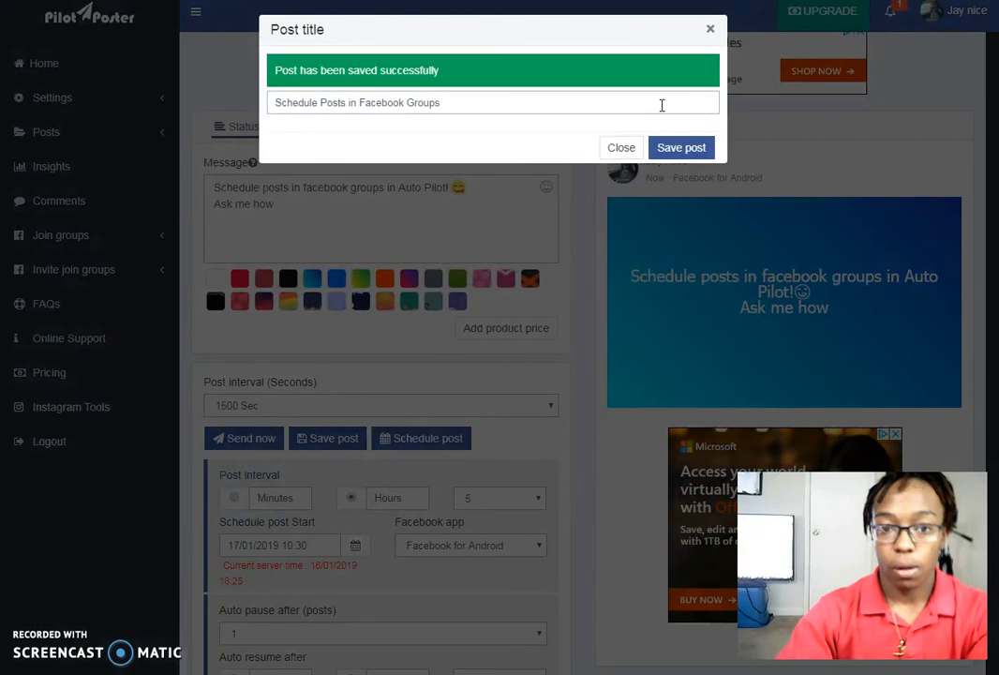
left_click(620, 146)
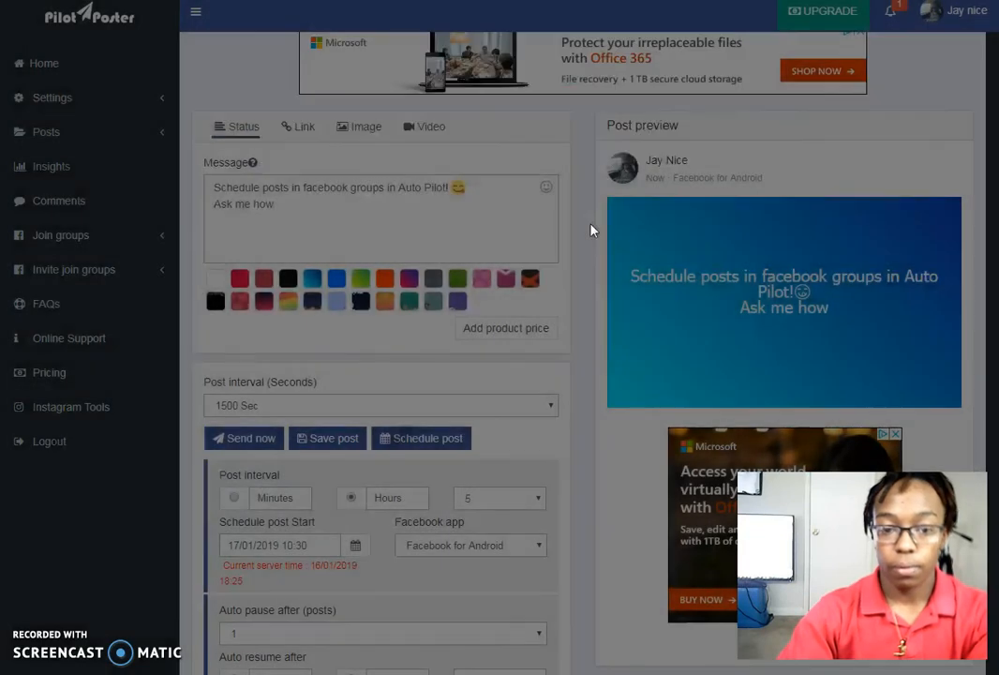
Save the posting schedule until 'Schedule has been saved successfully' is confirmed
scroll("down", 3)
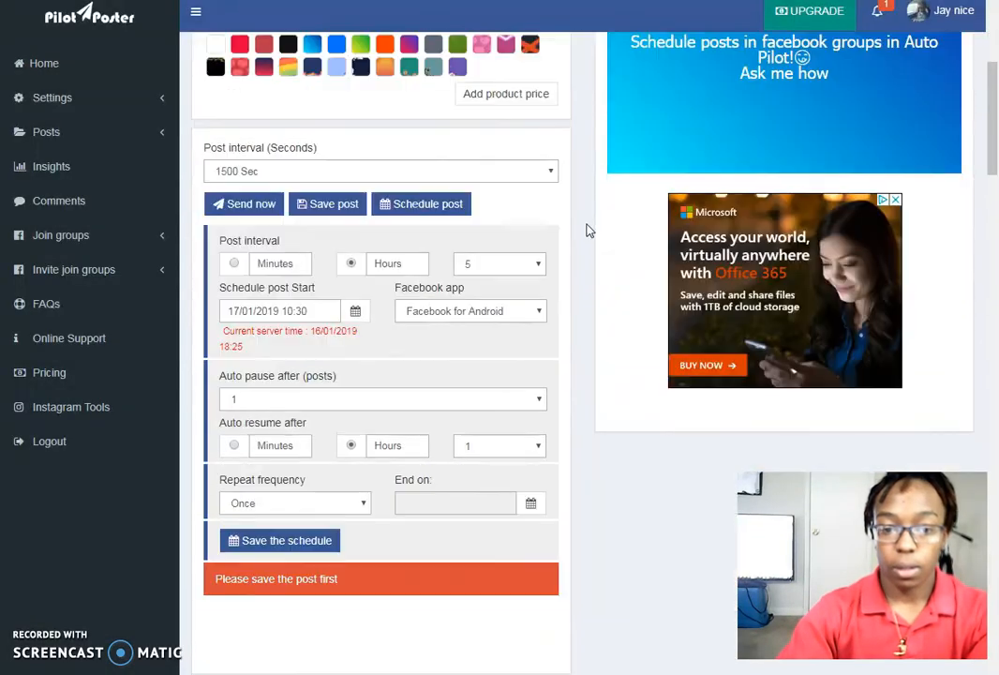
scroll("down", 3)
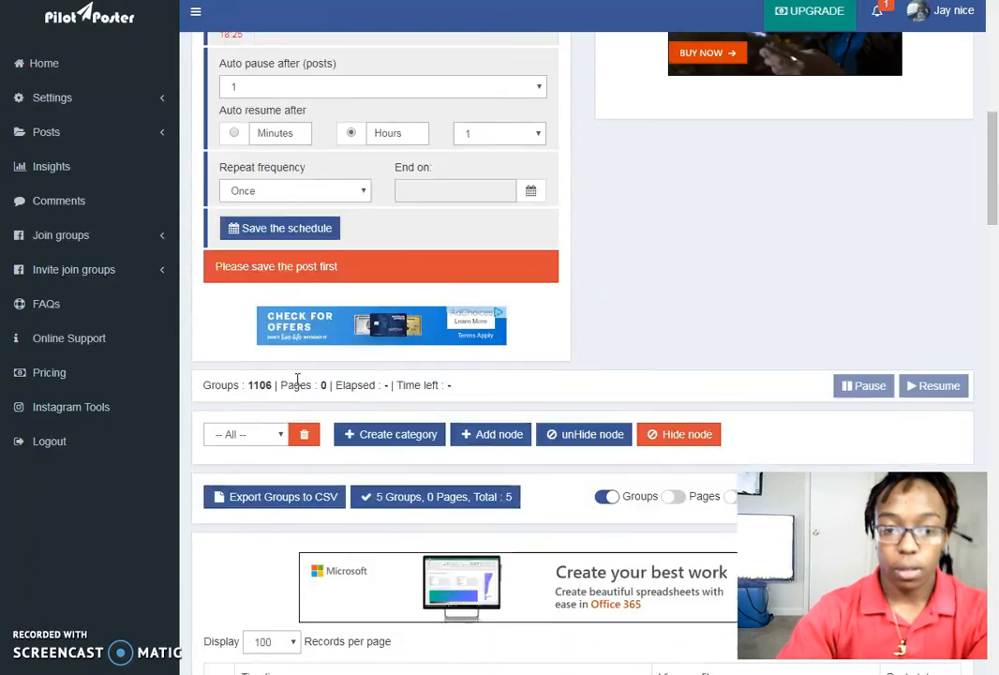
left_click(279, 229)
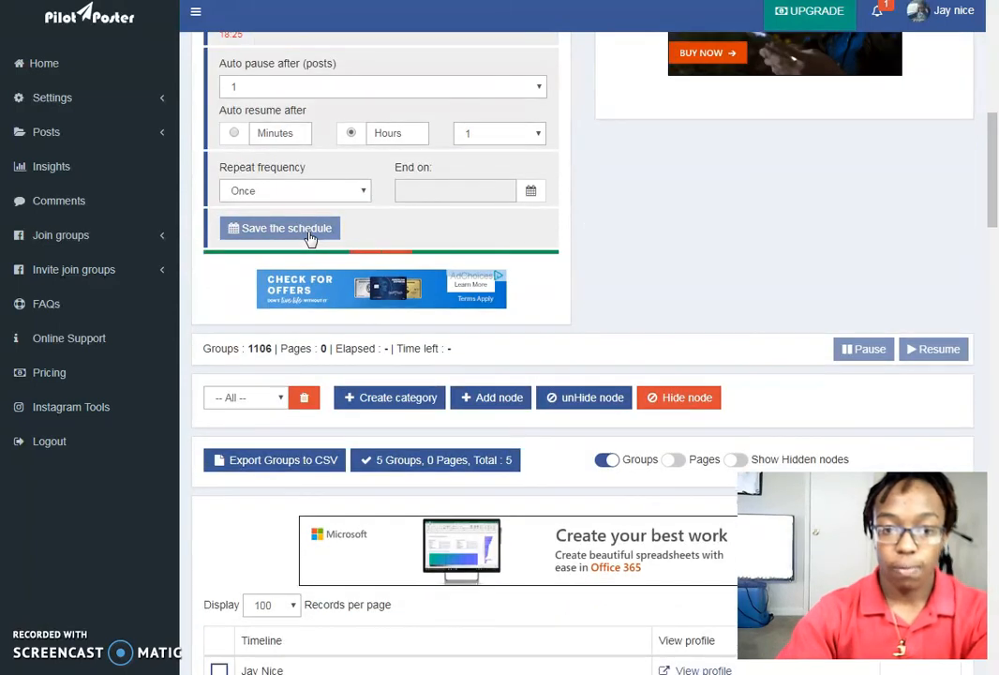
mouse_move(609, 242)
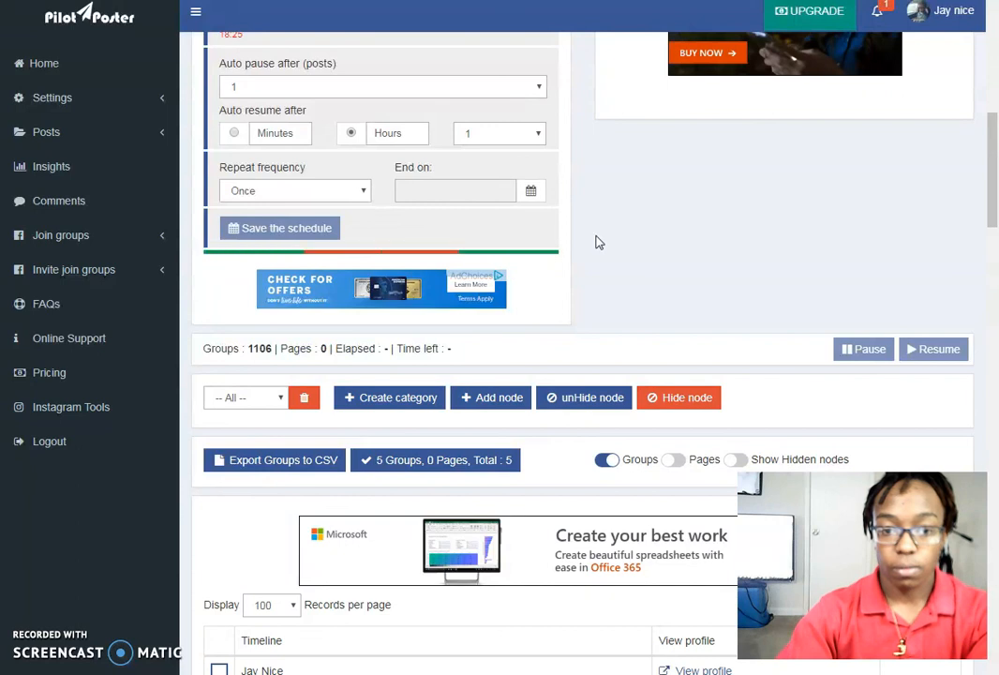
scroll("up", 3)
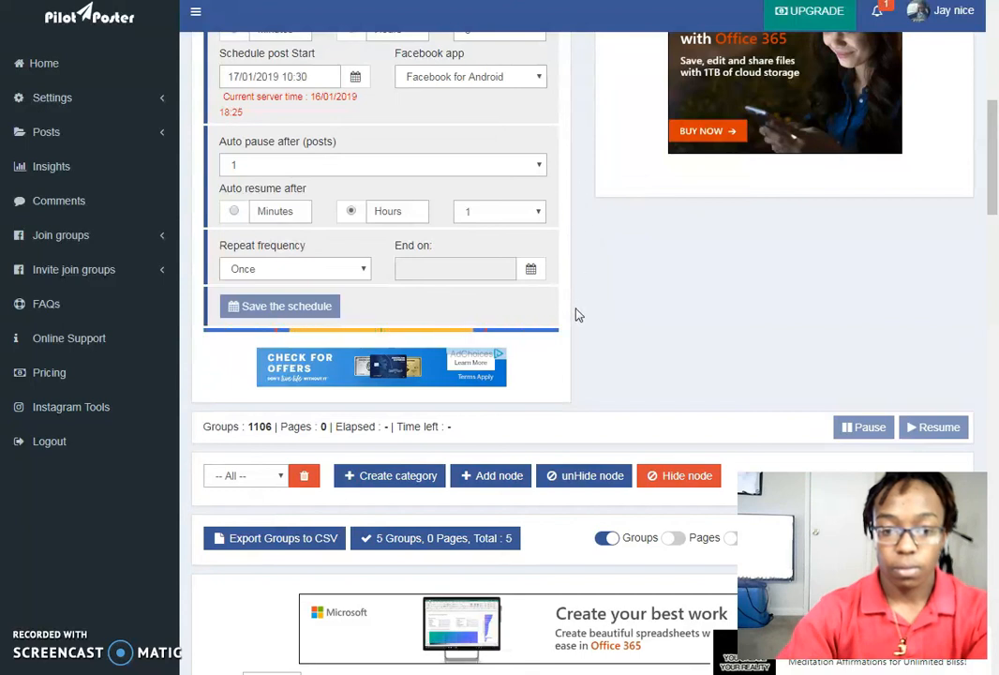
scroll("up", 3)
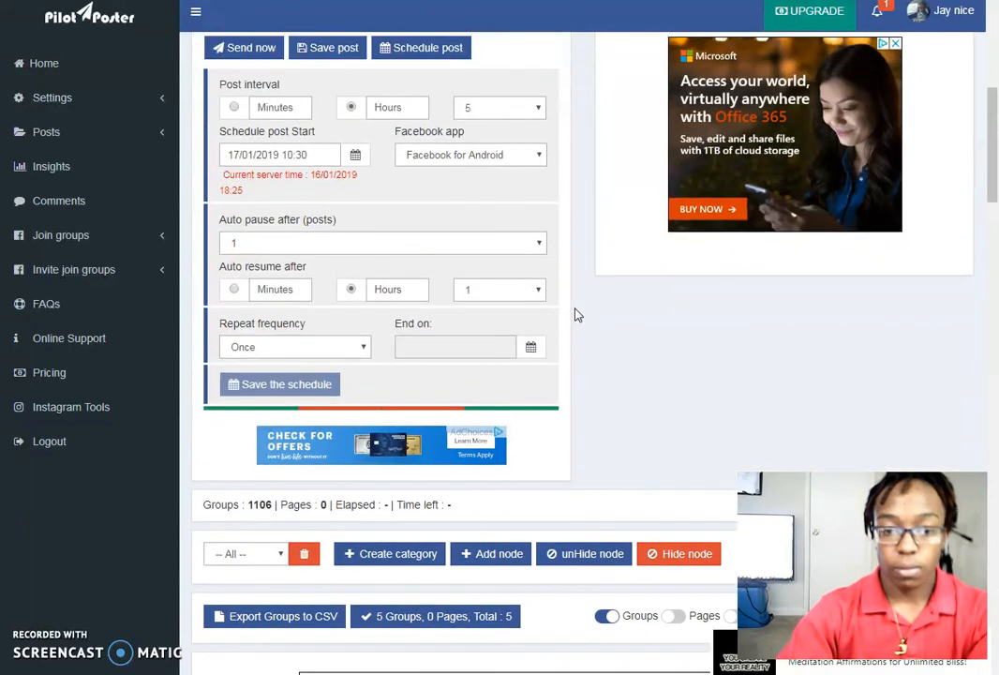
scroll("up", 3)
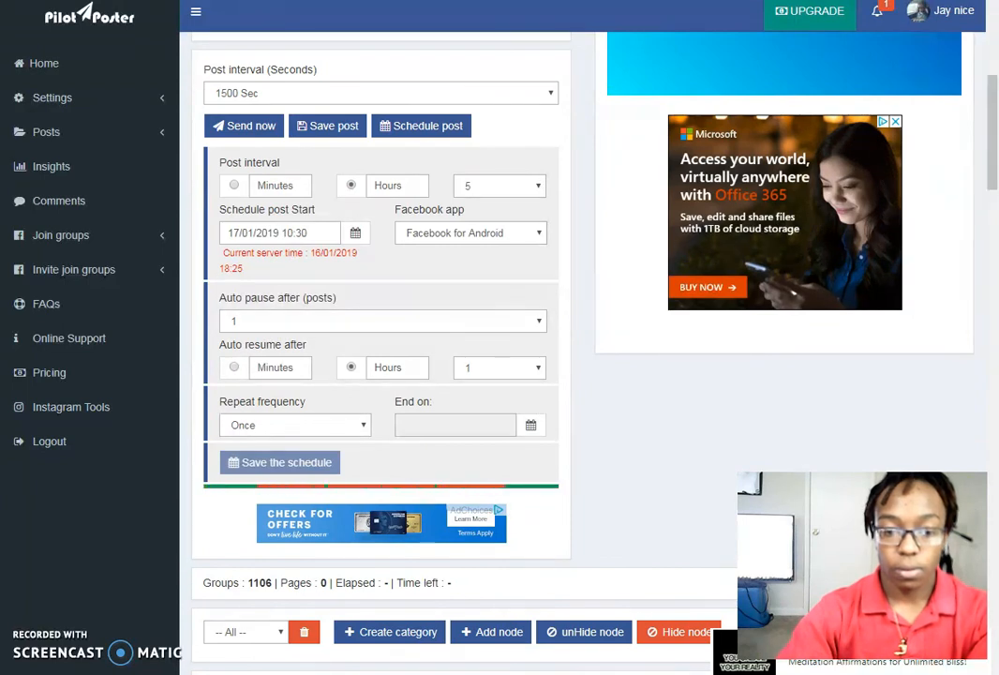
left_click(277, 462)
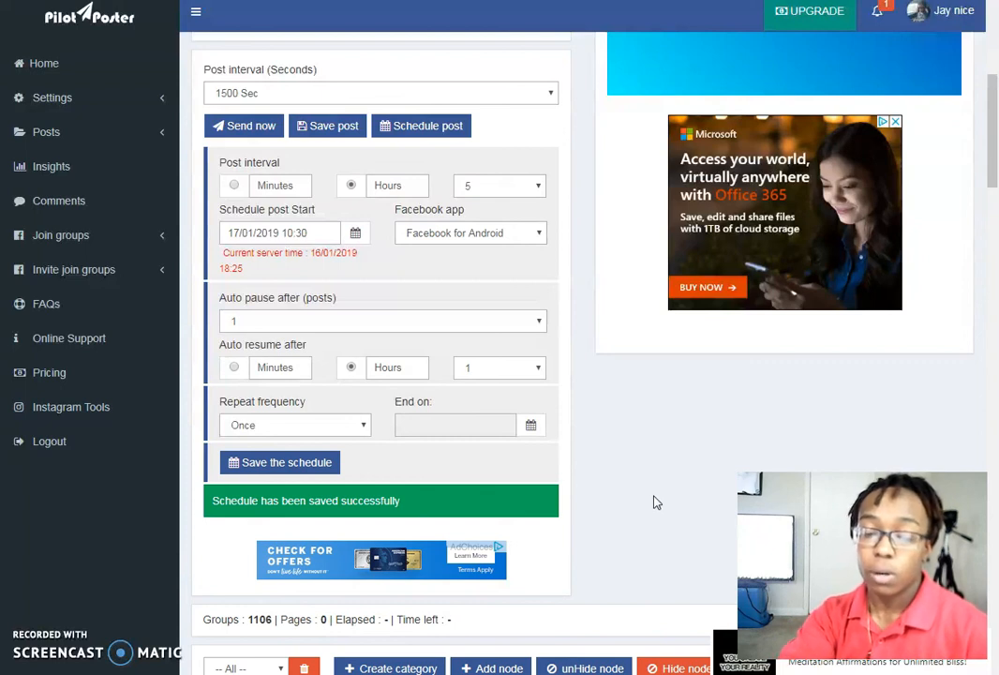
mouse_move(573, 450)
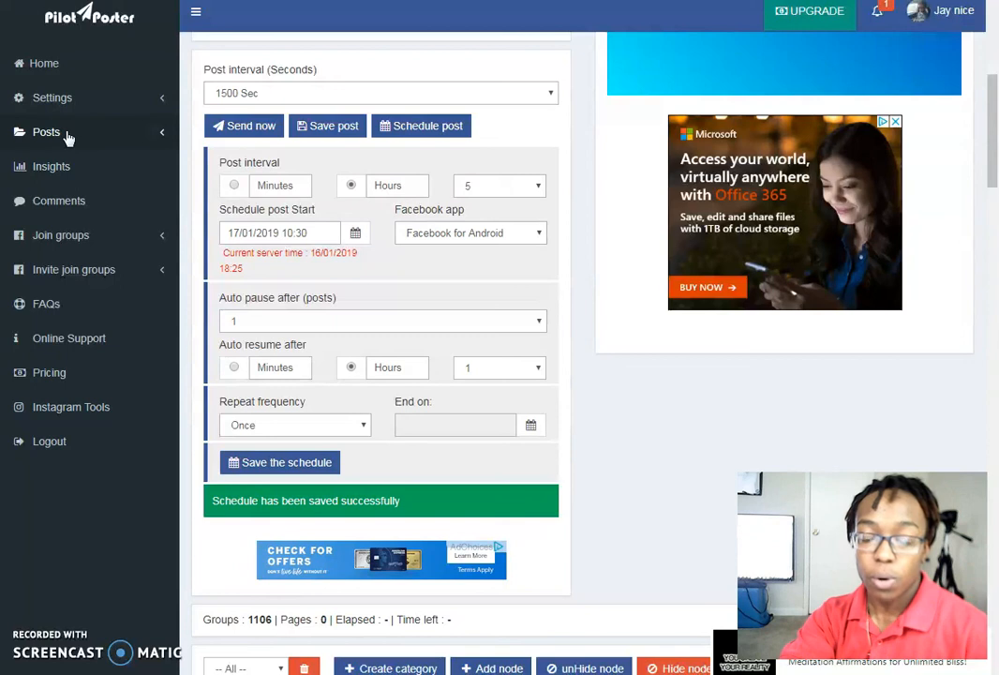
Expand the Posts sidebar menu to show saved posts and schedule logs
left_click(45, 131)
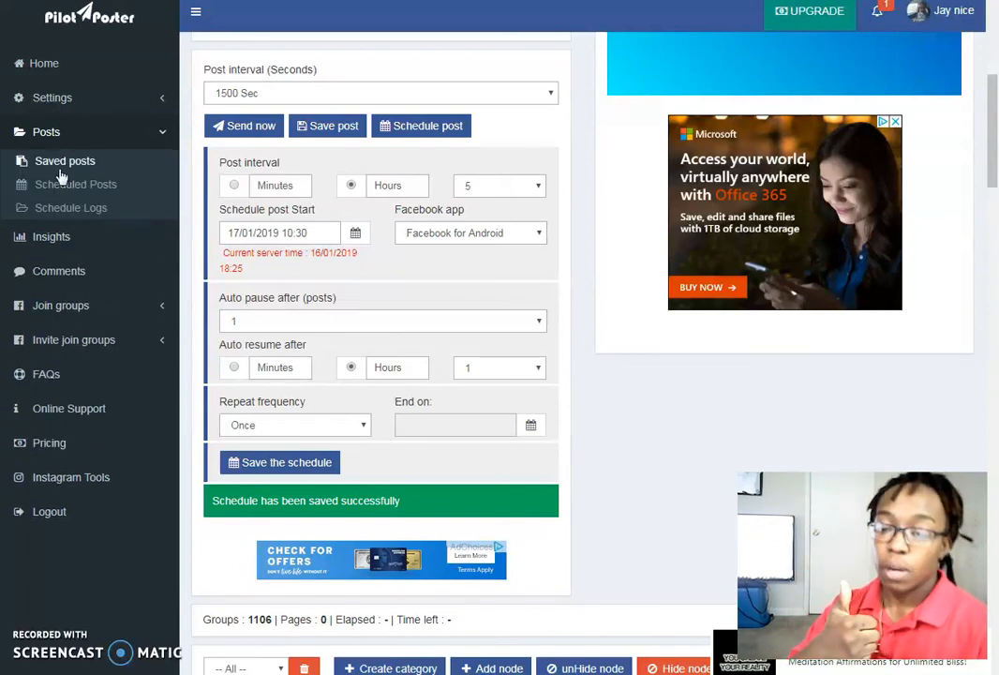
mouse_move(394, 491)
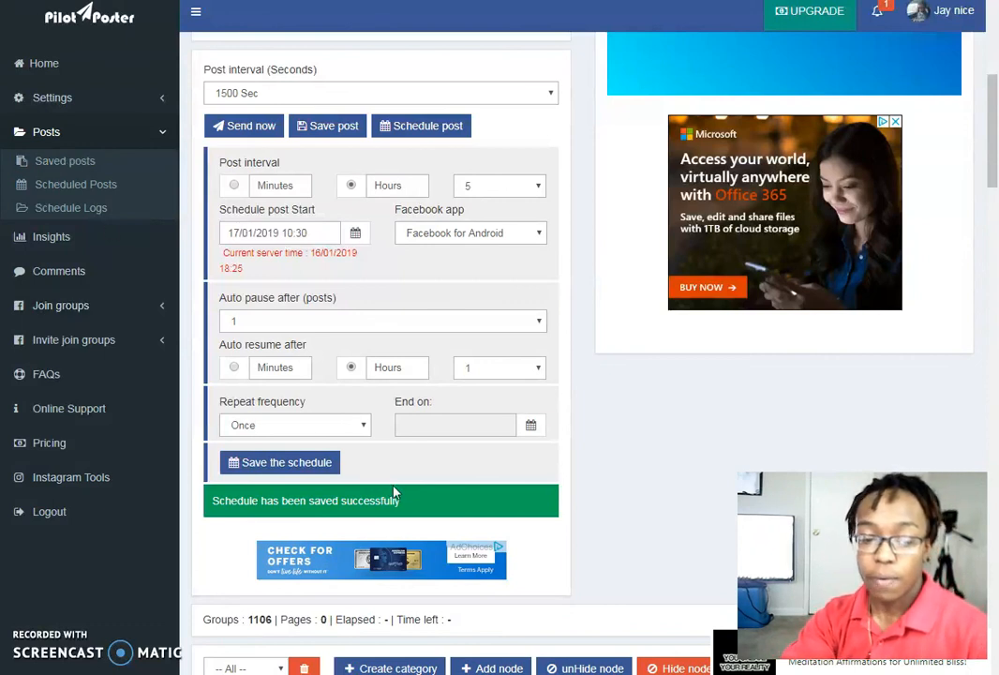